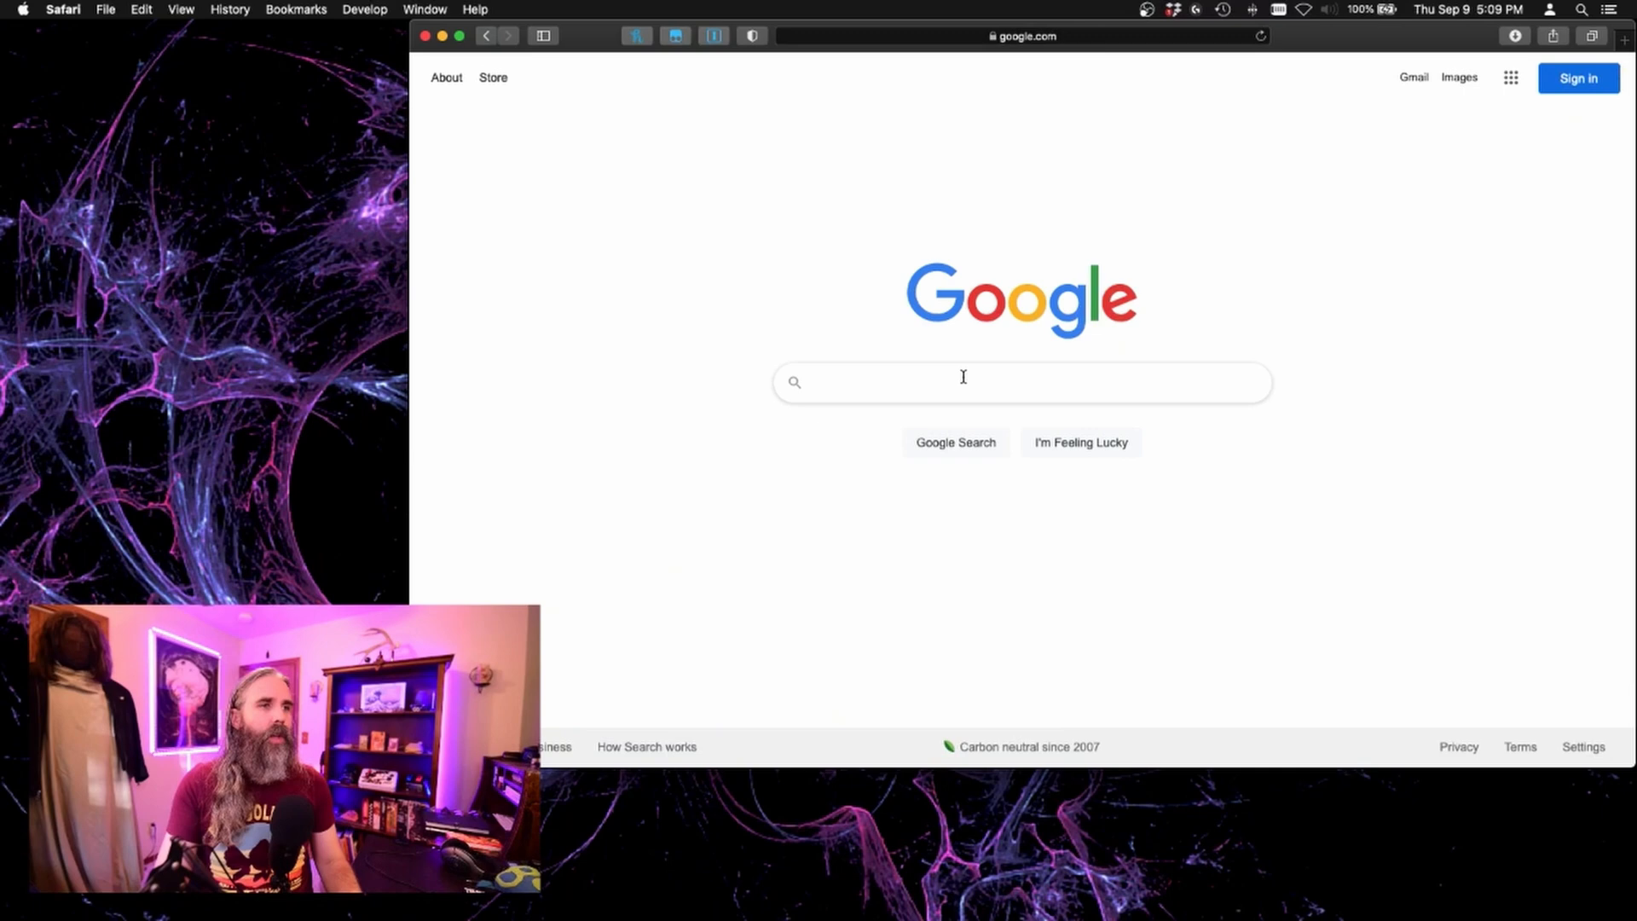
Search Google for Voxengo and land on the Marvel GEQ product page with its download links.
{"action": "type", "text": "vonxengo geq"}
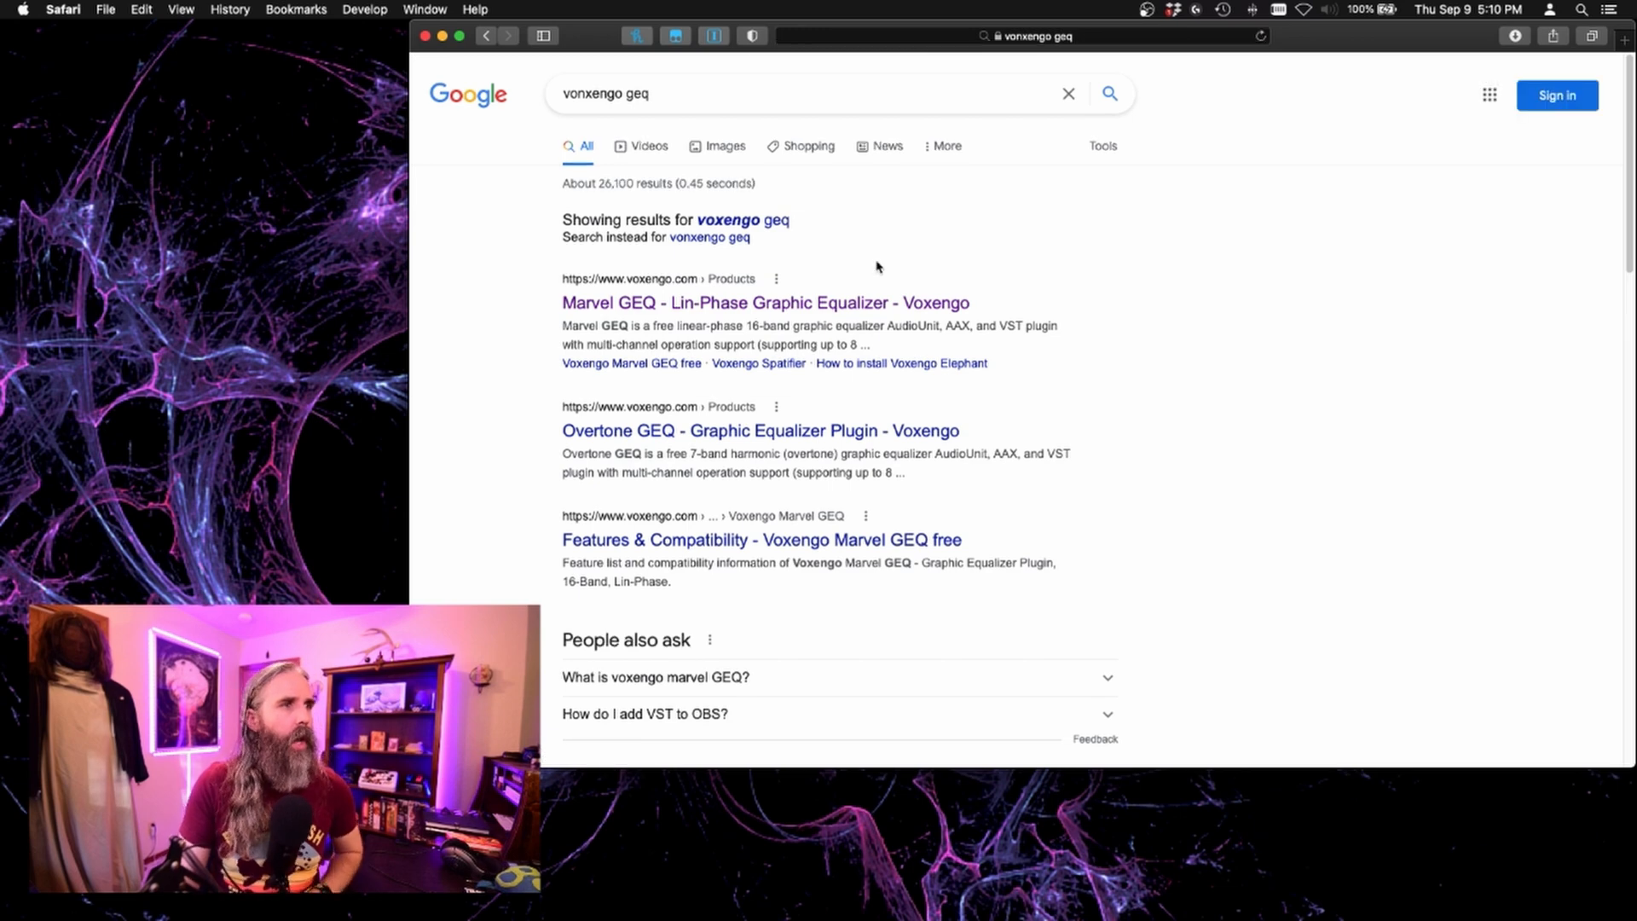
{"action": "left_click", "coordinate": [764, 303]}
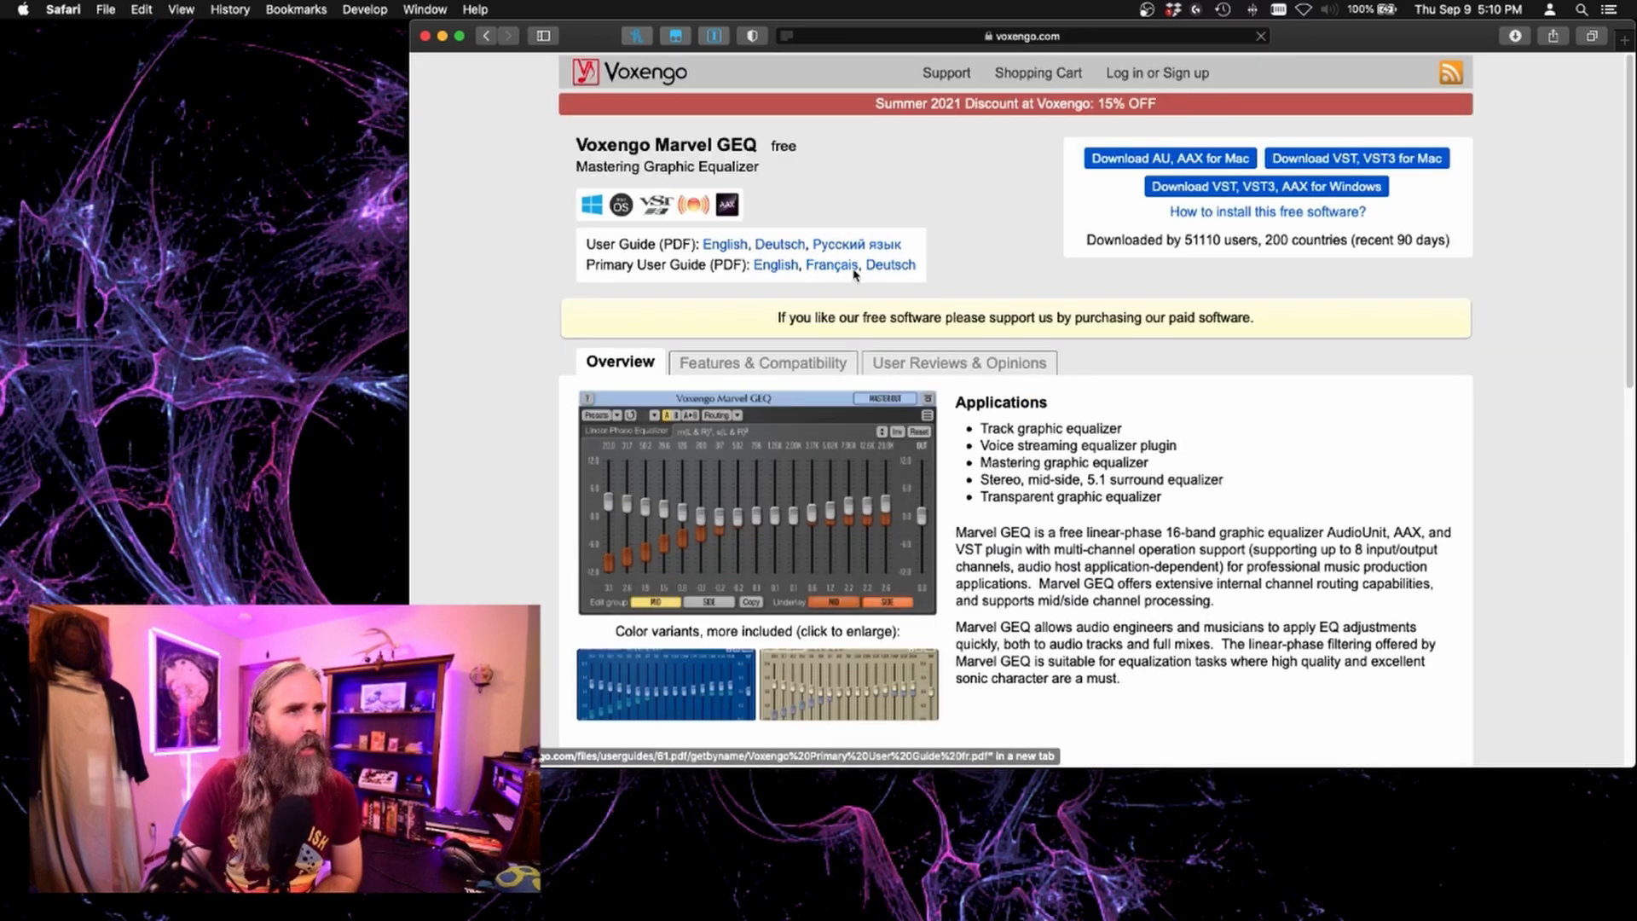
{"action": "scroll", "scroll_direction": "down", "scroll_amount": 3}
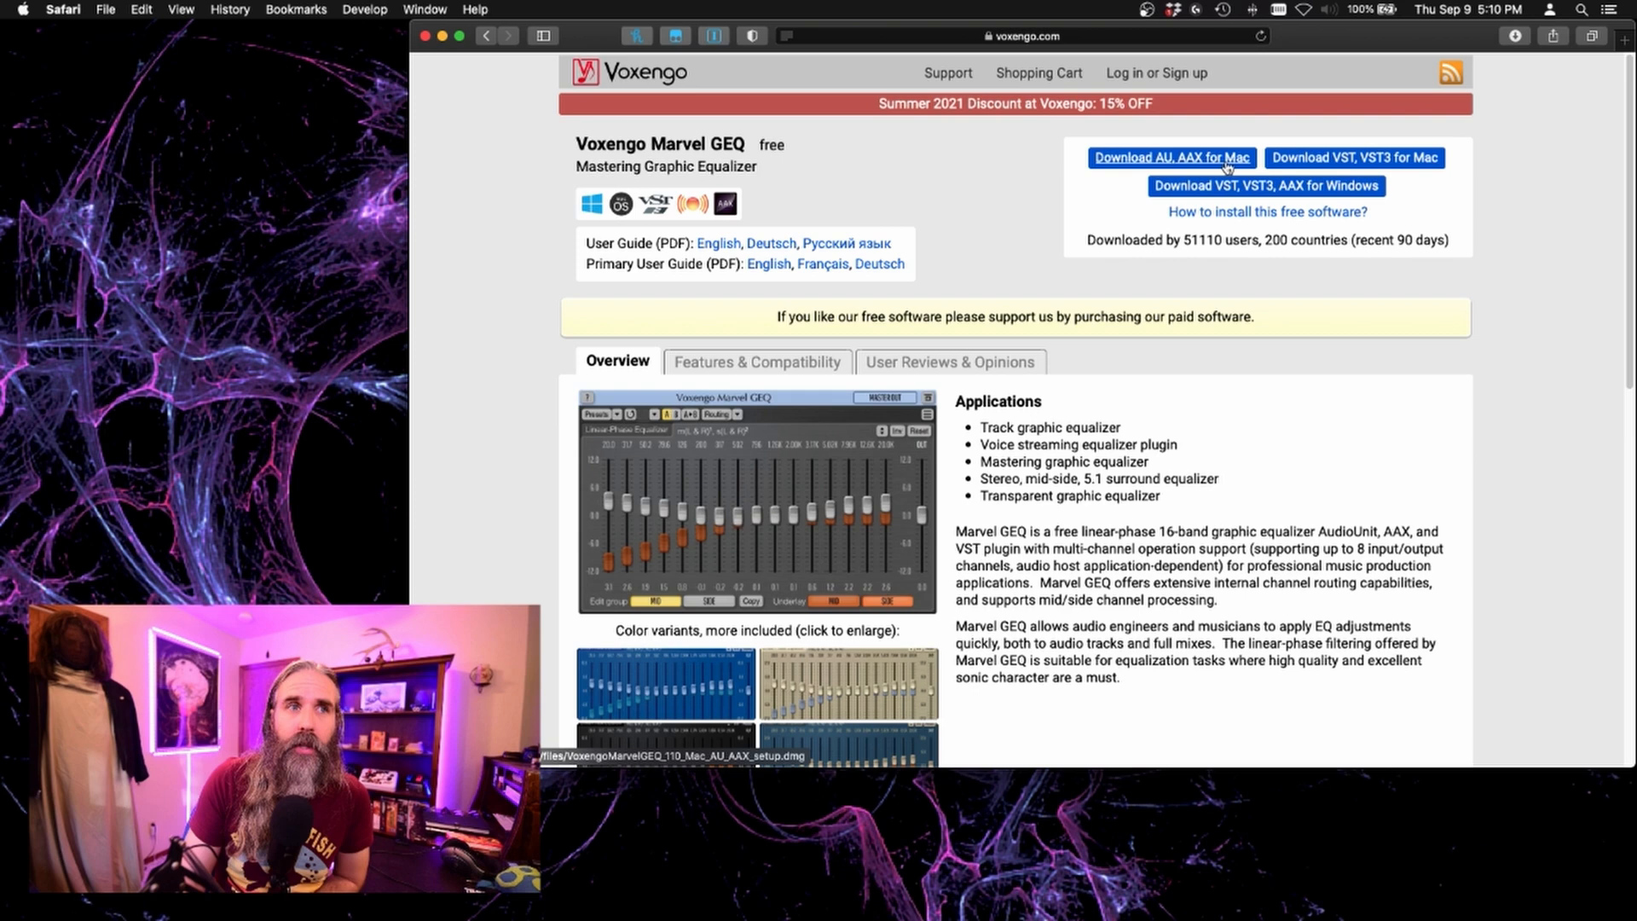
{"action": "mouse_move", "coordinate": [1354, 157]}
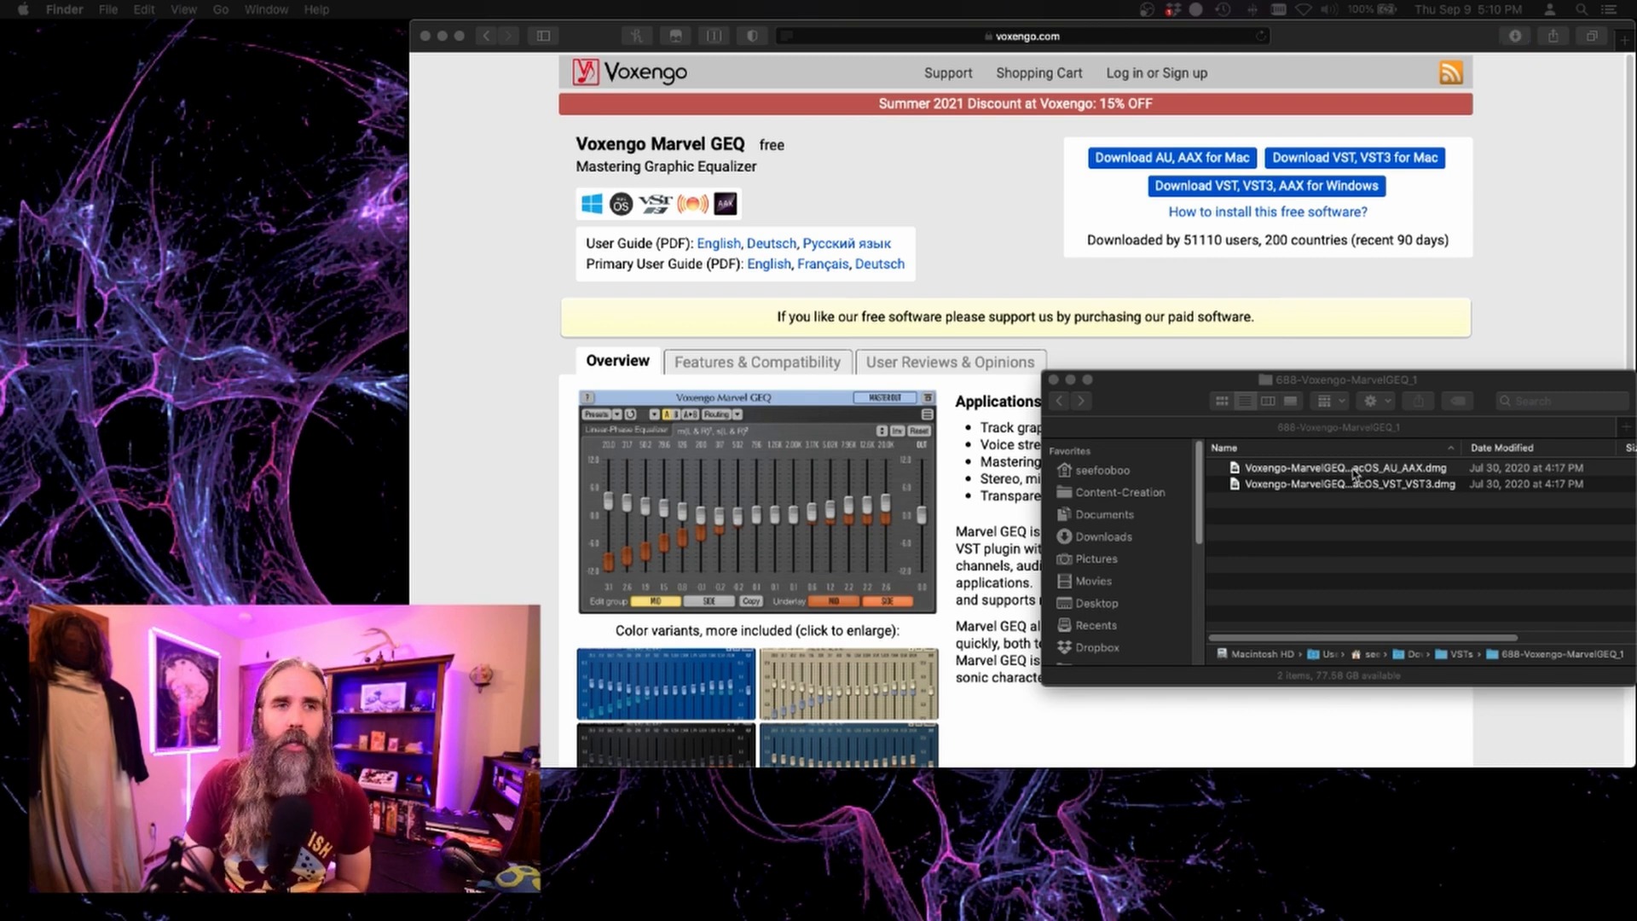
Mount the AU_AAX and VST_VST3 disk images and select the Marvel GEQ.component plugin.
{"action": "left_click", "coordinate": [1348, 468]}
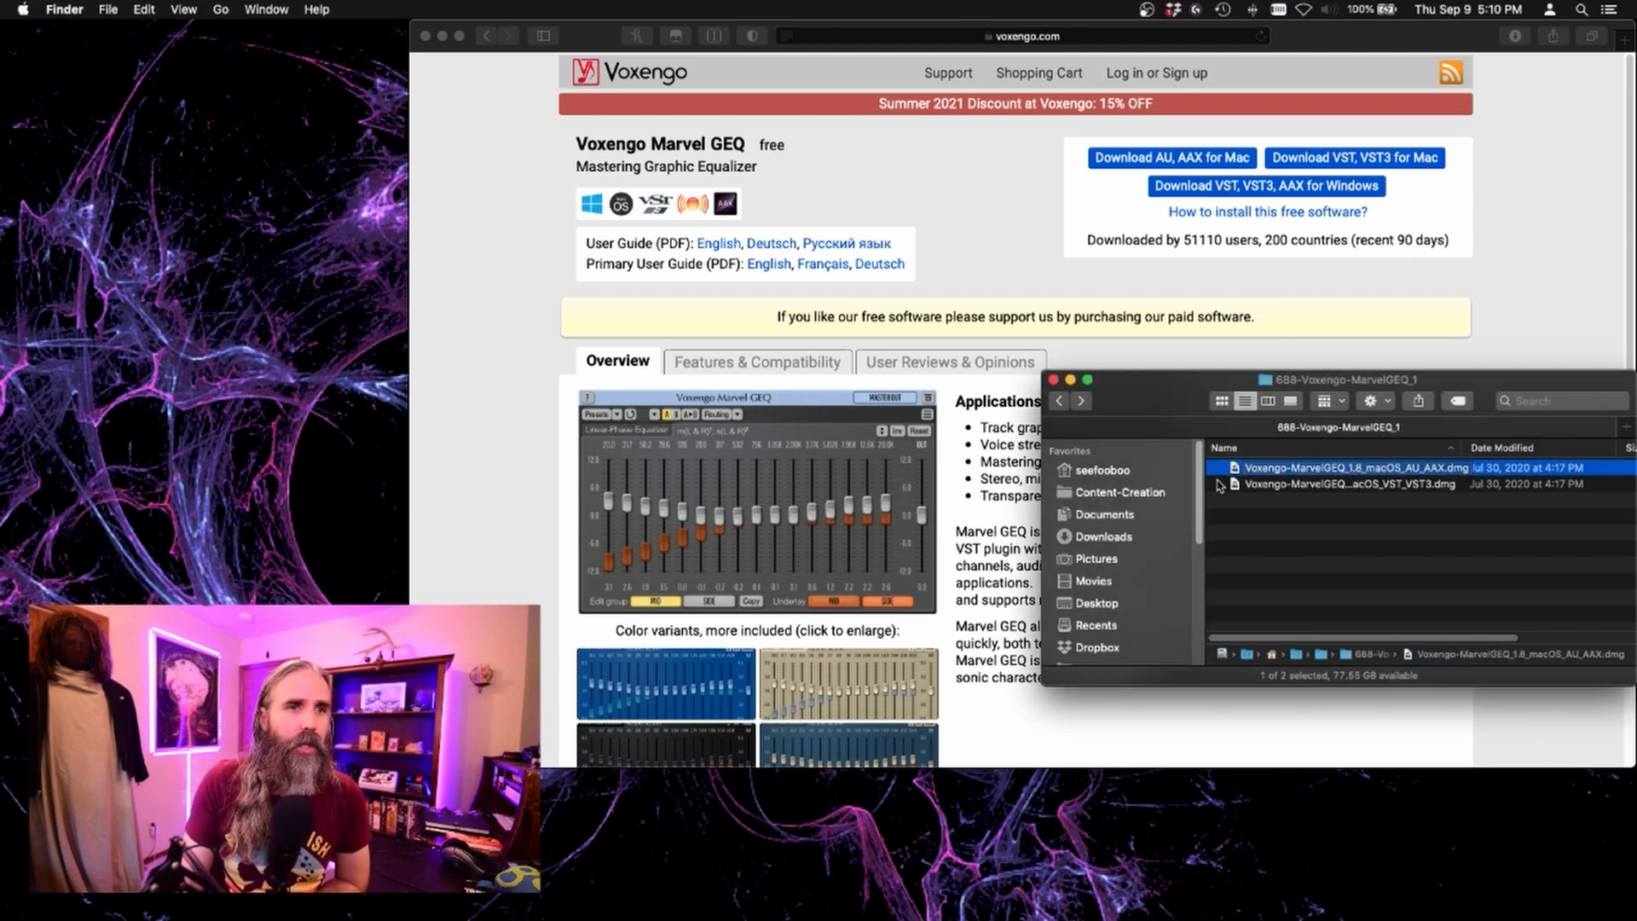
{"action": "double_click", "coordinate": [1342, 467]}
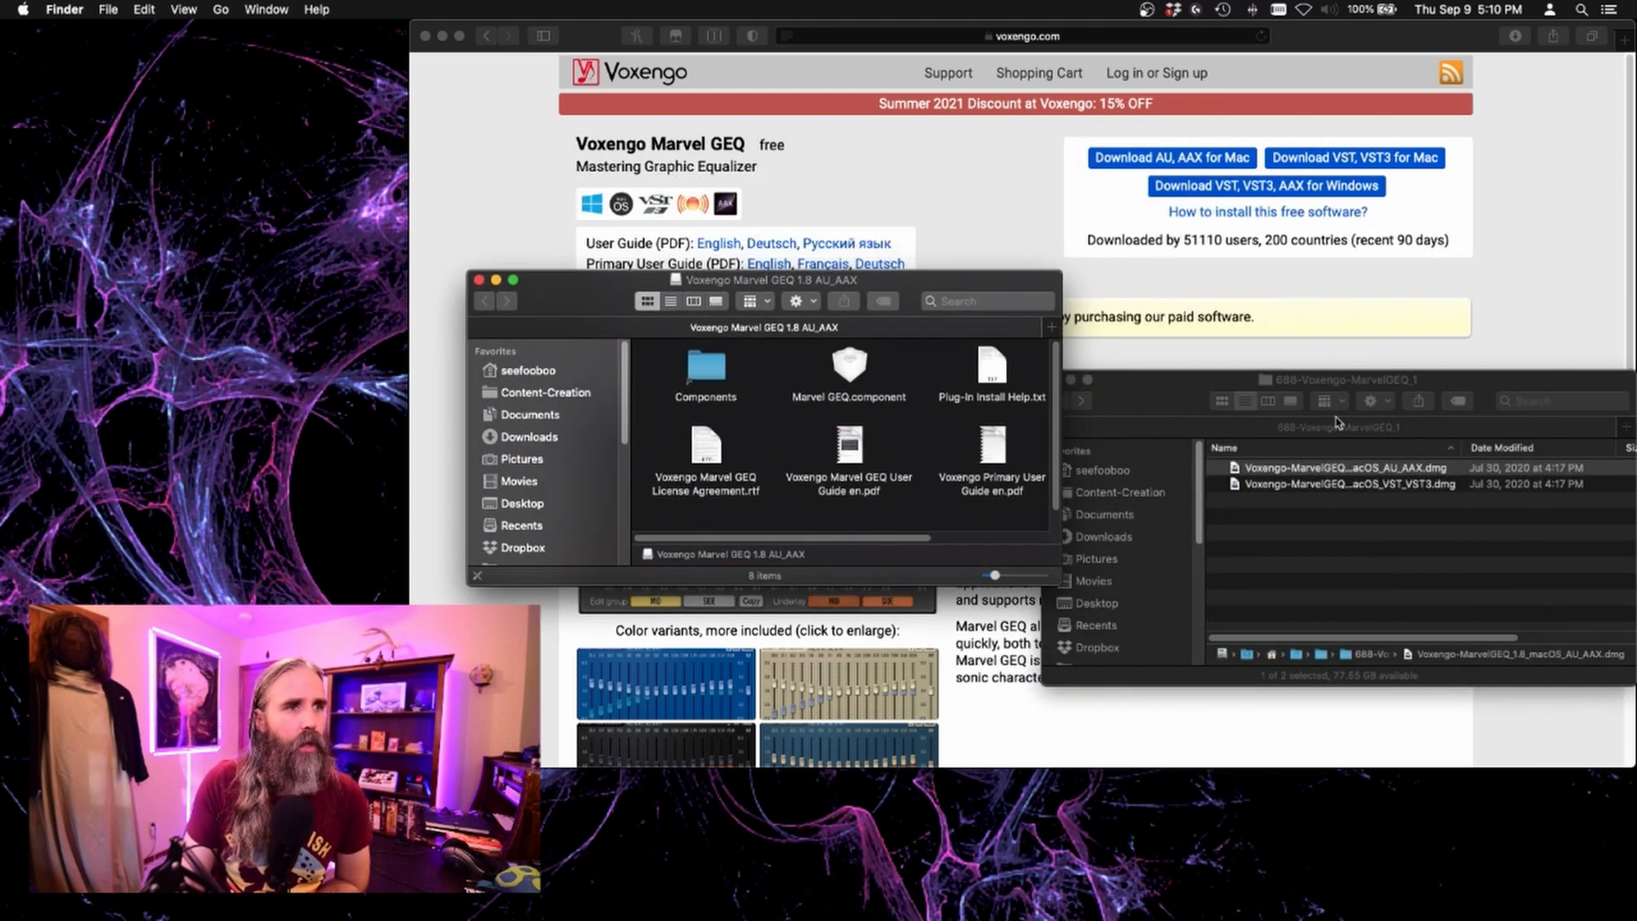
{"action": "left_click", "coordinate": [1347, 482]}
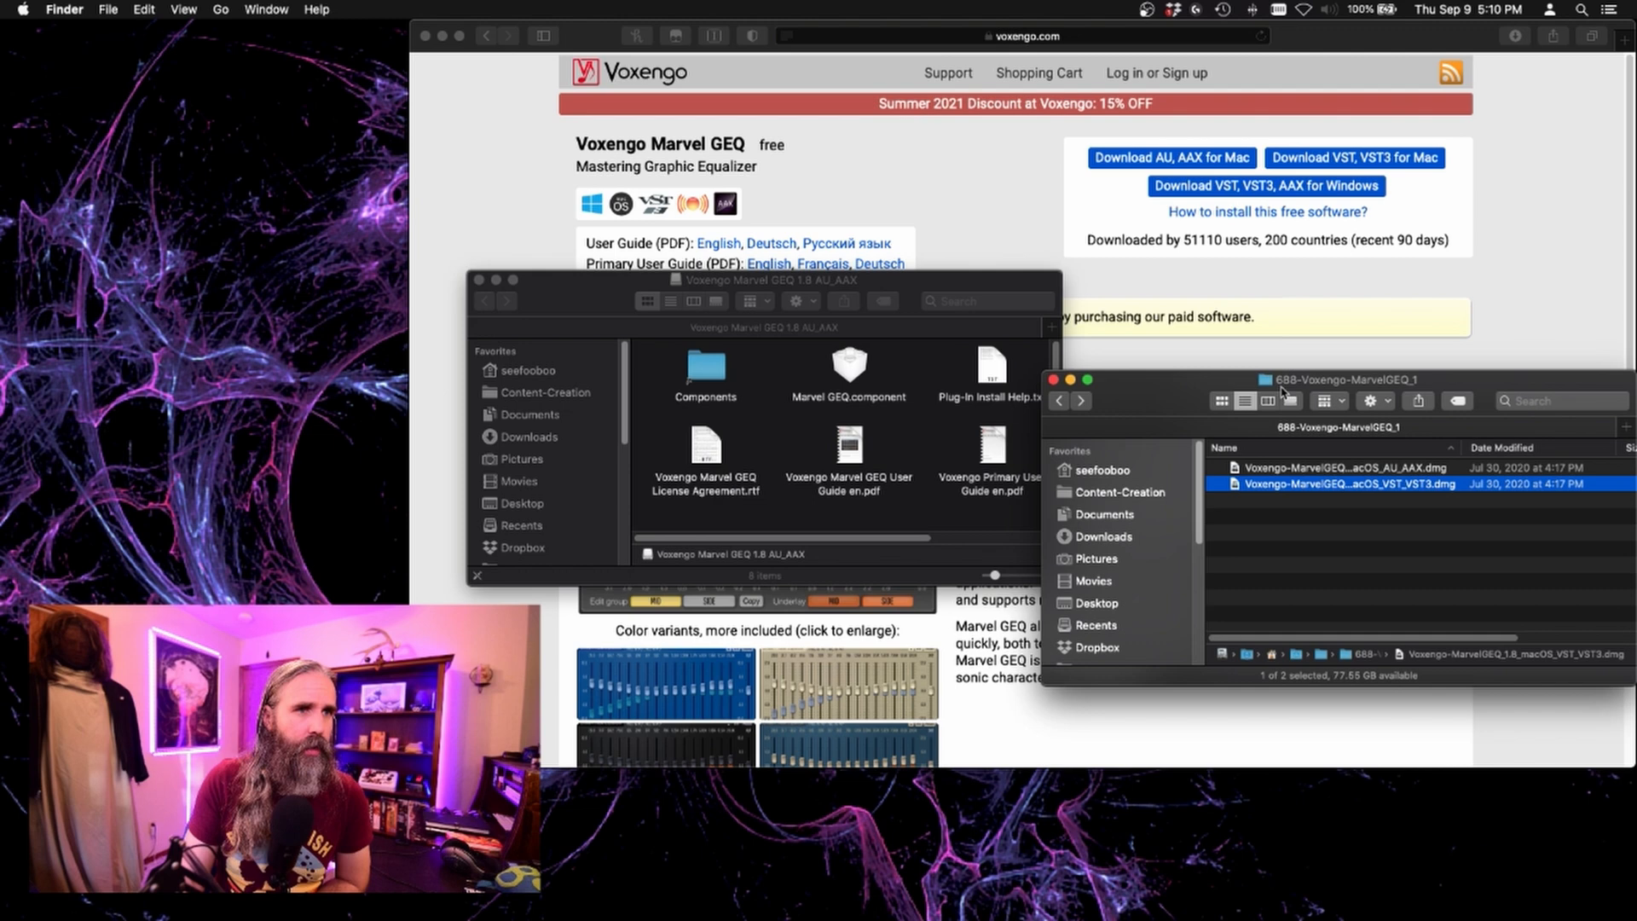
{"action": "double_click", "coordinate": [1347, 483]}
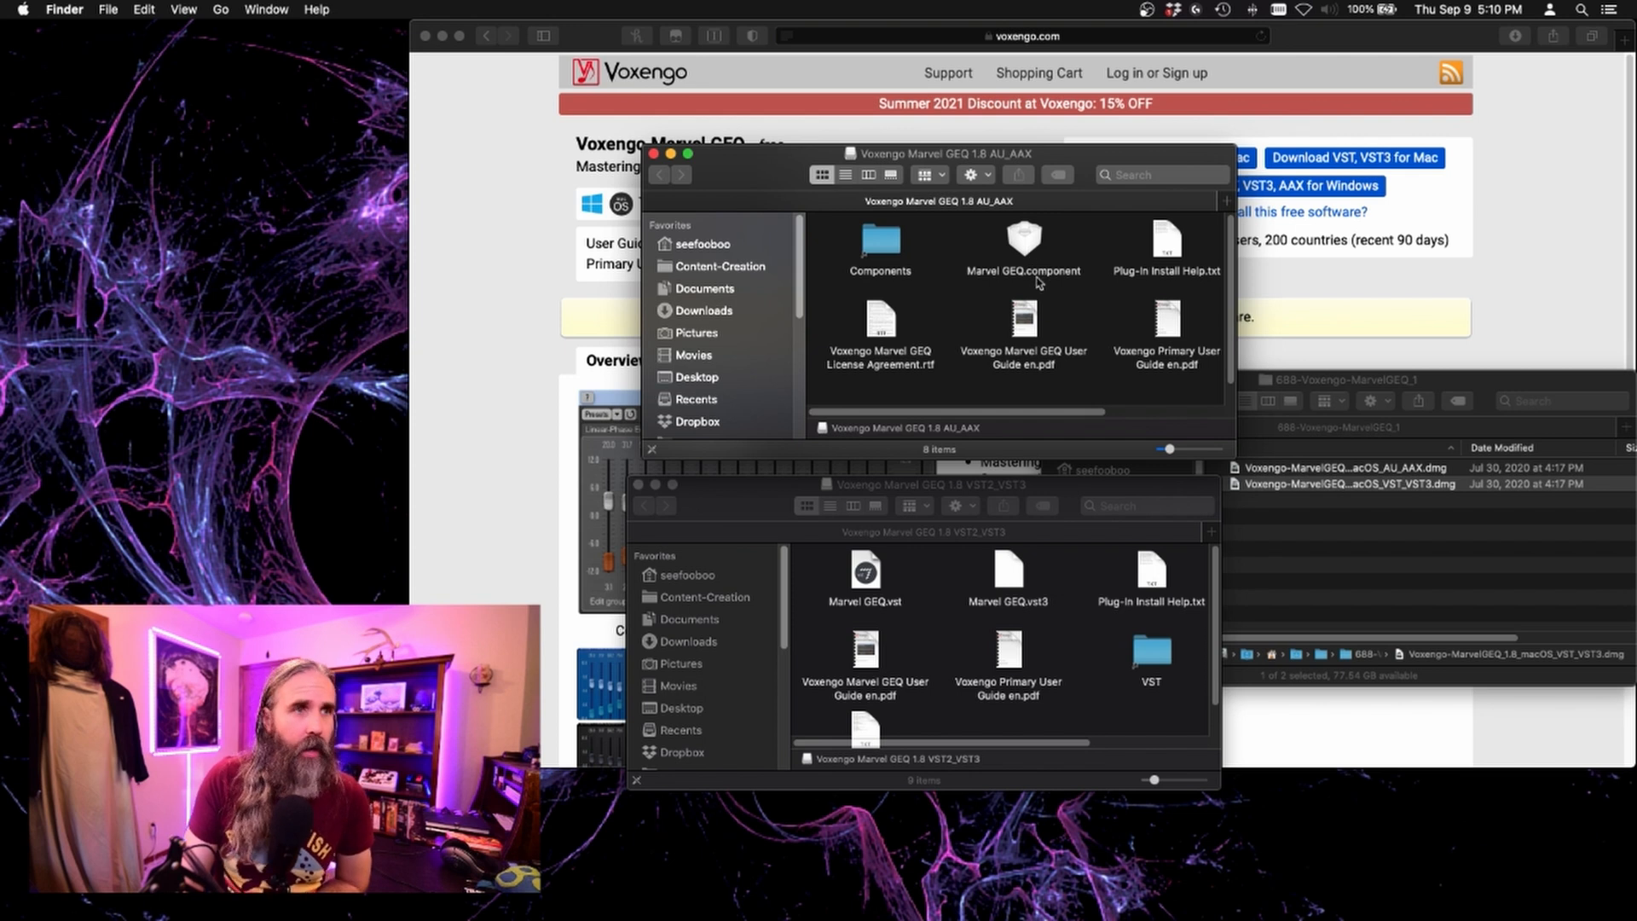
{"action": "left_click", "coordinate": [1022, 239]}
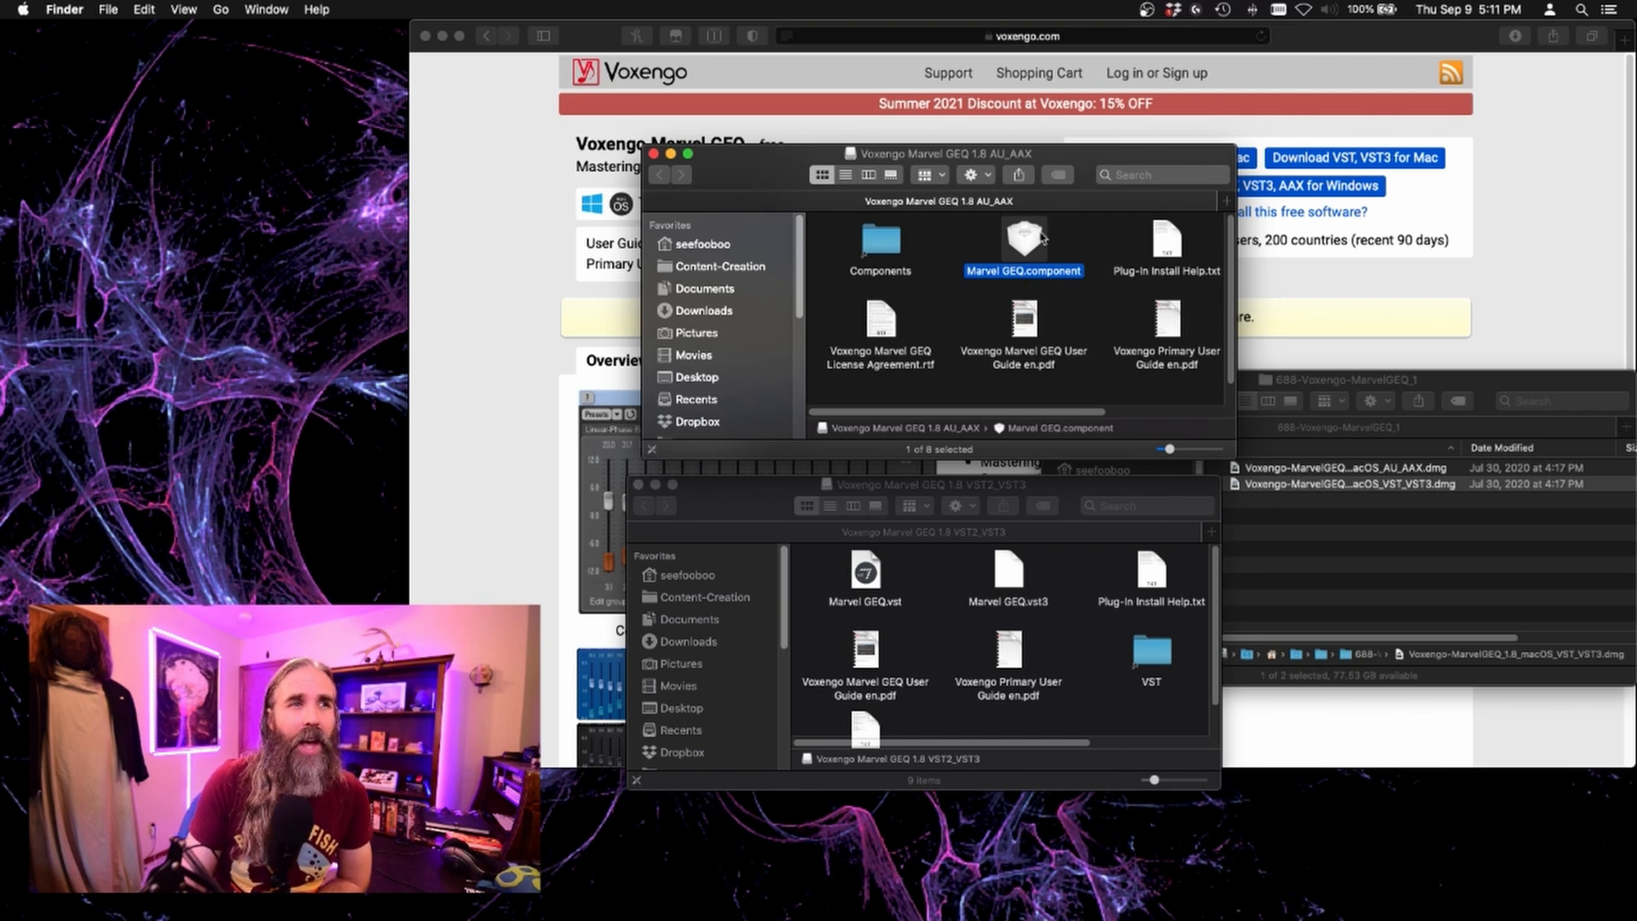
{"action": "mouse_move", "coordinate": [1083, 295]}
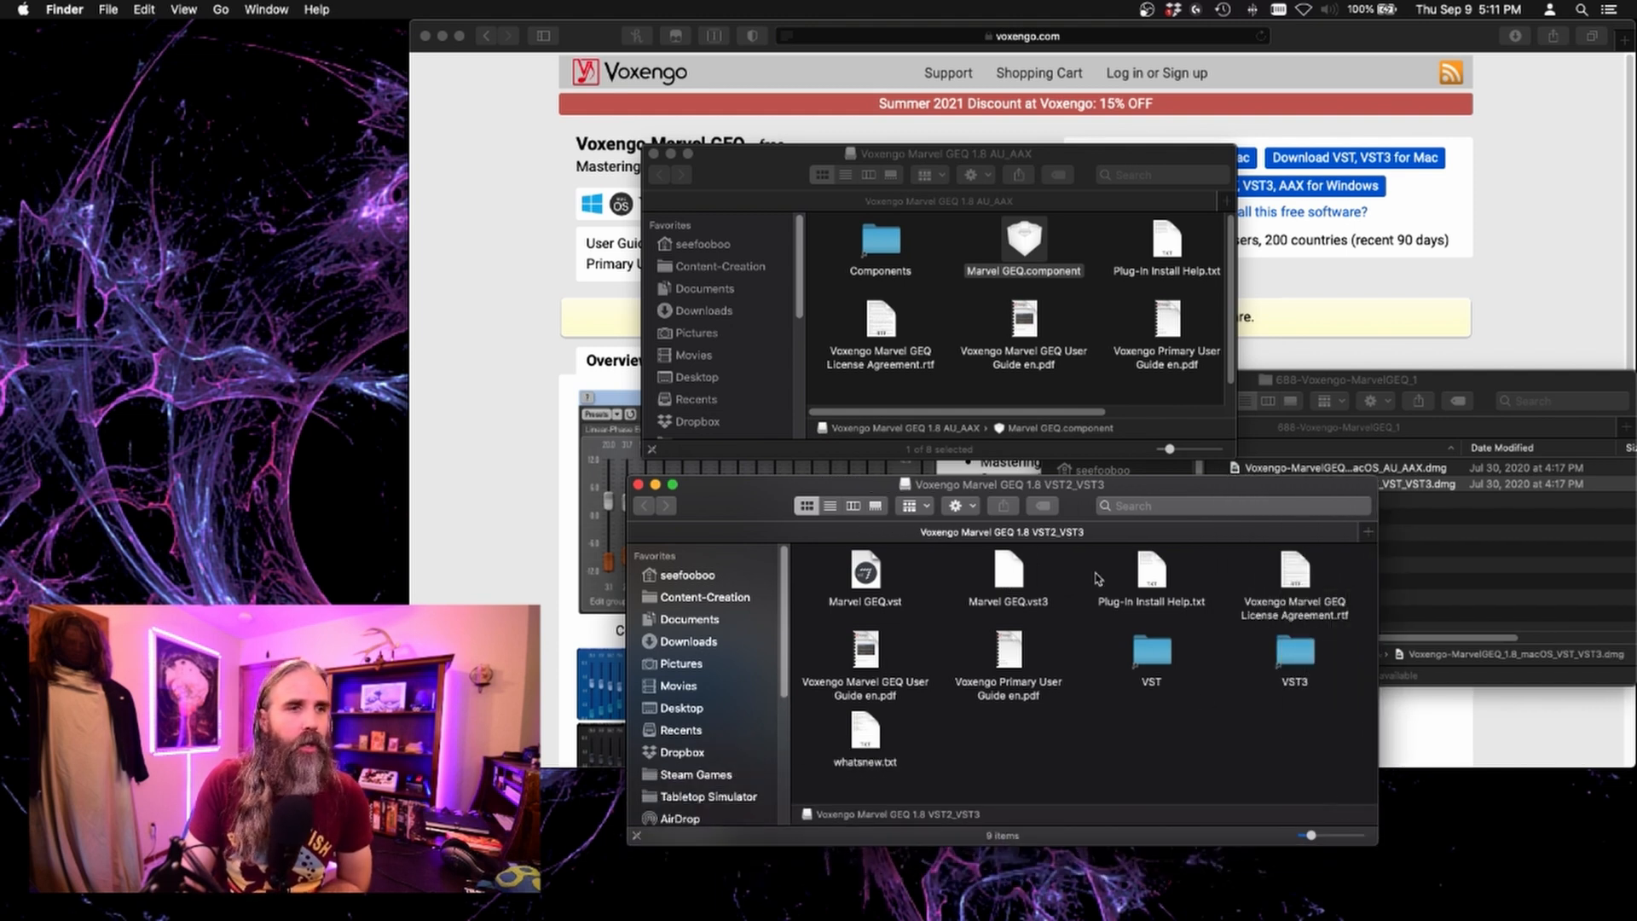
{"action": "left_click", "coordinate": [1007, 575]}
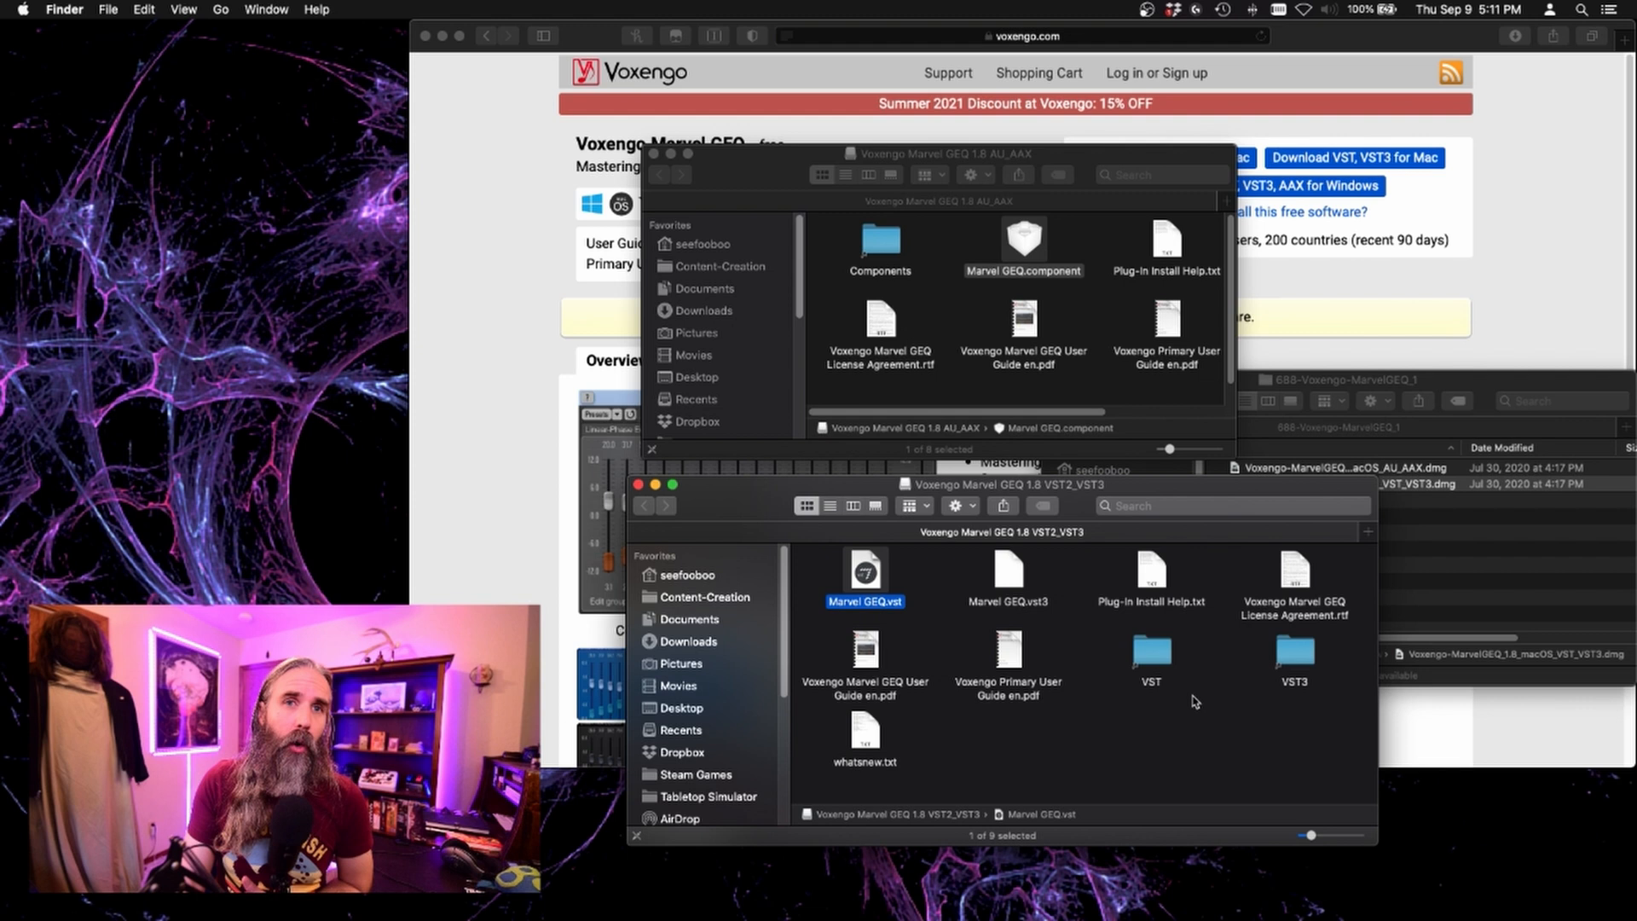
{"action": "mouse_move", "coordinate": [1162, 737]}
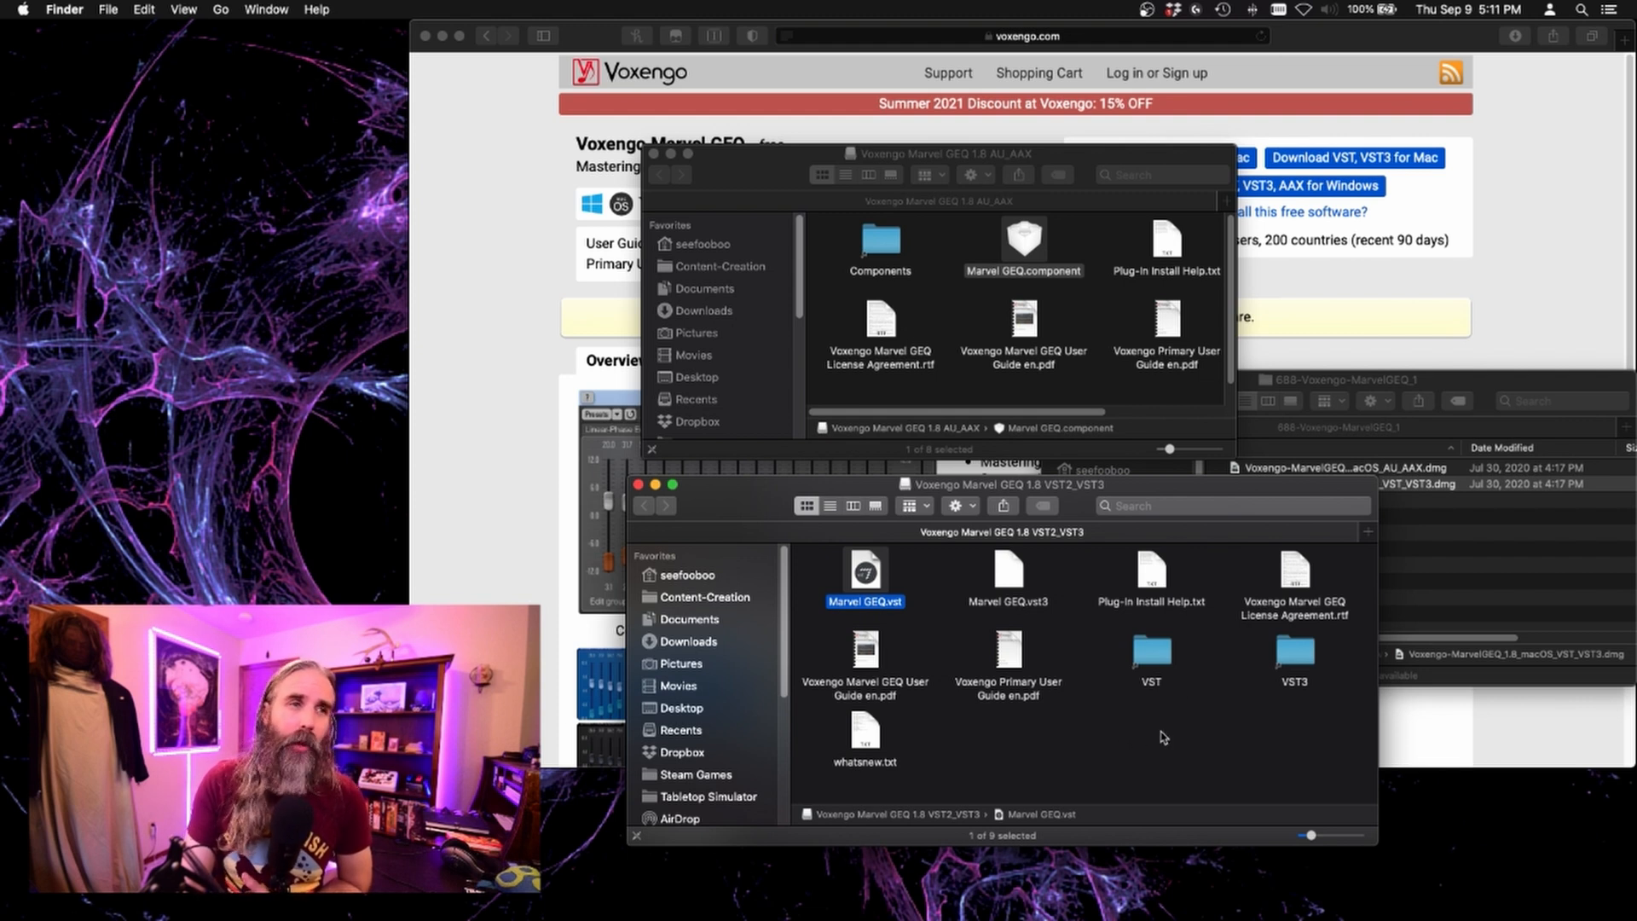
{"action": "left_click", "coordinate": [1294, 655]}
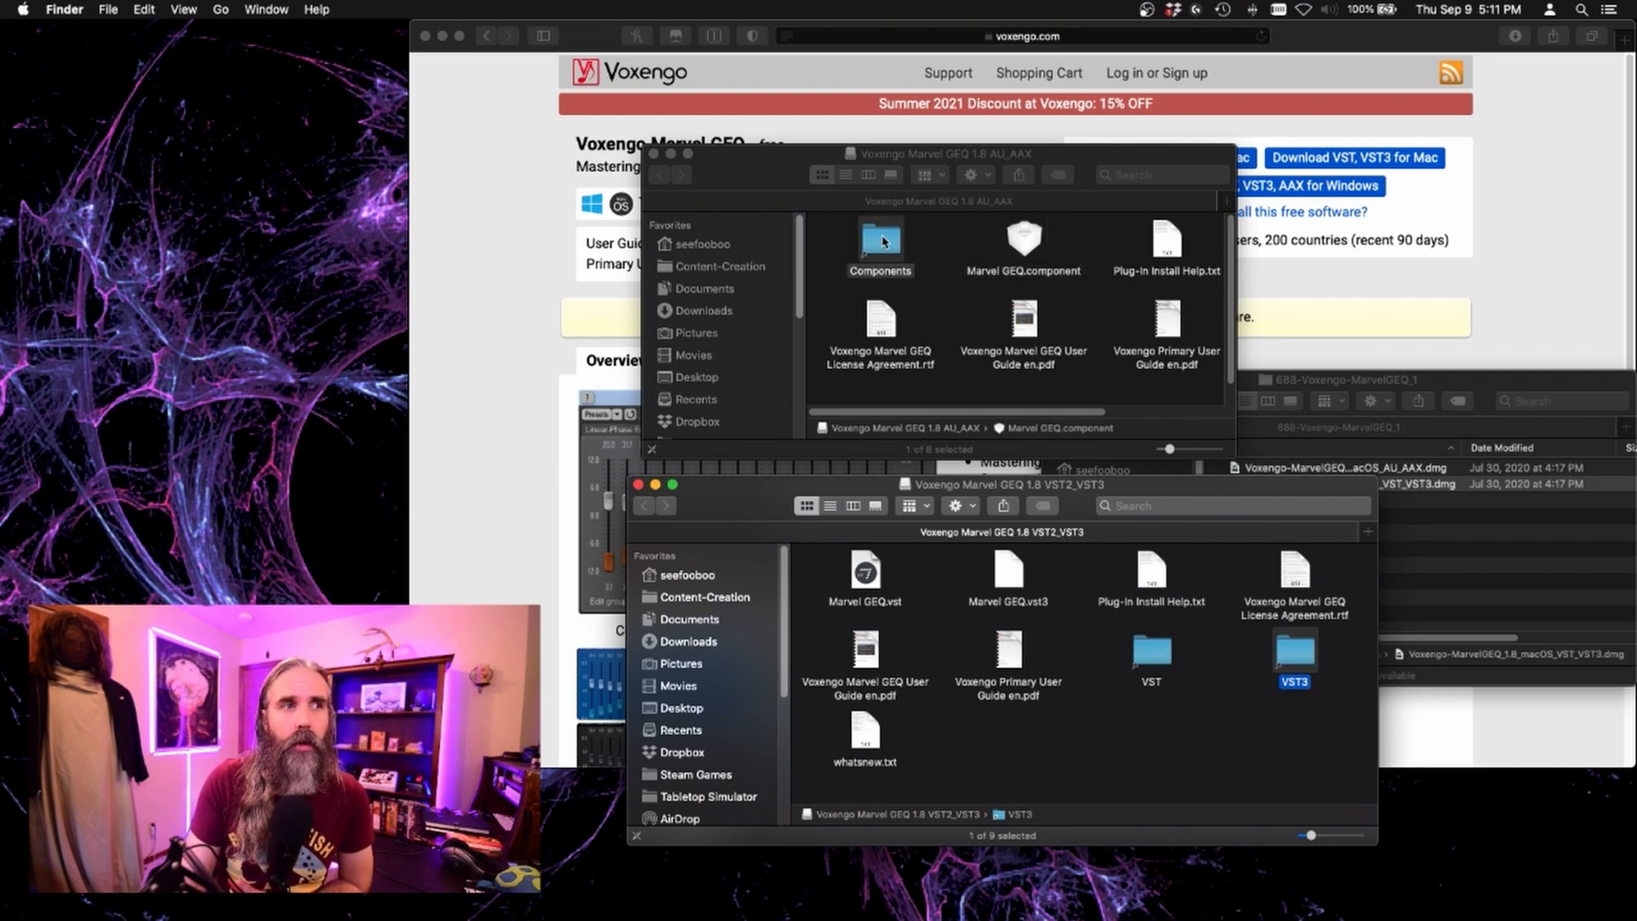
{"action": "left_click", "coordinate": [879, 236]}
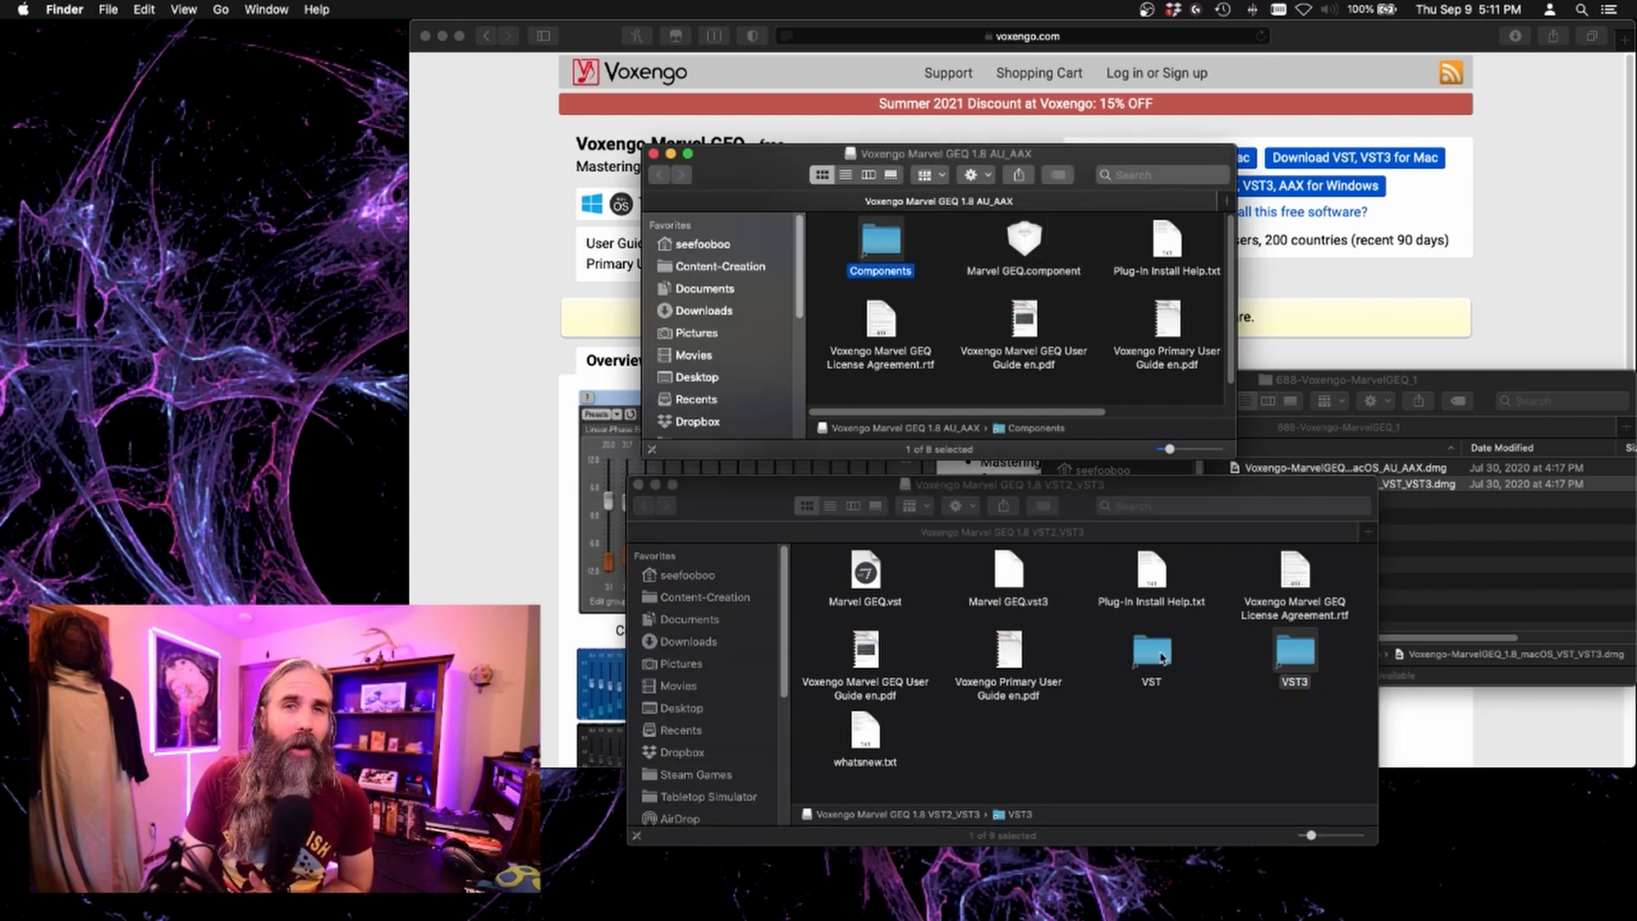
{"action": "left_click", "coordinate": [1150, 647]}
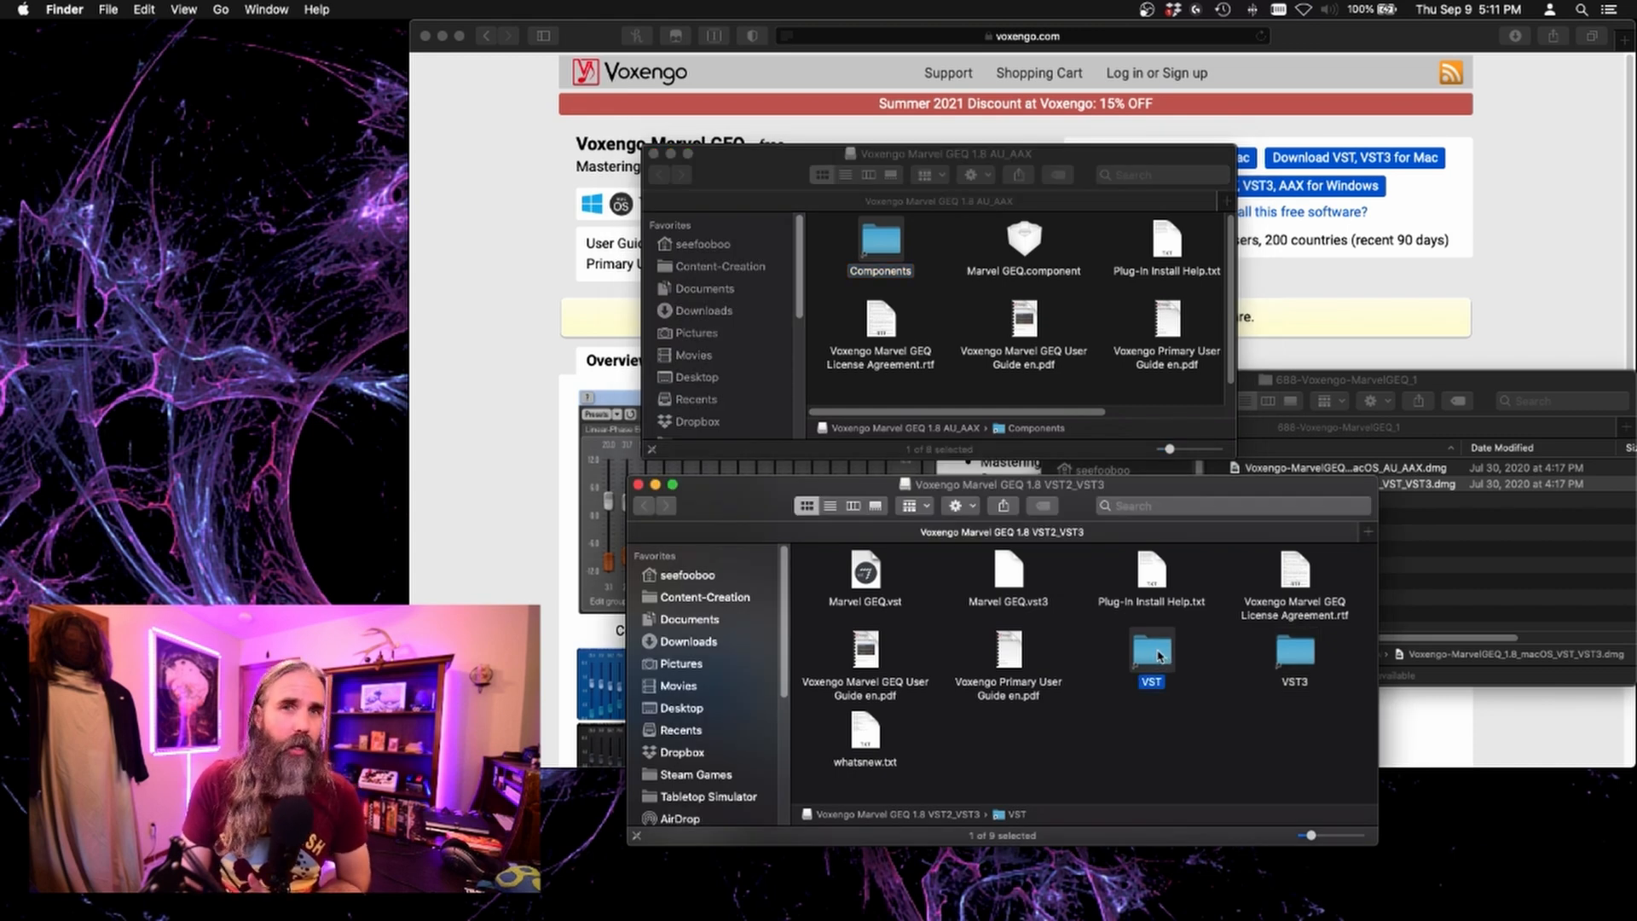
{"action": "double_click", "coordinate": [1151, 648]}
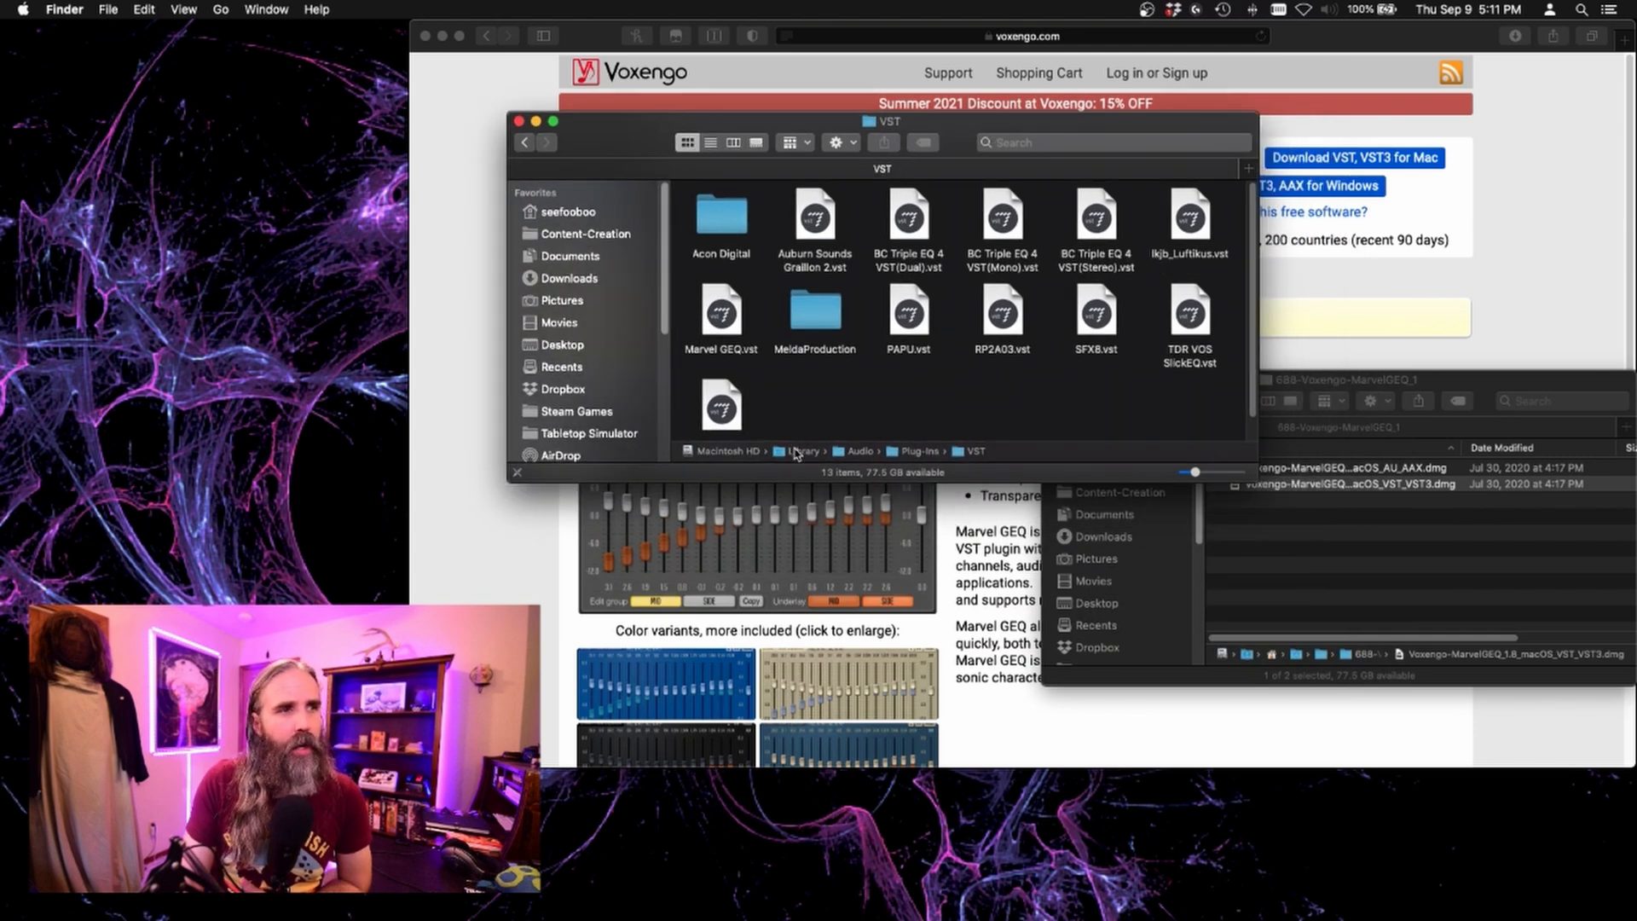
{"action": "mouse_move", "coordinate": [930, 460]}
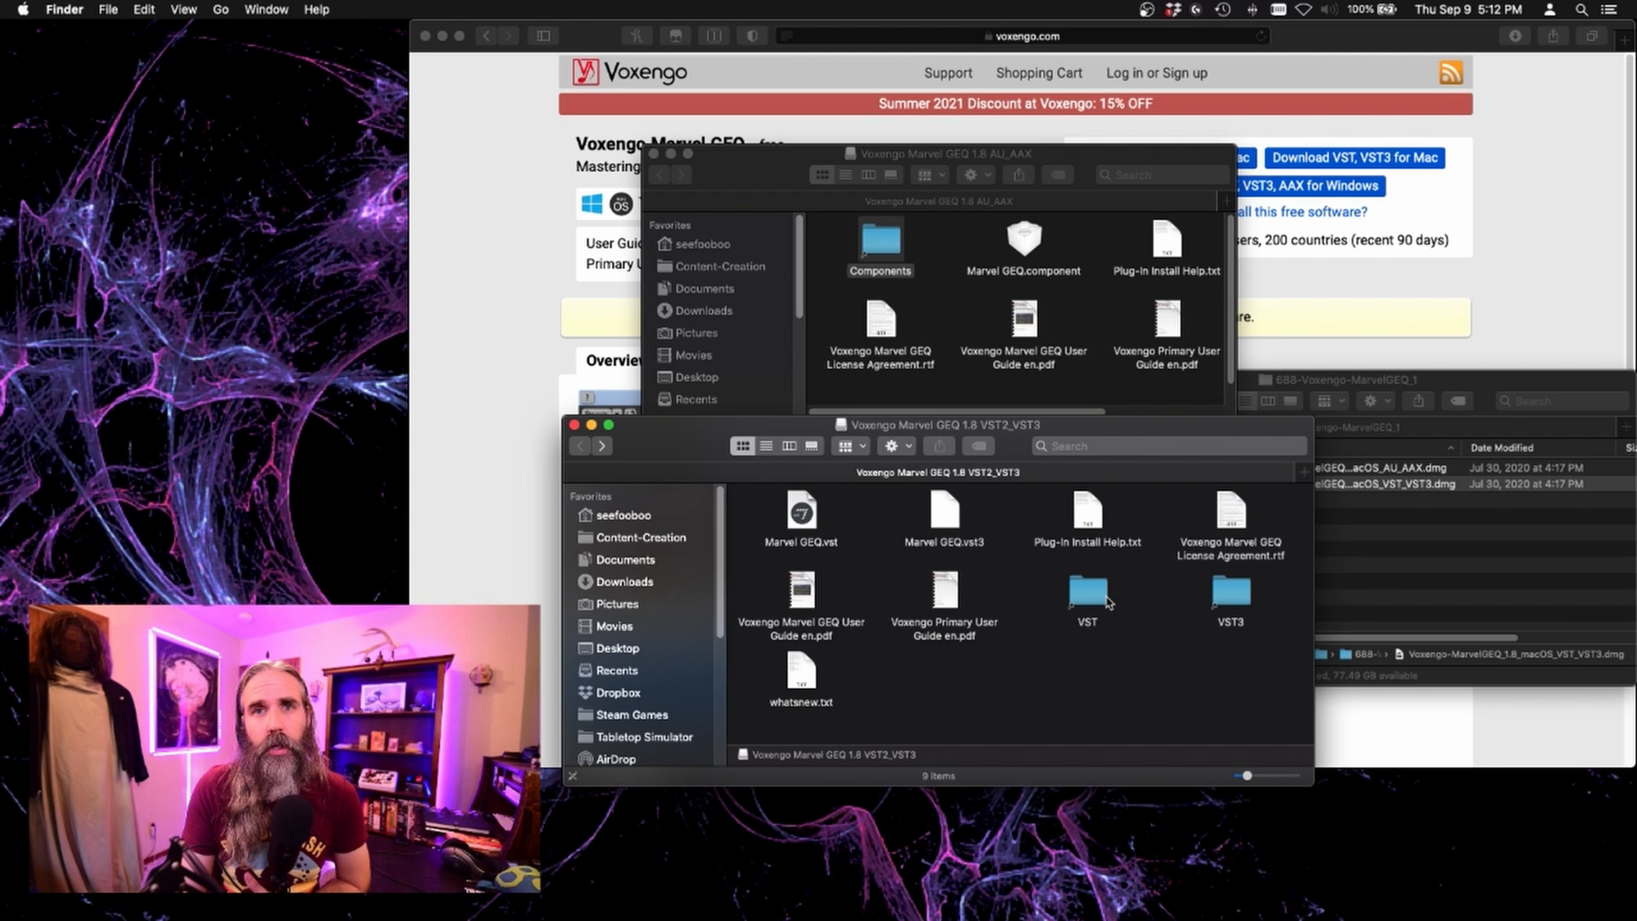
{"action": "mouse_move", "coordinate": [1148, 620]}
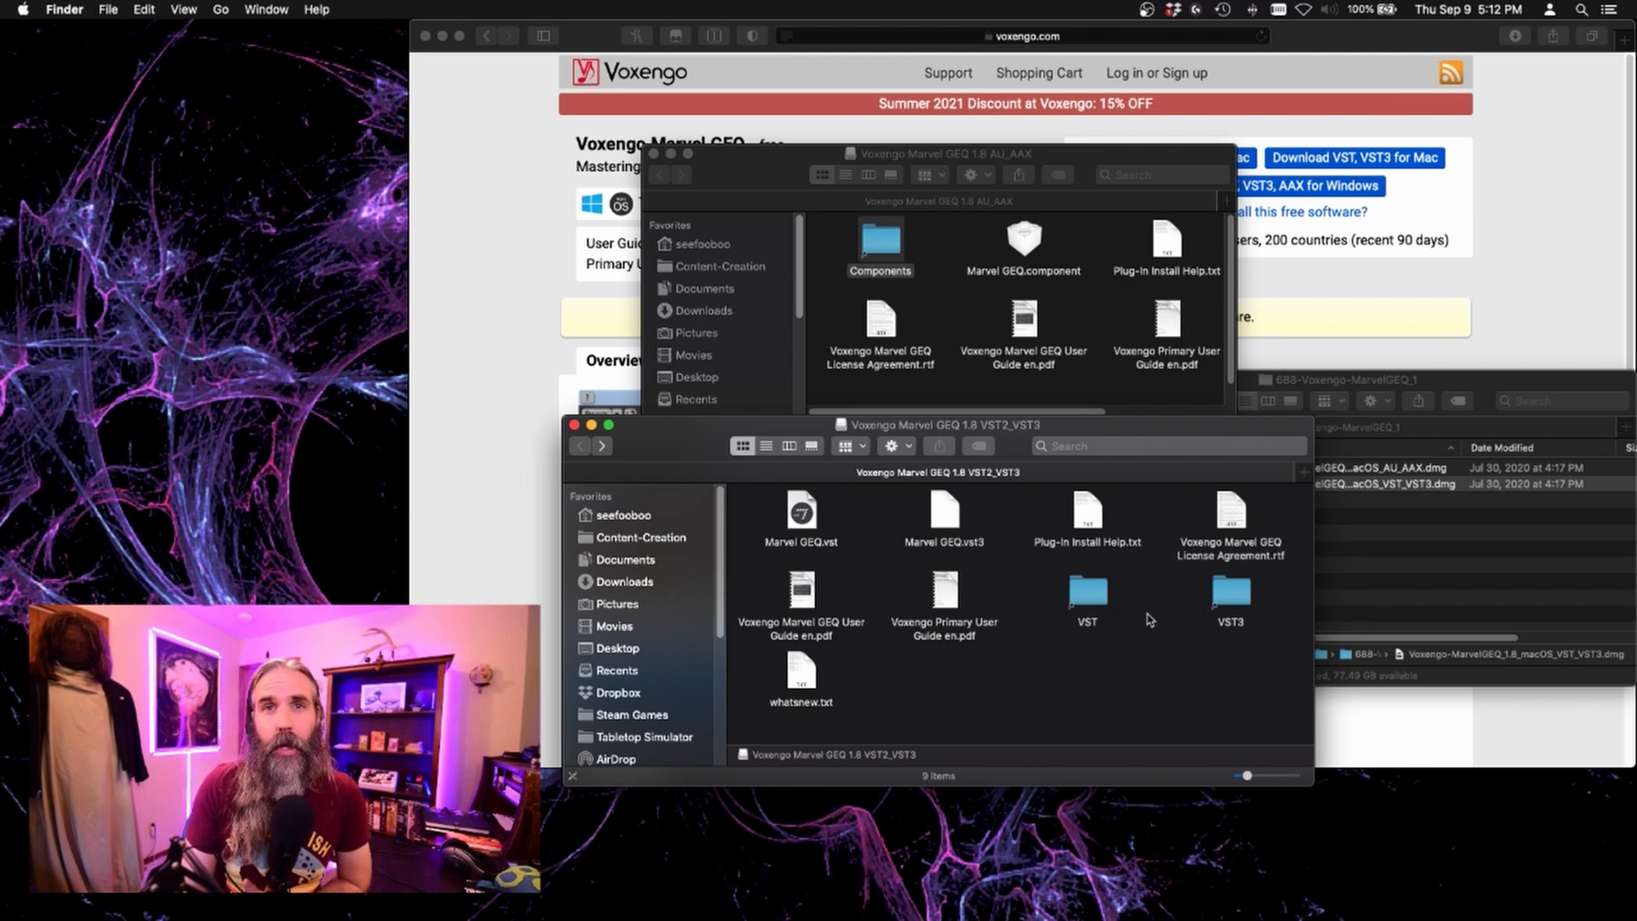
{"action": "mouse_move", "coordinate": [1163, 618]}
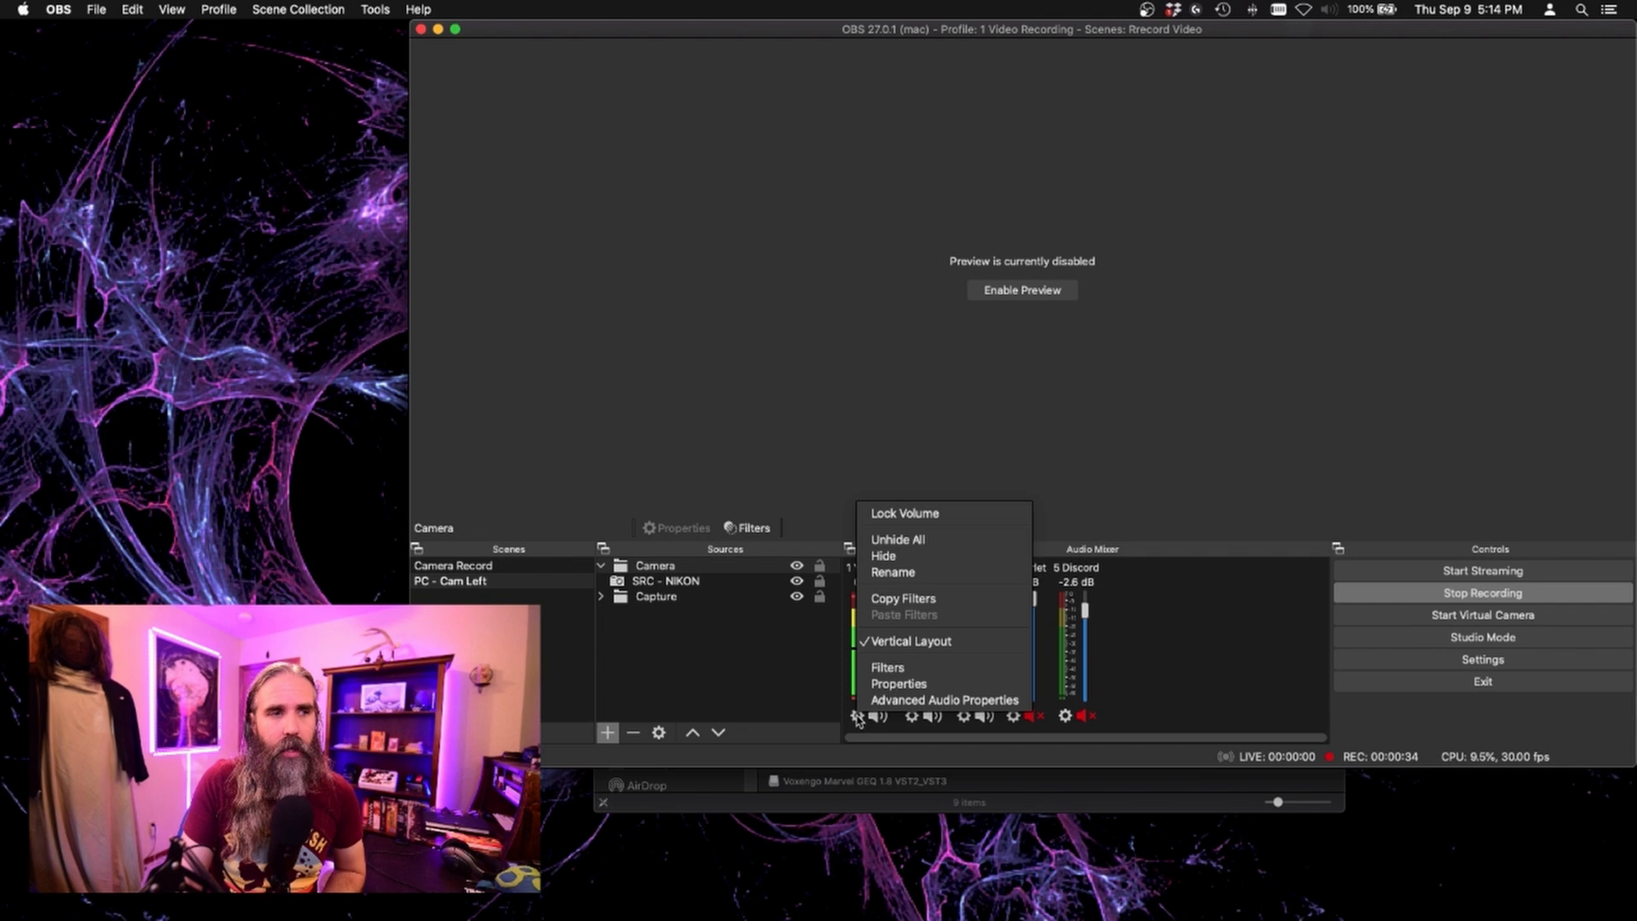
From the Yeti Mic filters, review the existing EQ and start a new VST 2.x plug-in filter.
{"action": "left_click", "coordinate": [886, 667]}
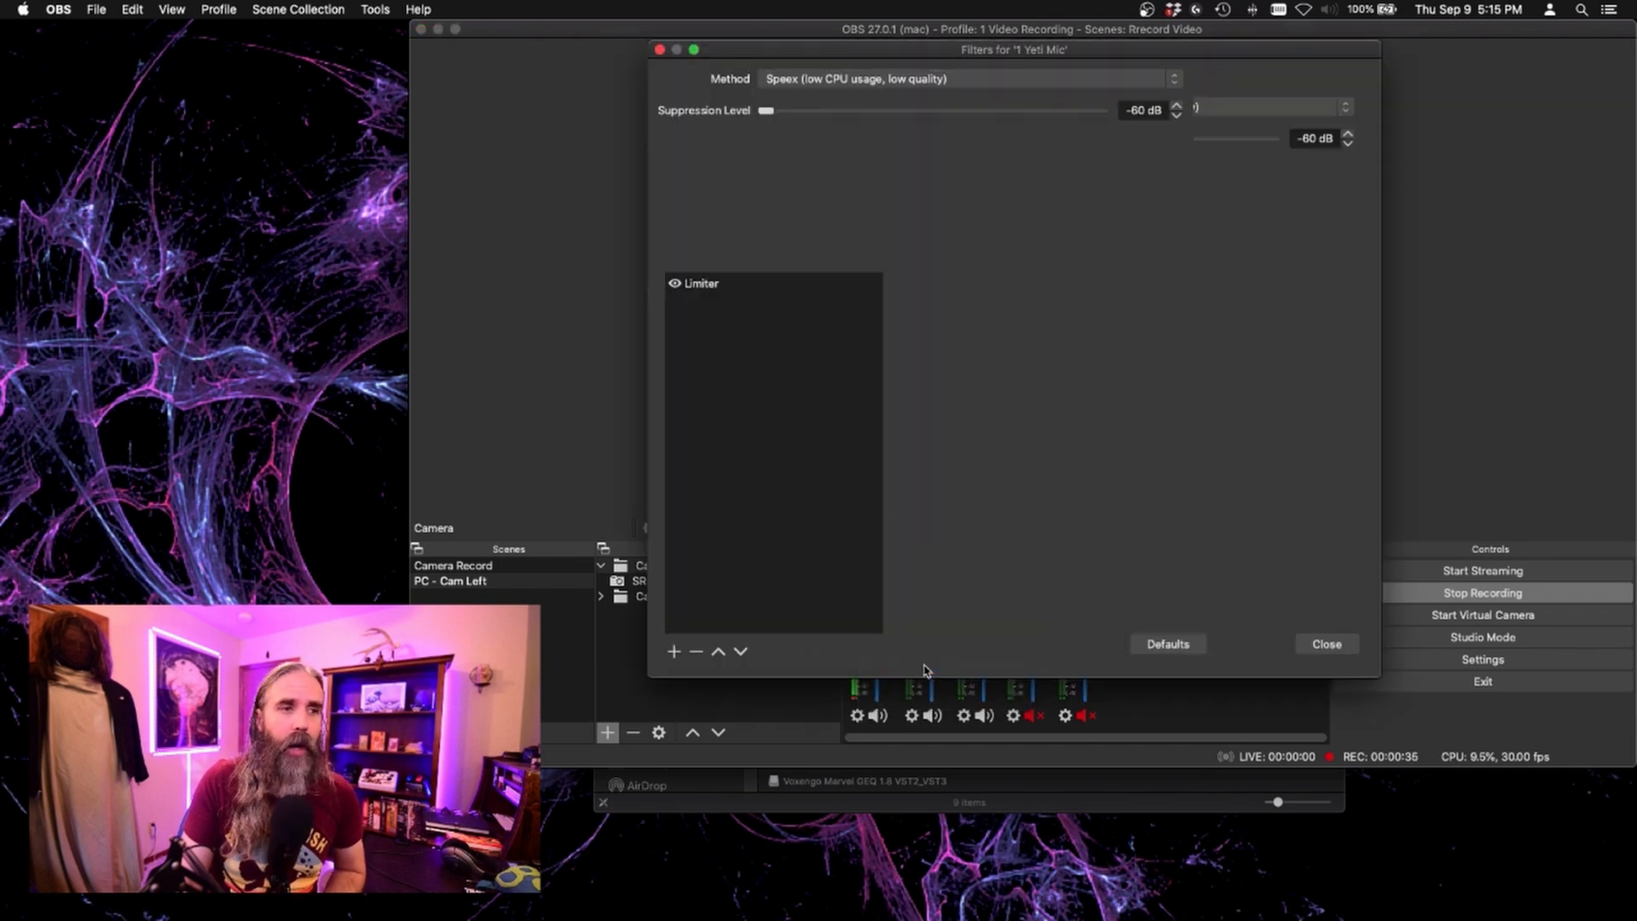
{"action": "left_click", "coordinate": [692, 244]}
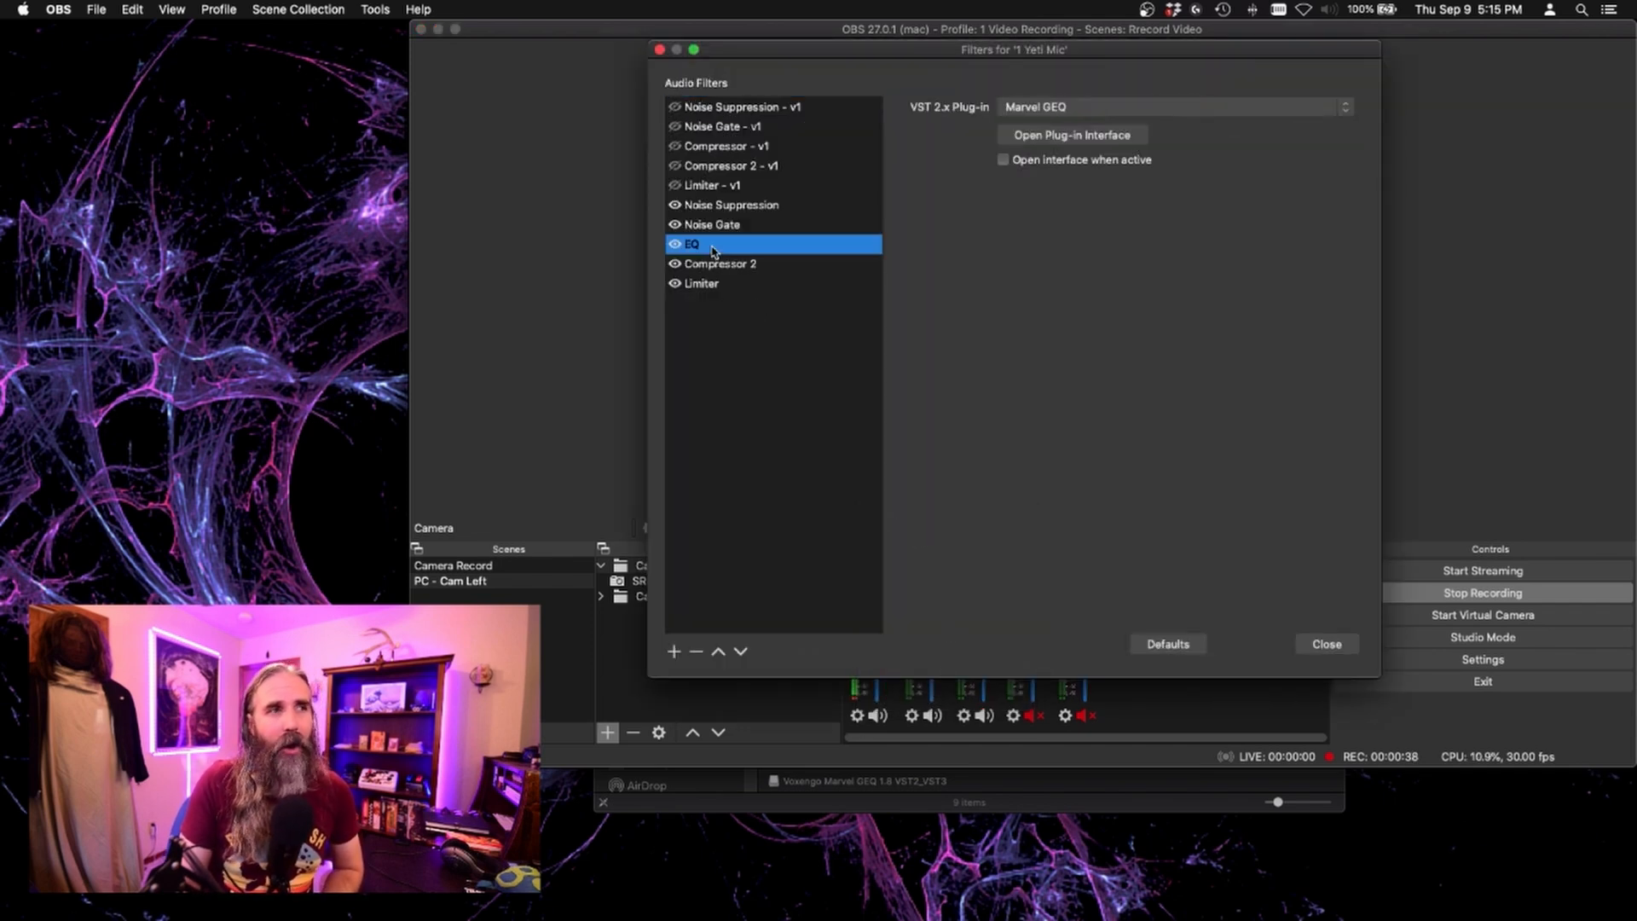
{"action": "mouse_move", "coordinate": [774, 422]}
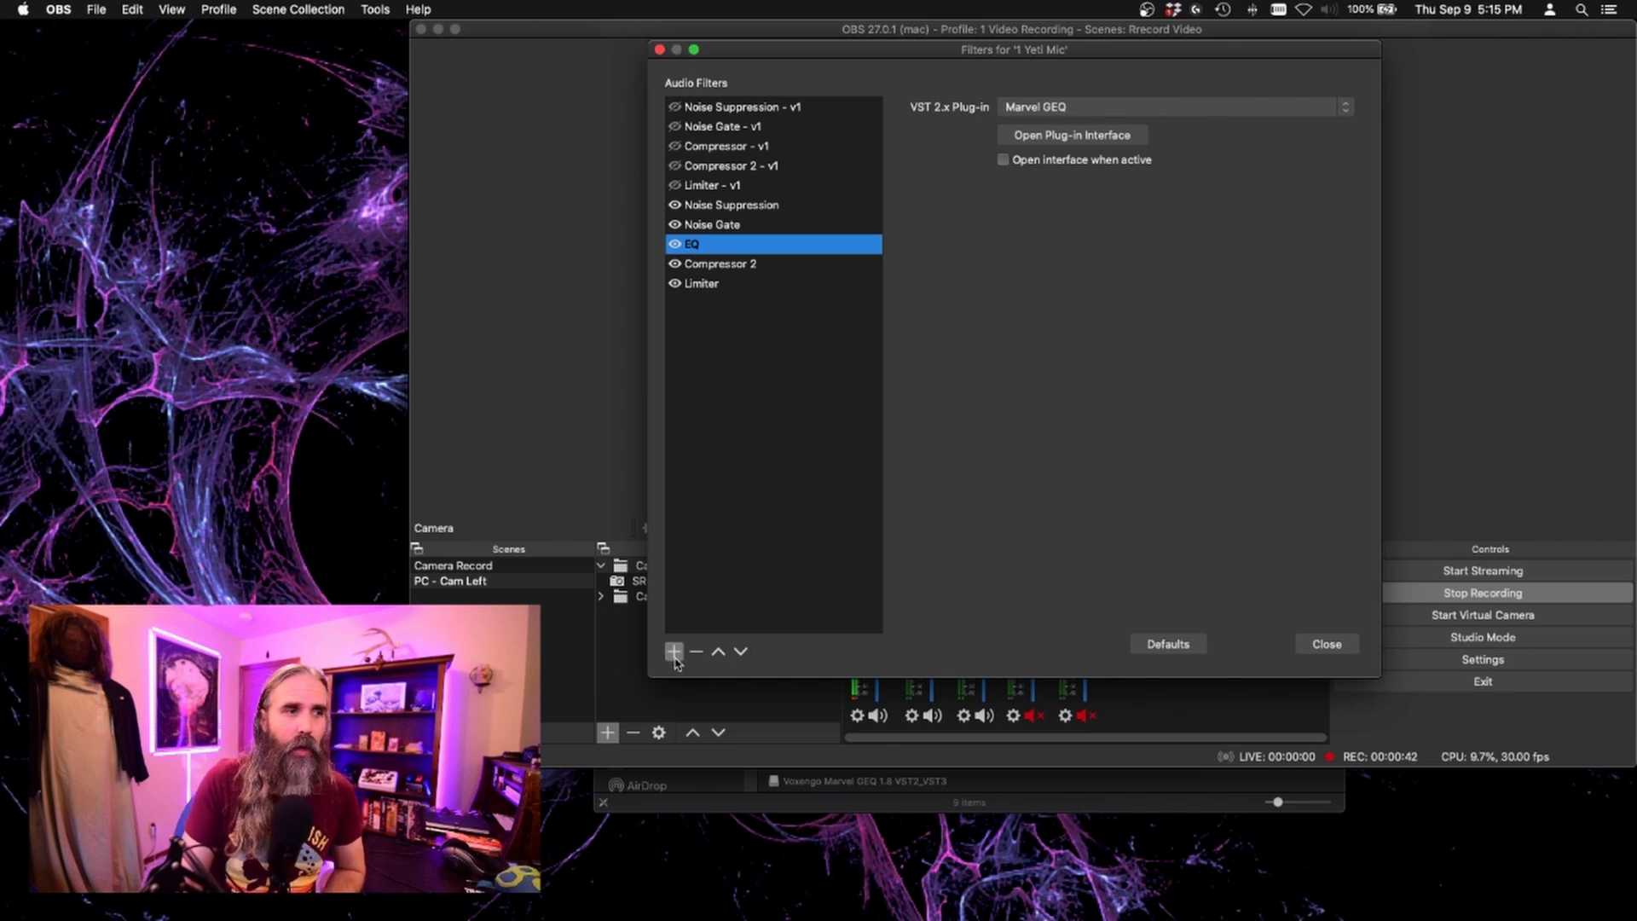
{"action": "left_click", "coordinate": [673, 651]}
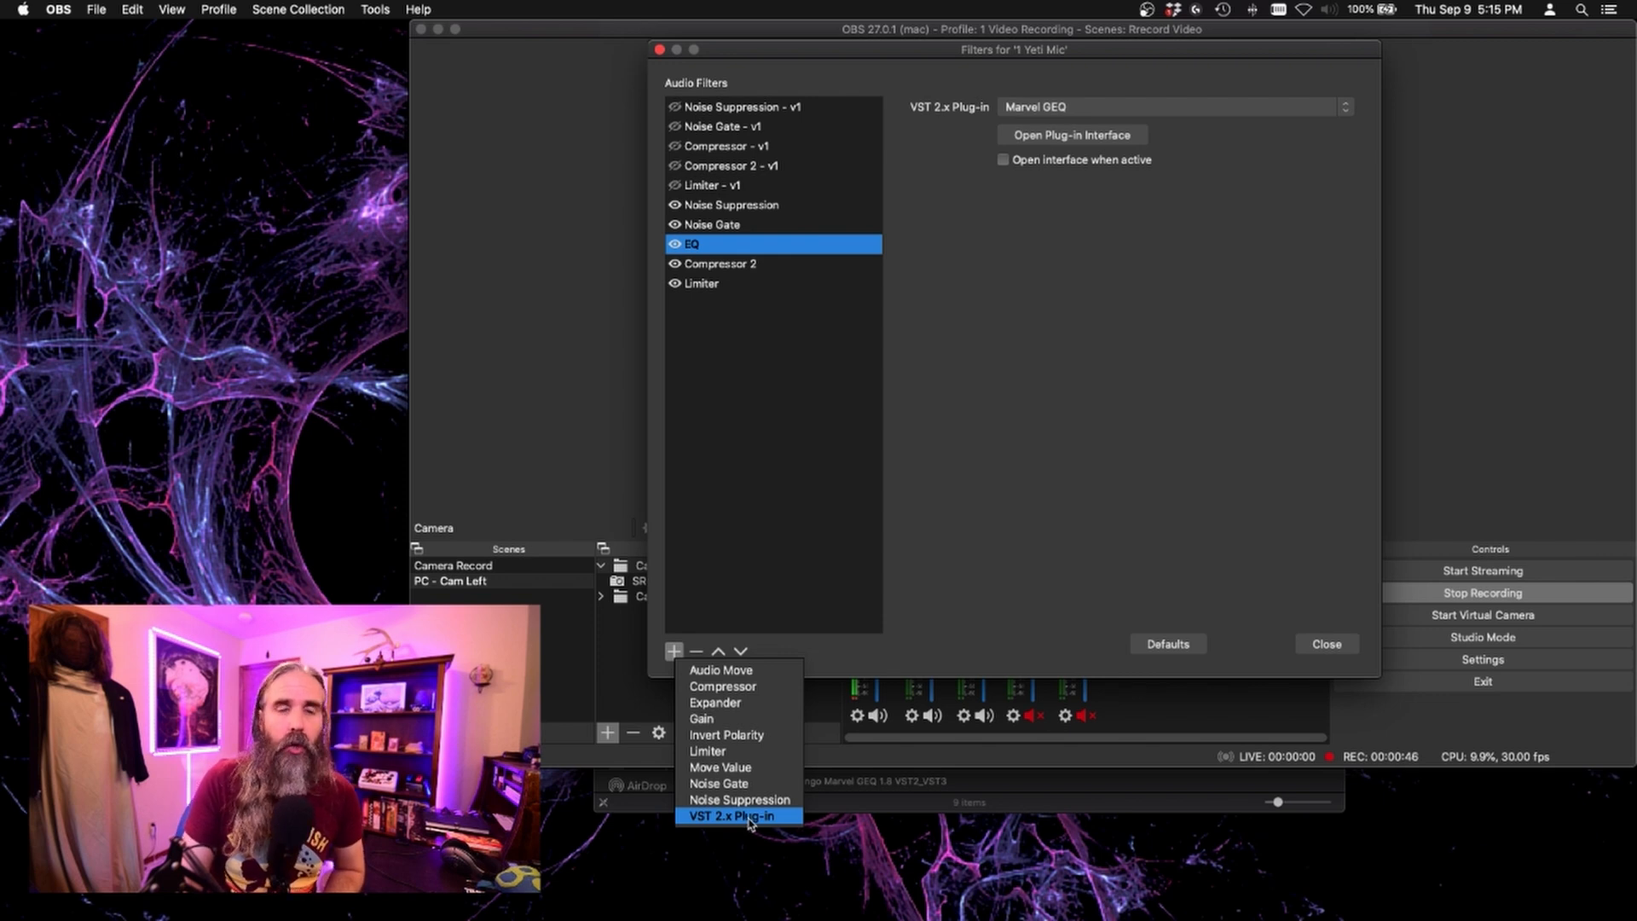
{"action": "left_click", "coordinate": [731, 815]}
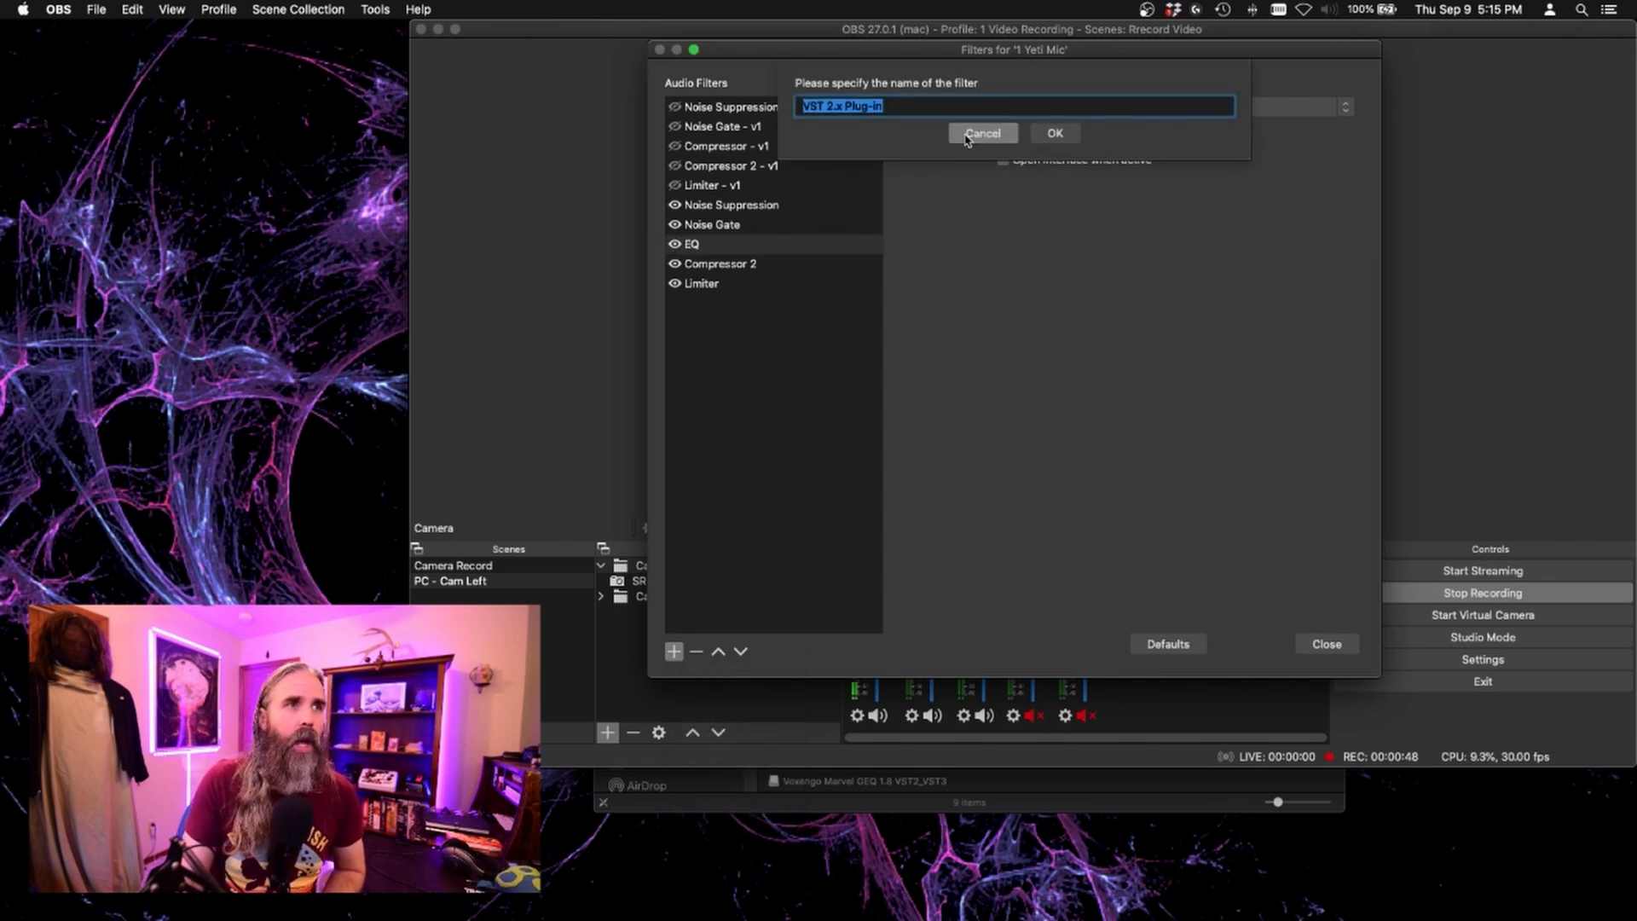
Name the new filter EQ, confirm it, and check the available VST plug-ins list.
{"action": "type", "text": "EQ"}
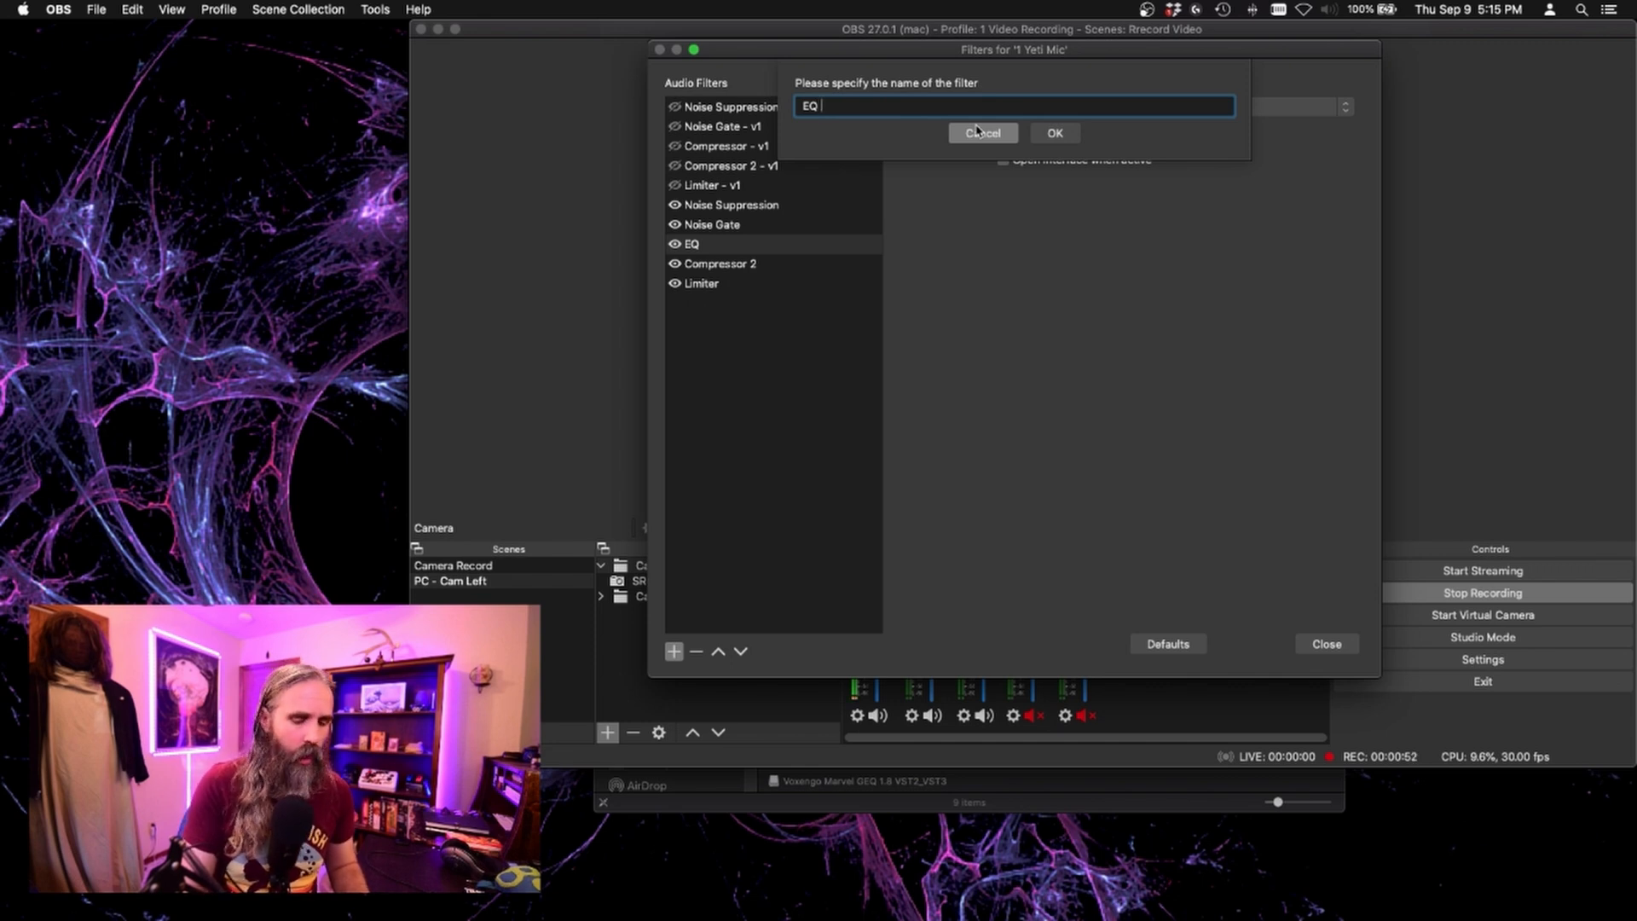
{"action": "left_click", "coordinate": [1054, 133]}
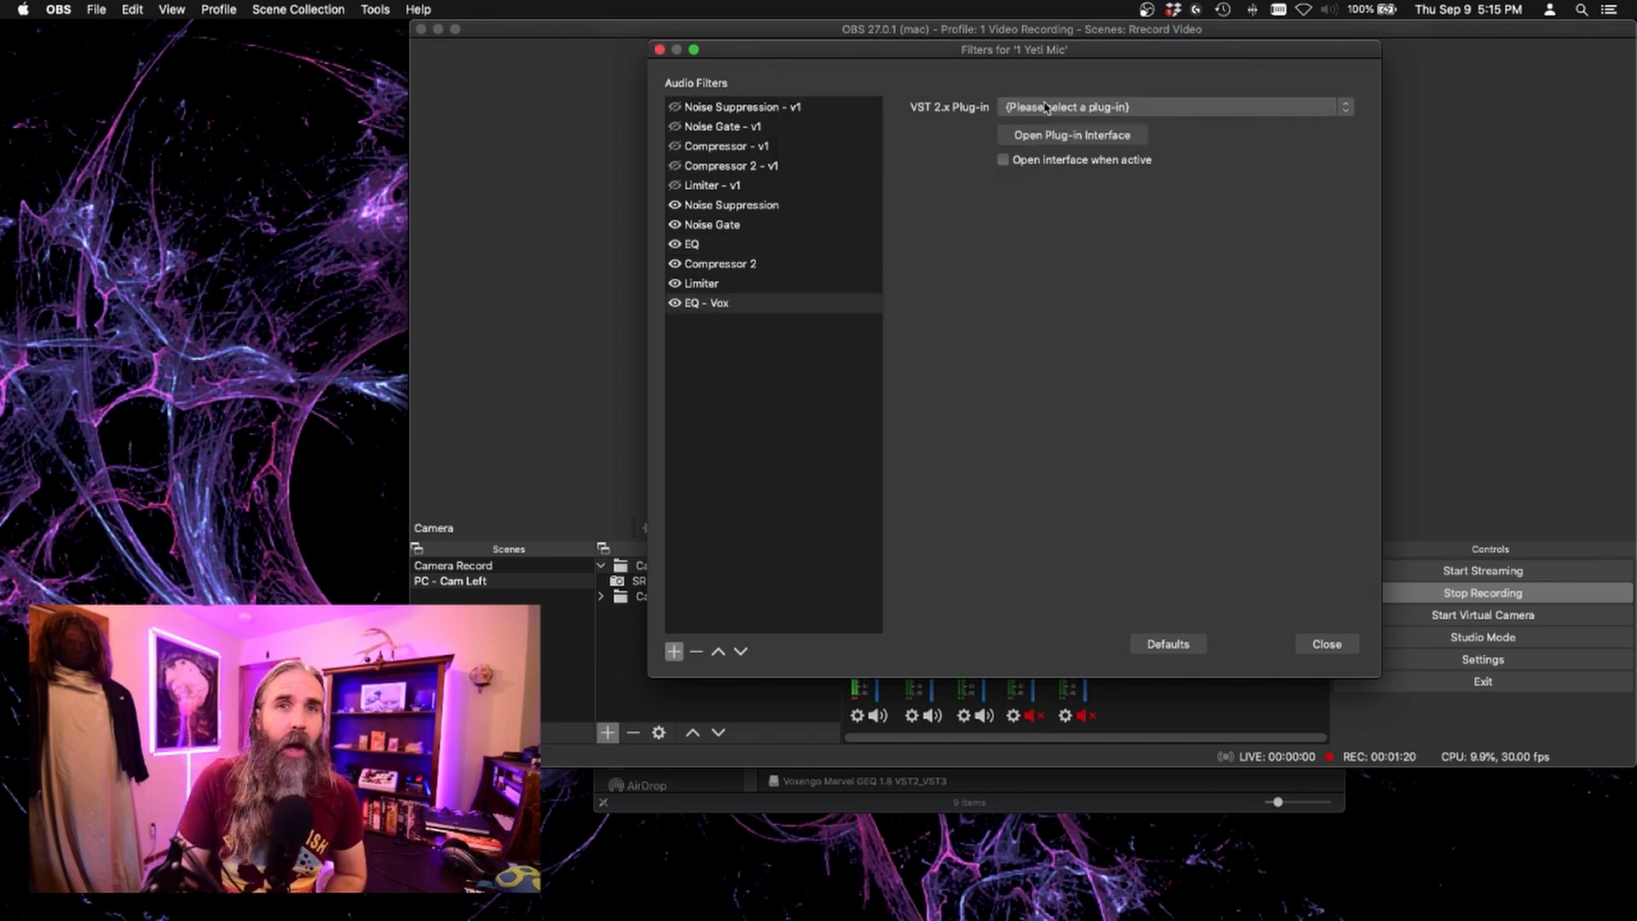
{"action": "left_click", "coordinate": [1170, 106]}
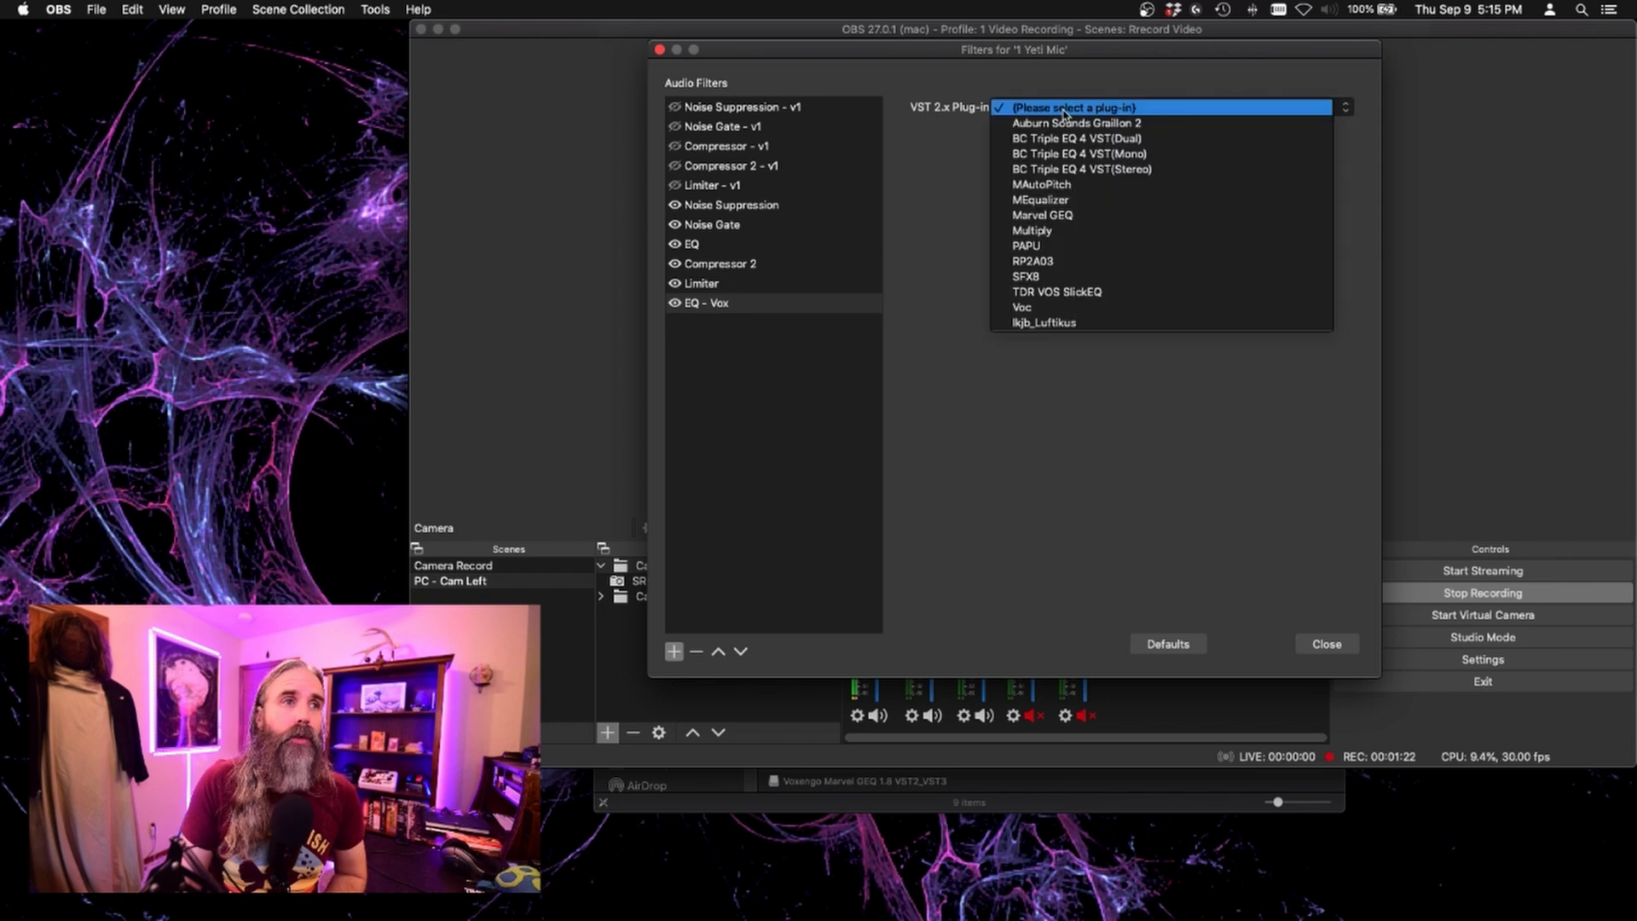
{"action": "left_click", "coordinate": [1041, 215]}
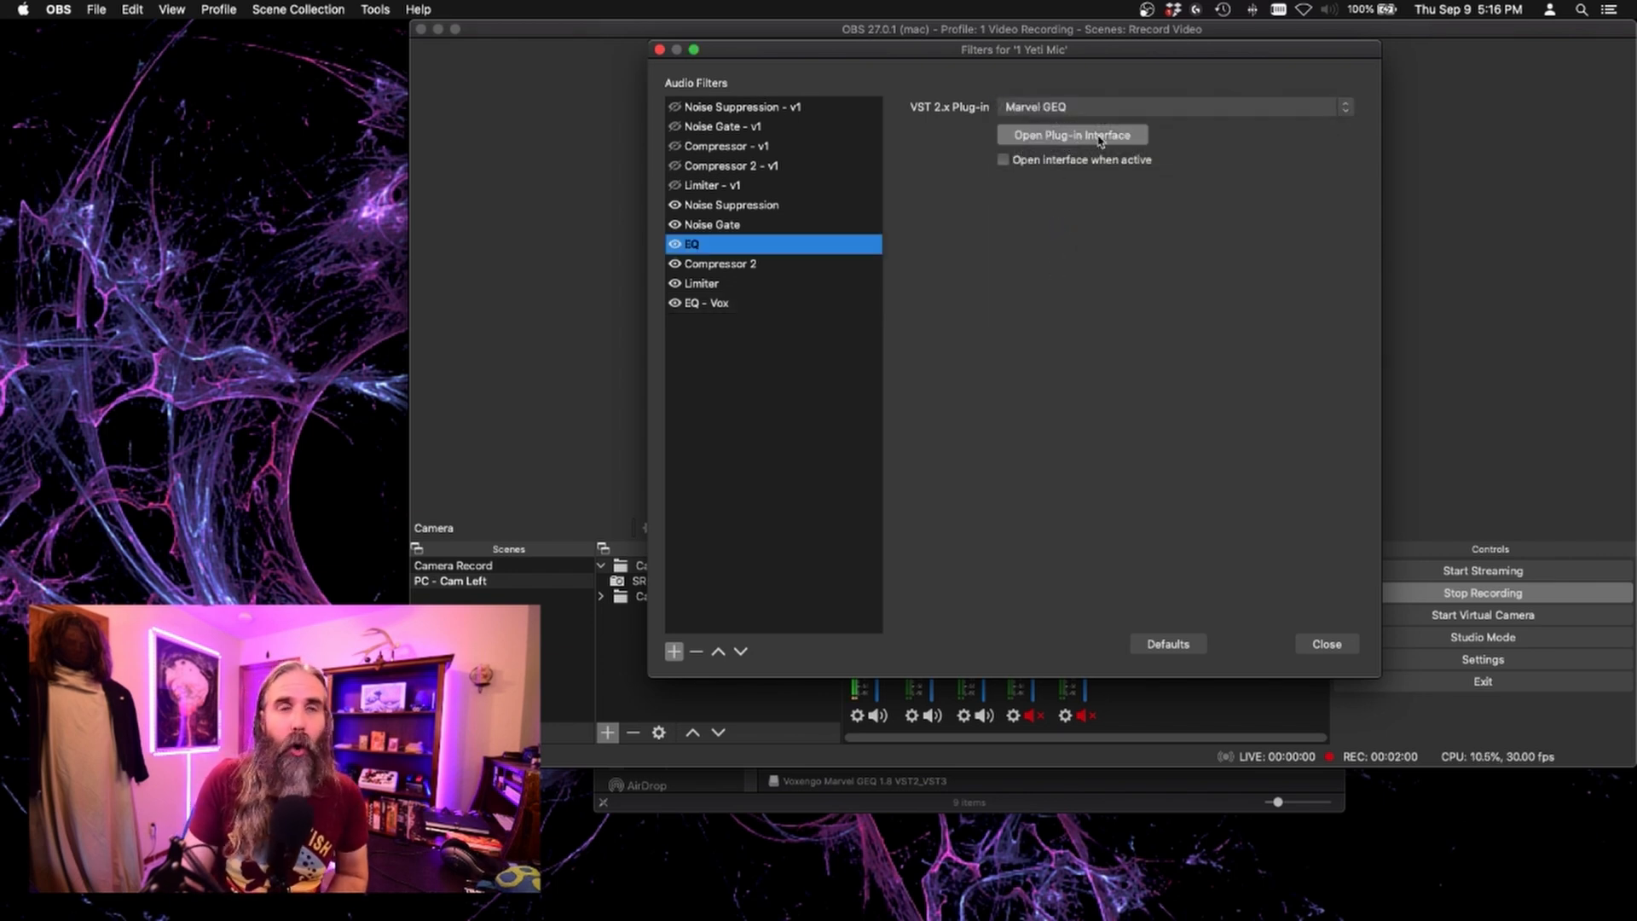
Inspect the mic's flat Marvel GEQ sliders, close the interface, and bring up the EQ filter's actions.
{"action": "left_click", "coordinate": [1069, 135]}
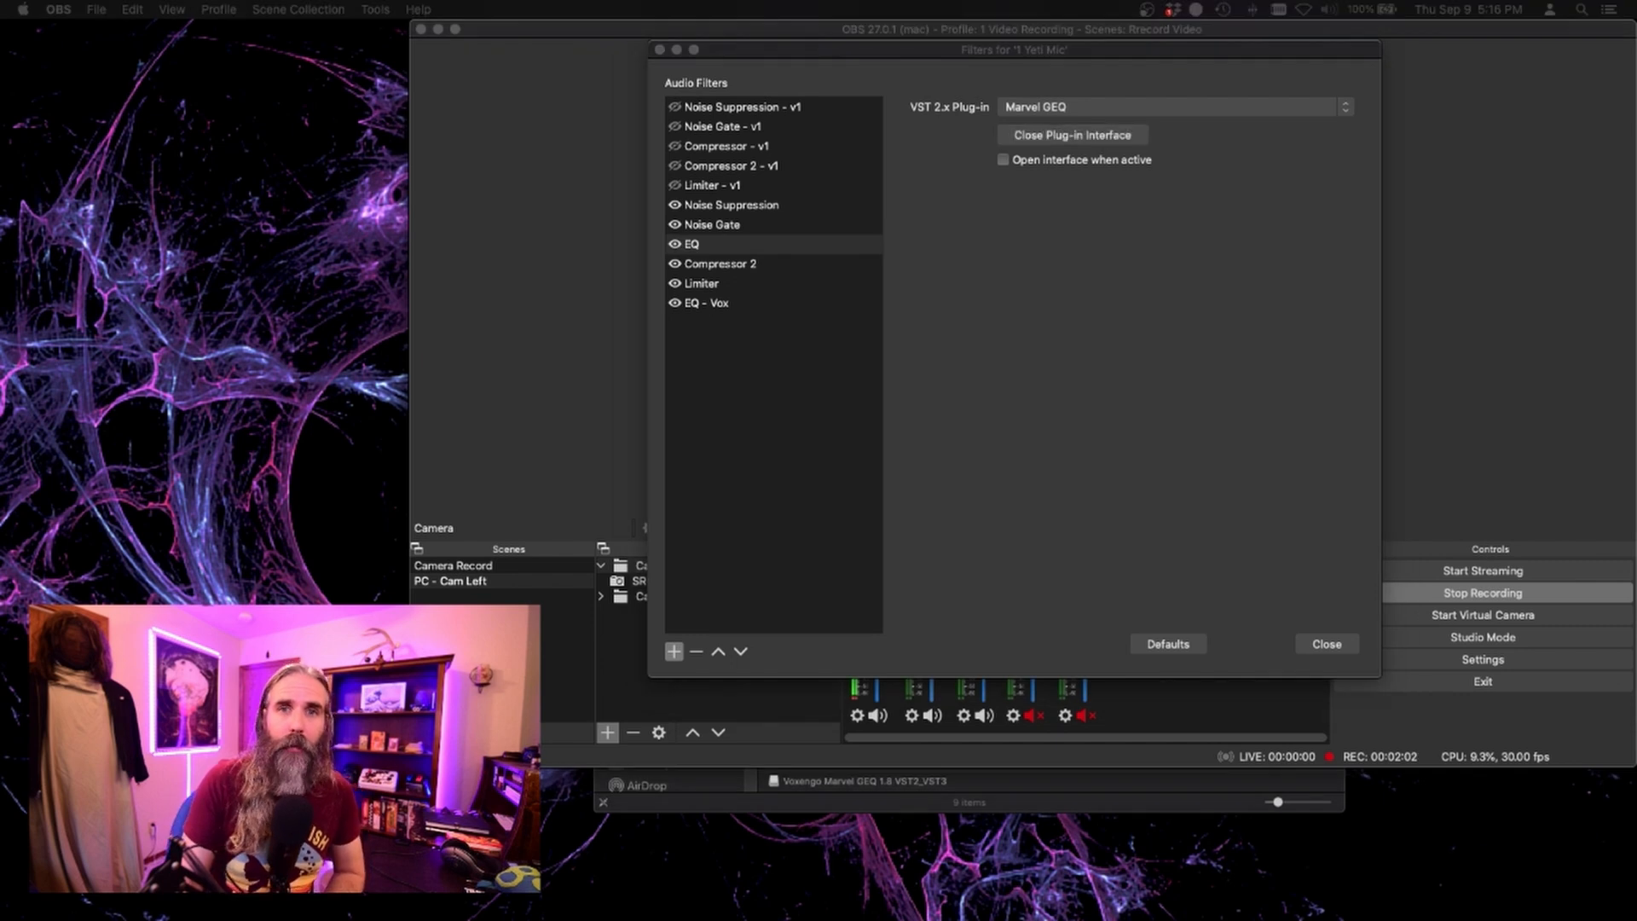
{"action": "left_click", "coordinate": [1071, 133]}
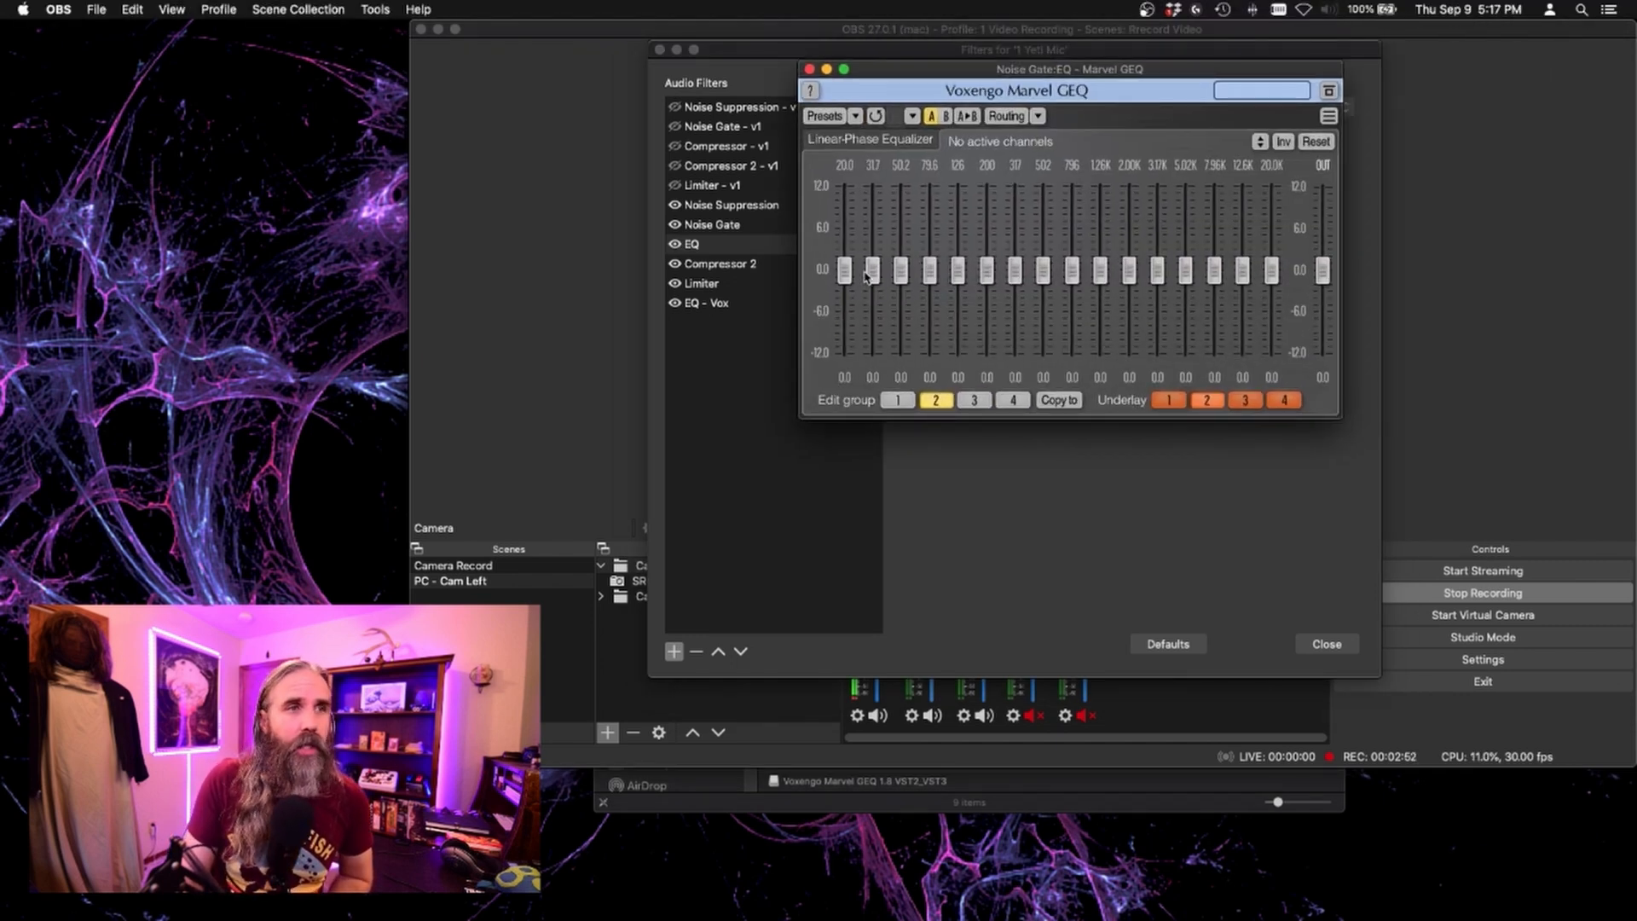
{"action": "mouse_move", "coordinate": [1280, 278]}
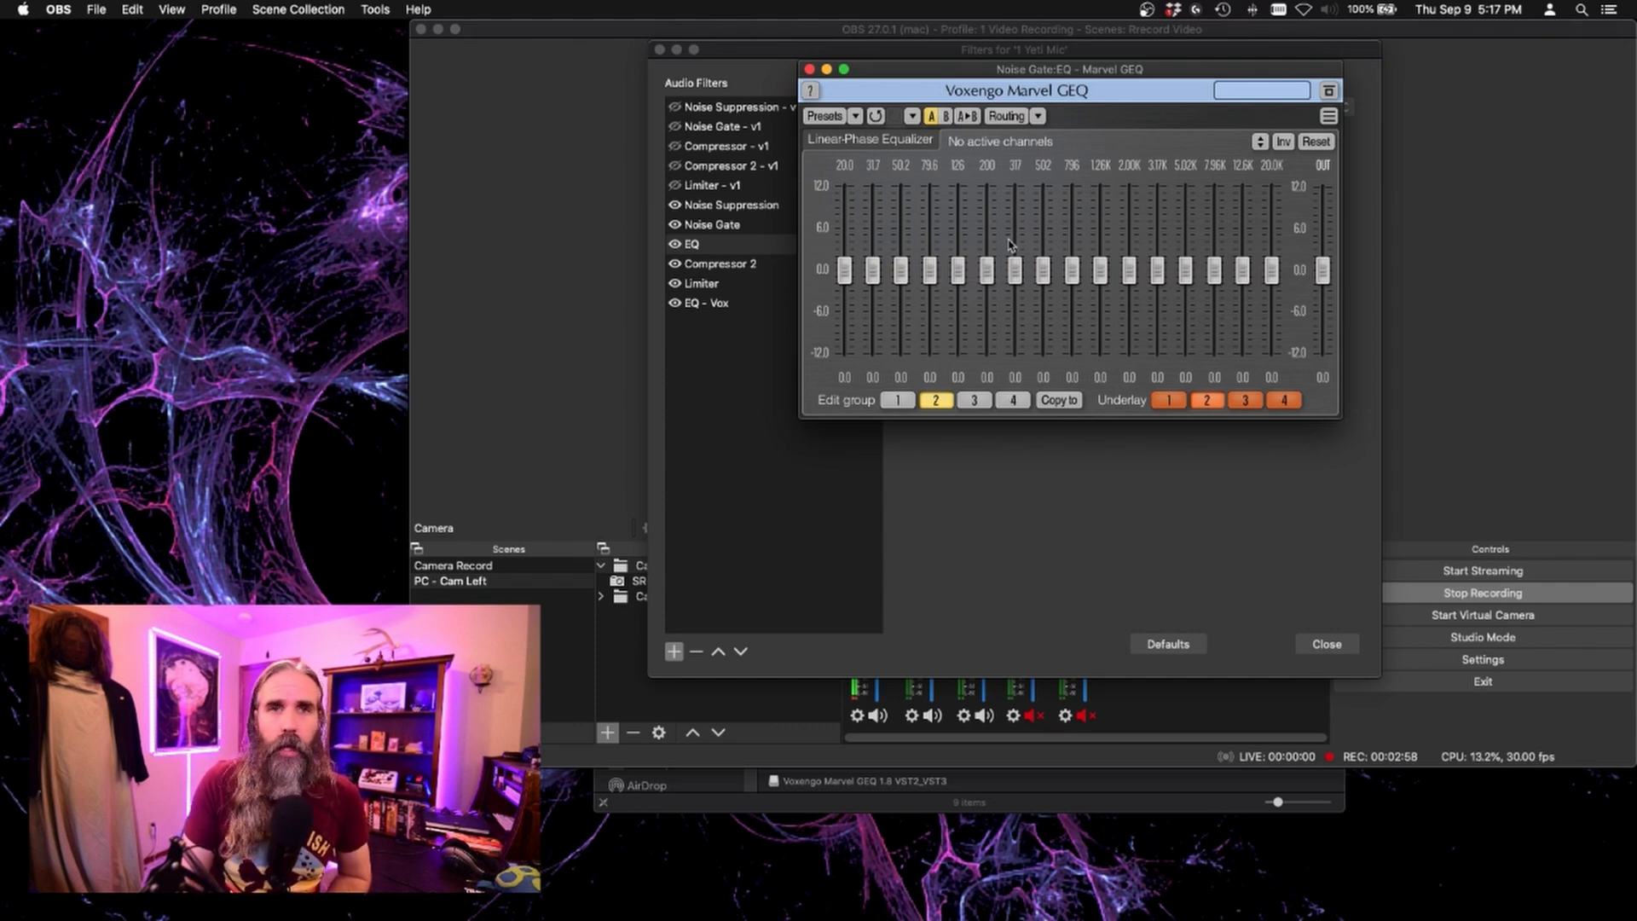
{"action": "mouse_move", "coordinate": [1087, 276]}
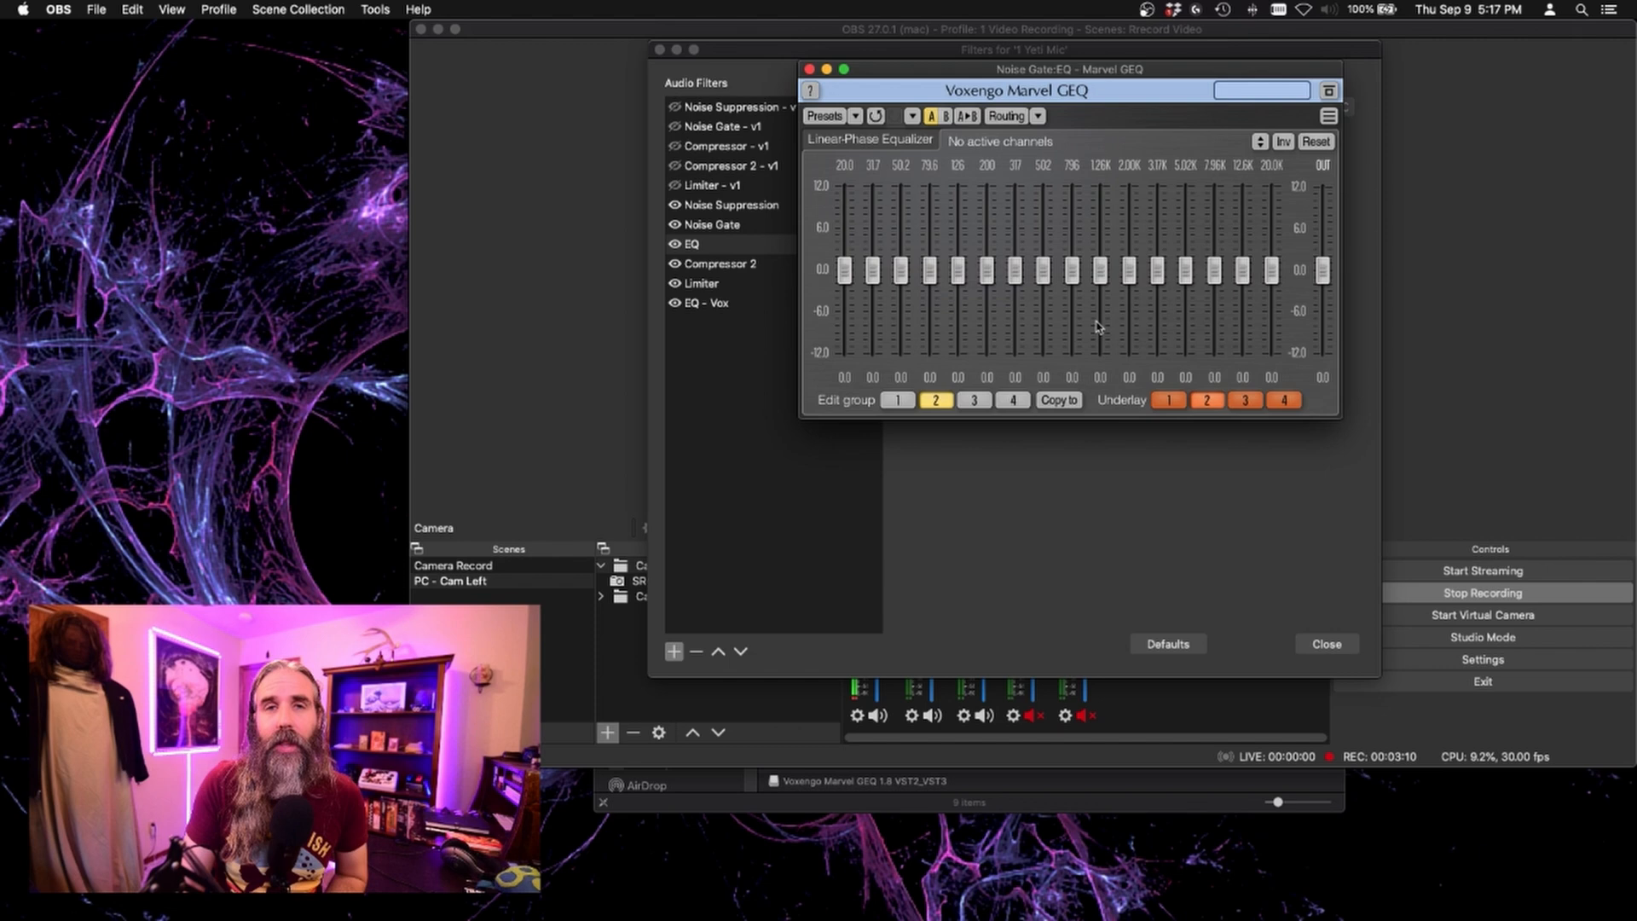
{"action": "mouse_move", "coordinate": [831, 70]}
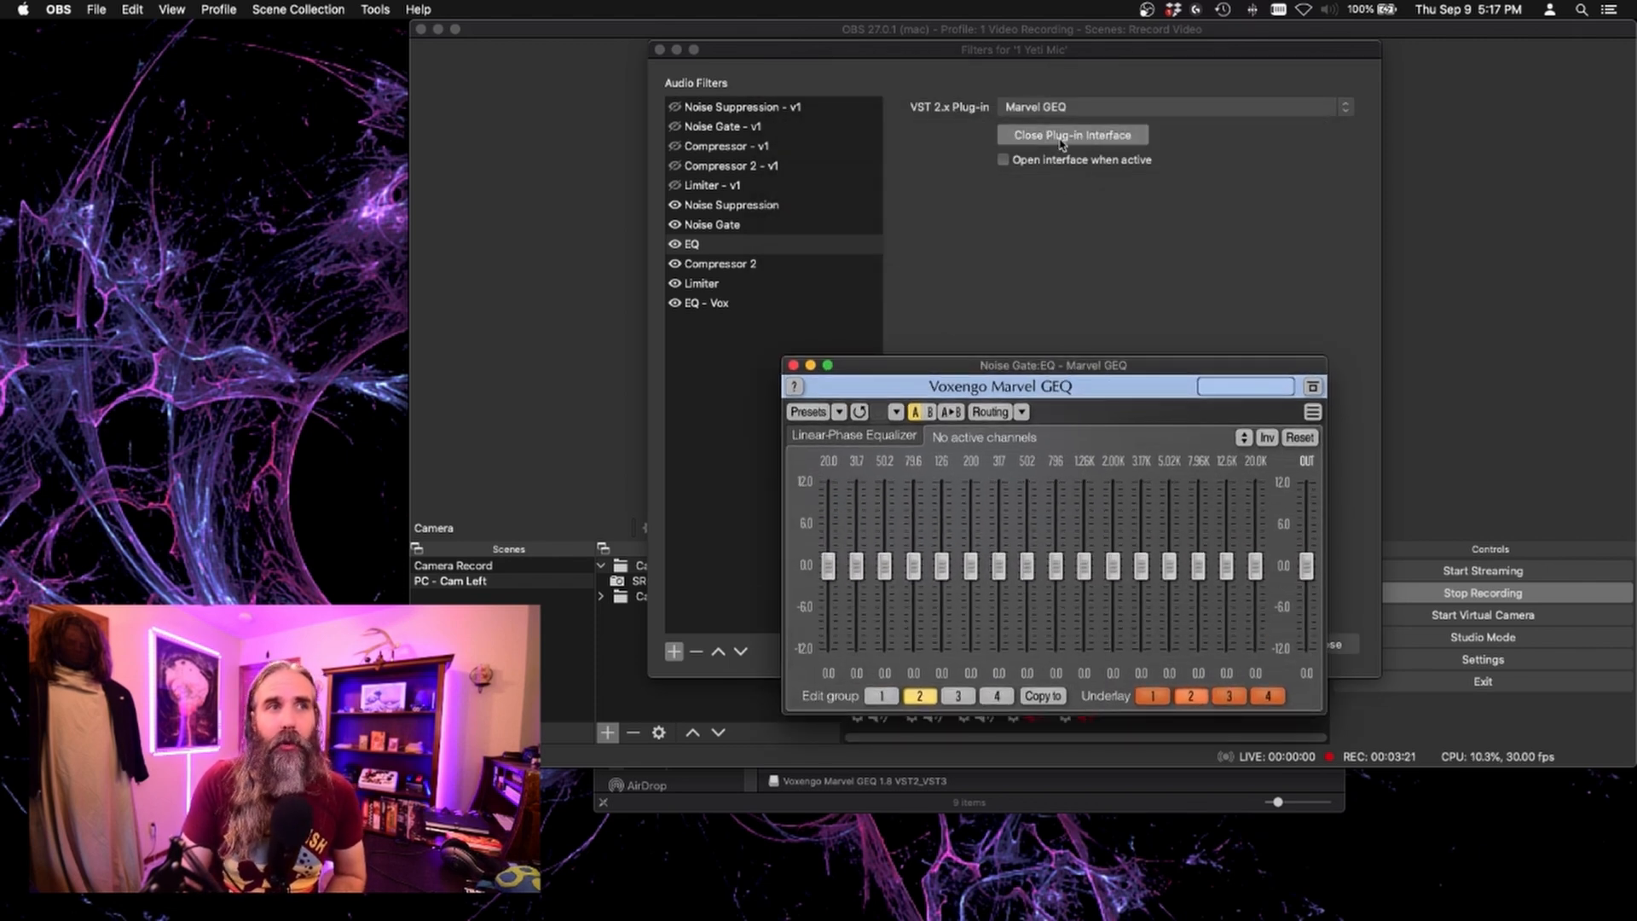
{"action": "left_click", "coordinate": [1069, 135]}
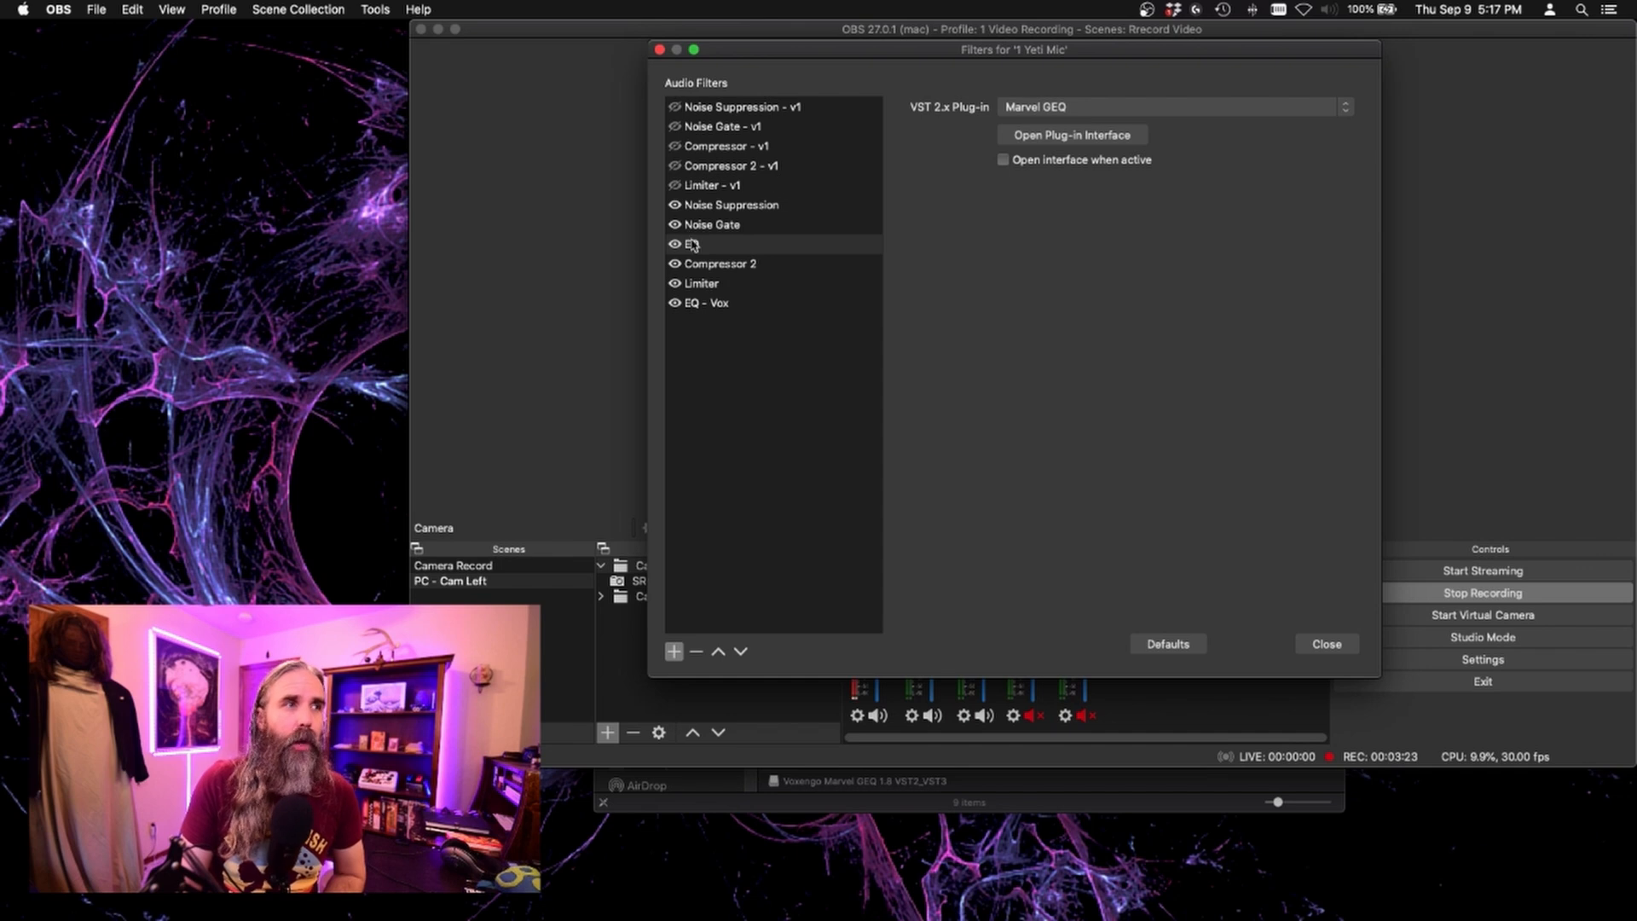
{"action": "right_click", "coordinate": [692, 244]}
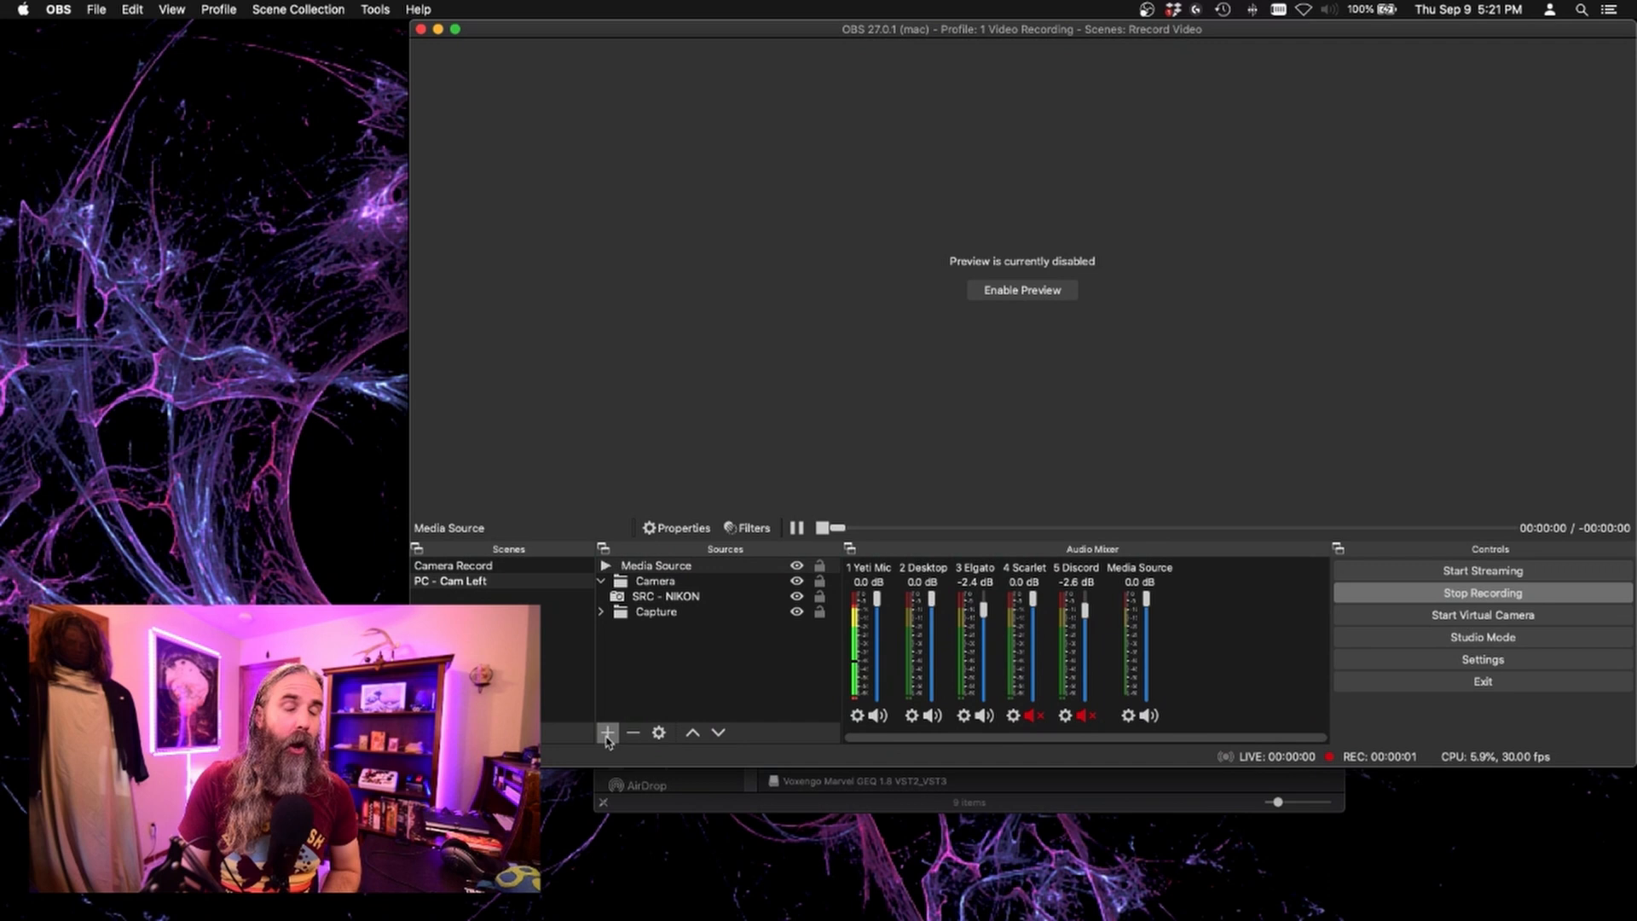
Create a new Media Source 2 in the scene's sources.
{"action": "left_click", "coordinate": [606, 732]}
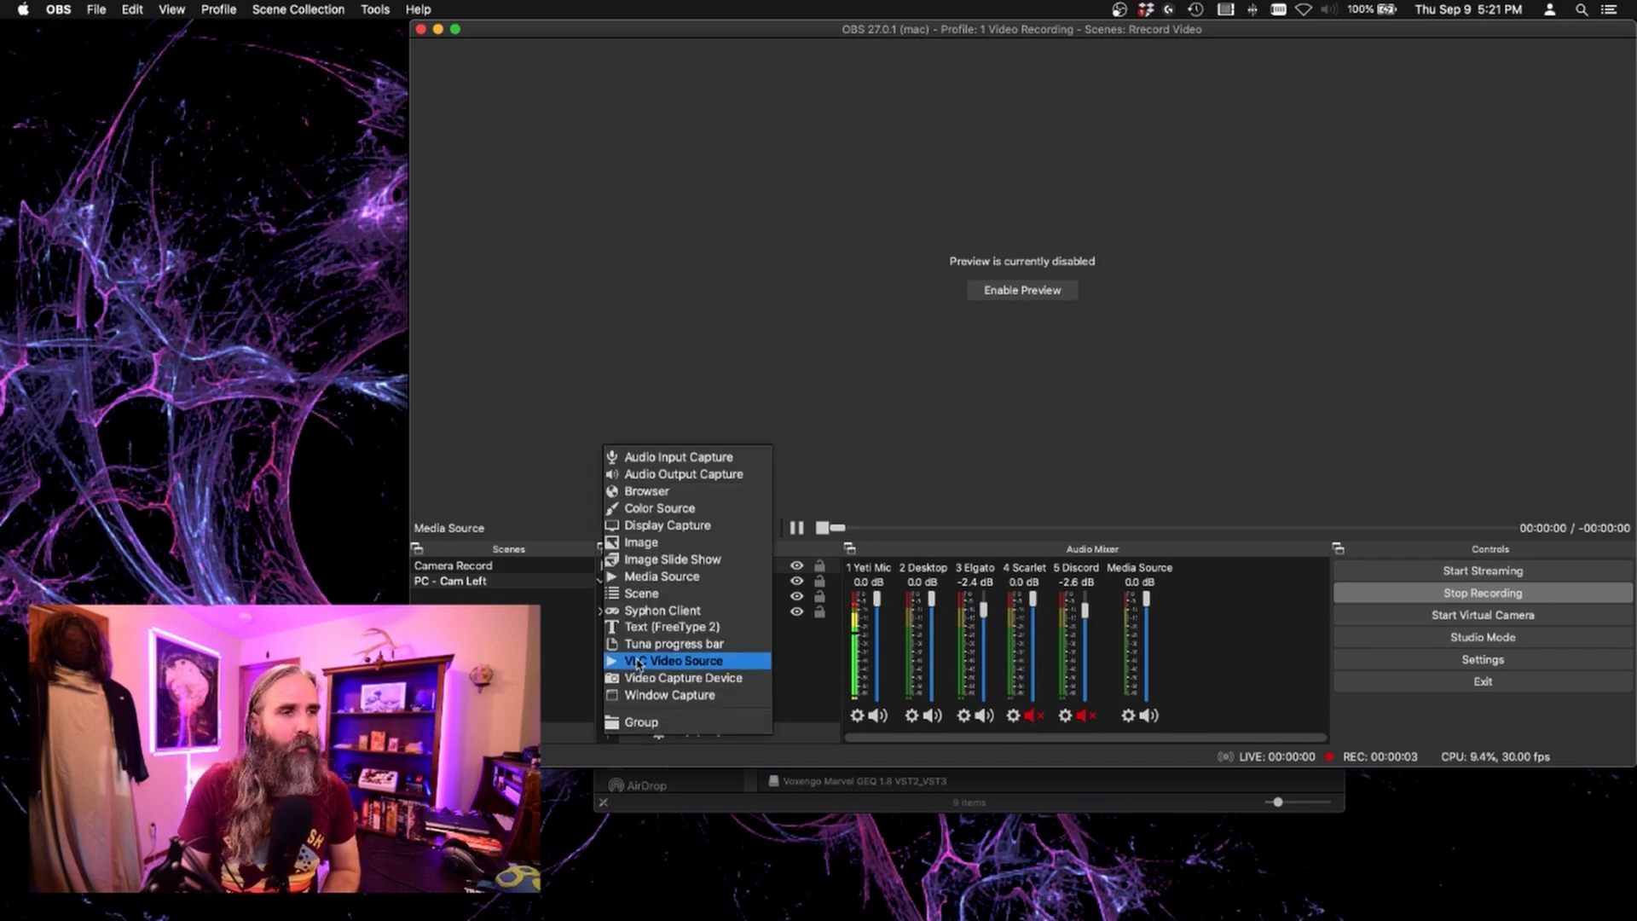
{"action": "left_click", "coordinate": [662, 575]}
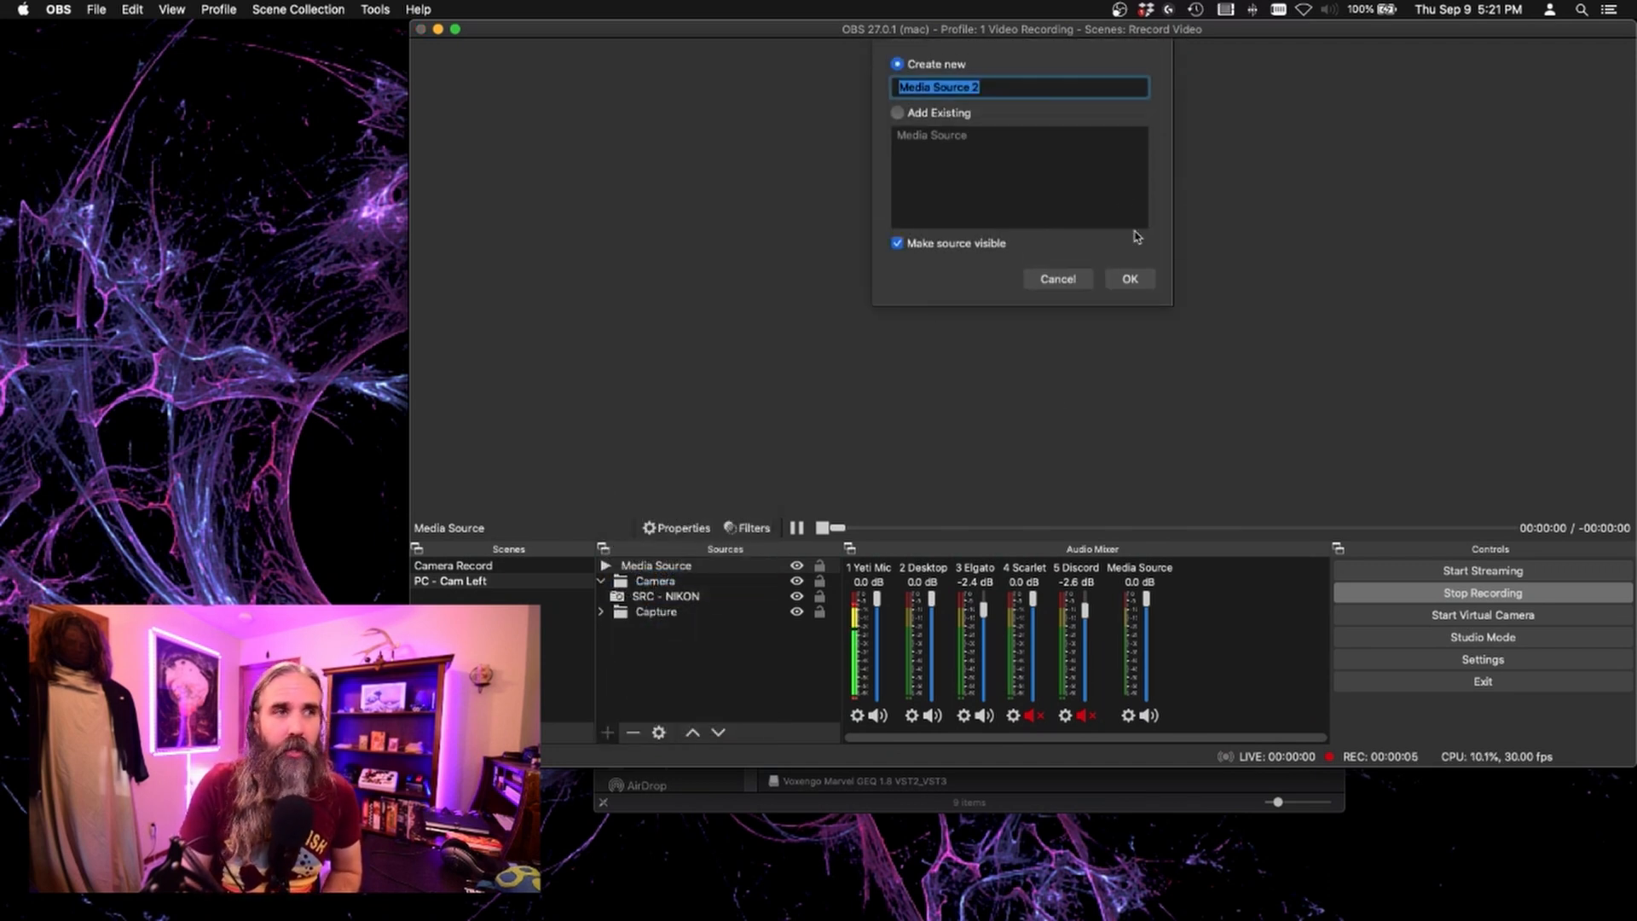
{"action": "left_click", "coordinate": [1129, 278]}
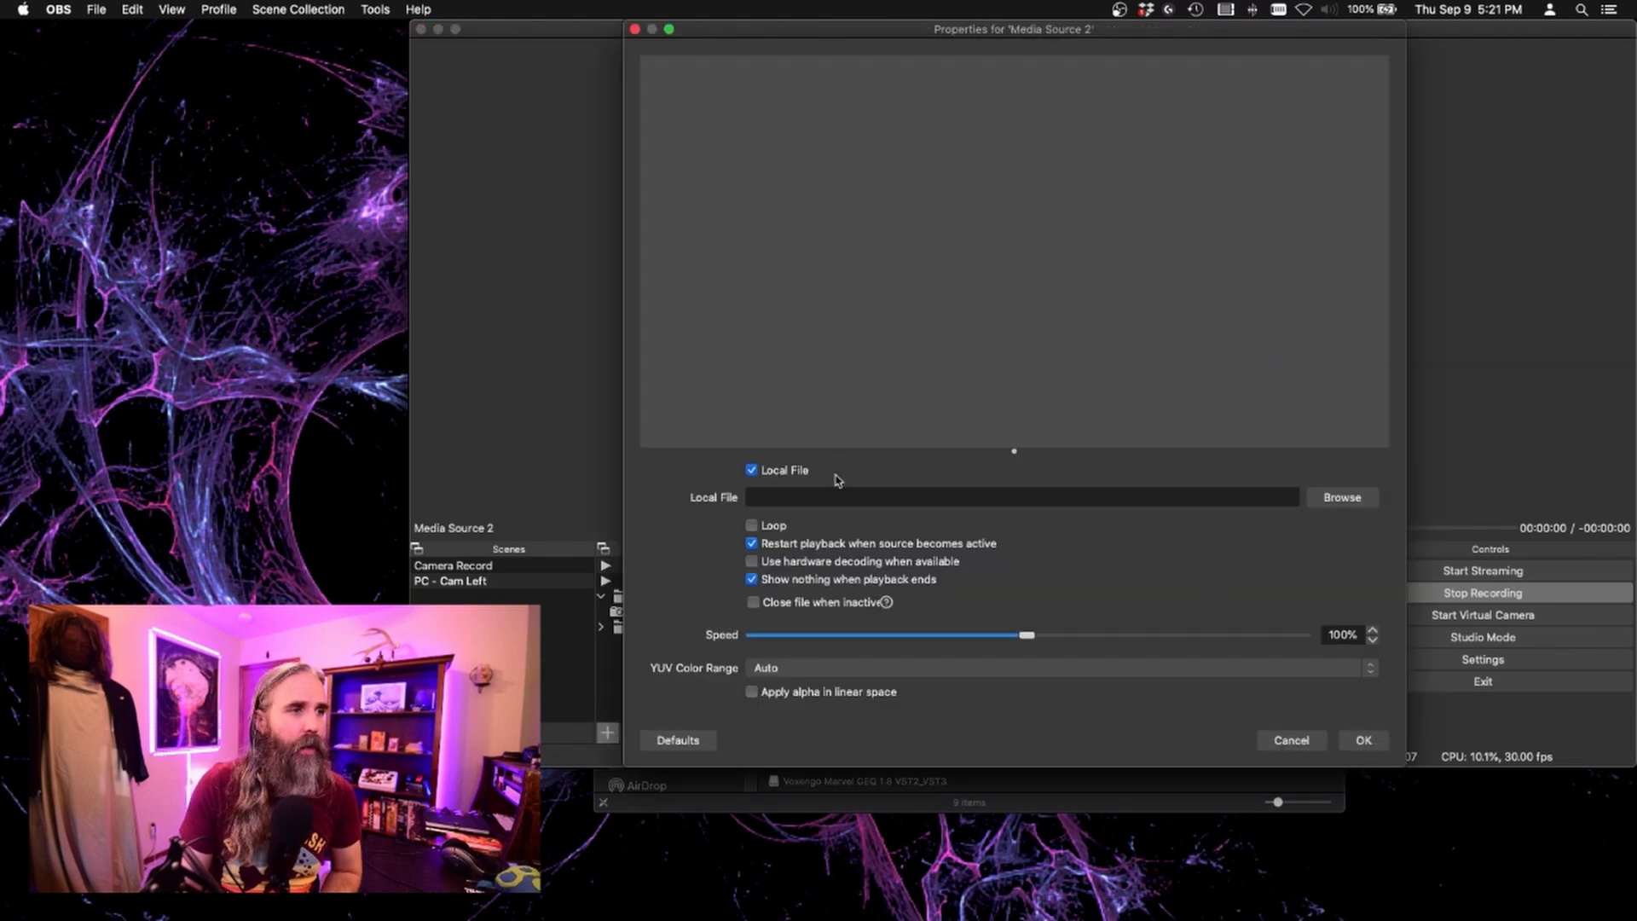
{"action": "left_click", "coordinate": [1340, 496]}
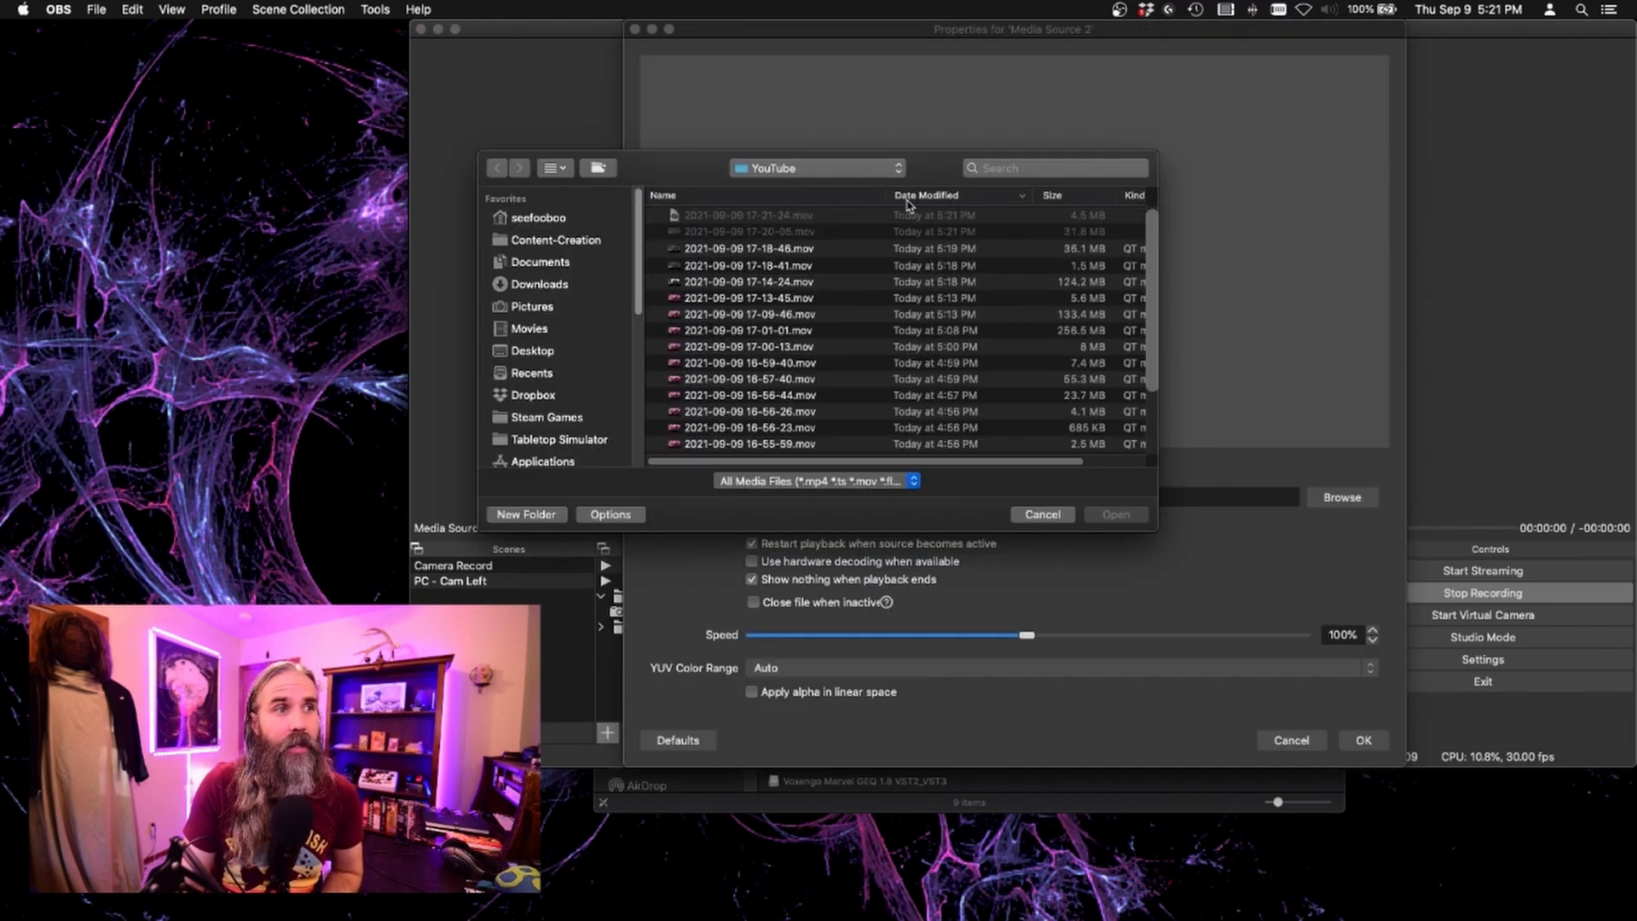
{"action": "left_click", "coordinate": [749, 220]}
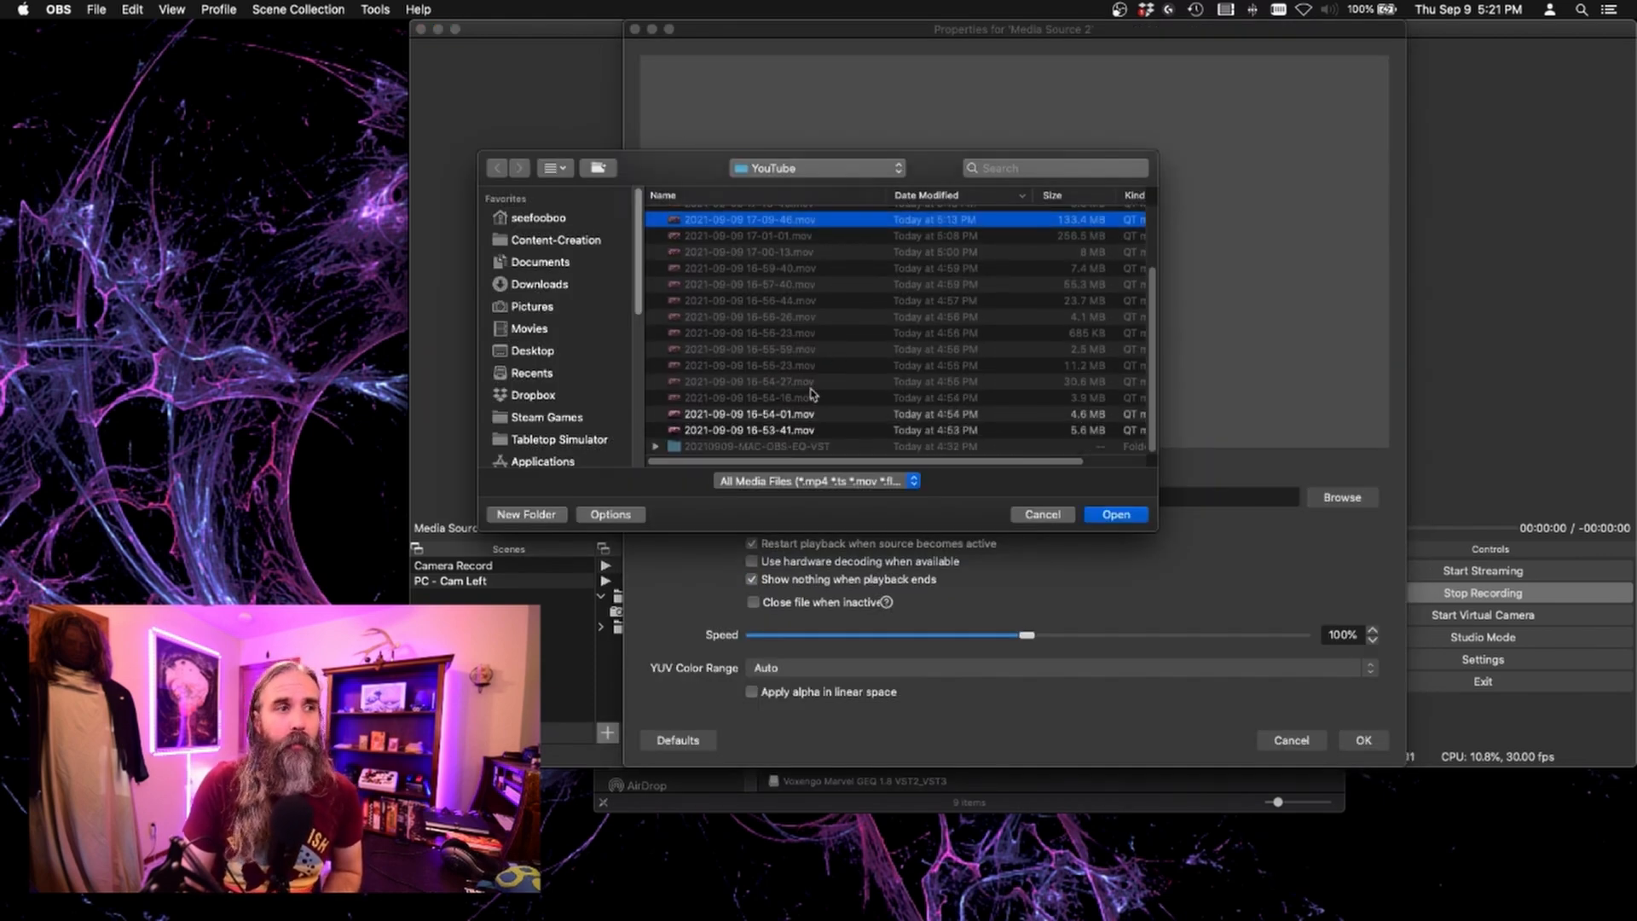
{"action": "left_click", "coordinate": [747, 412]}
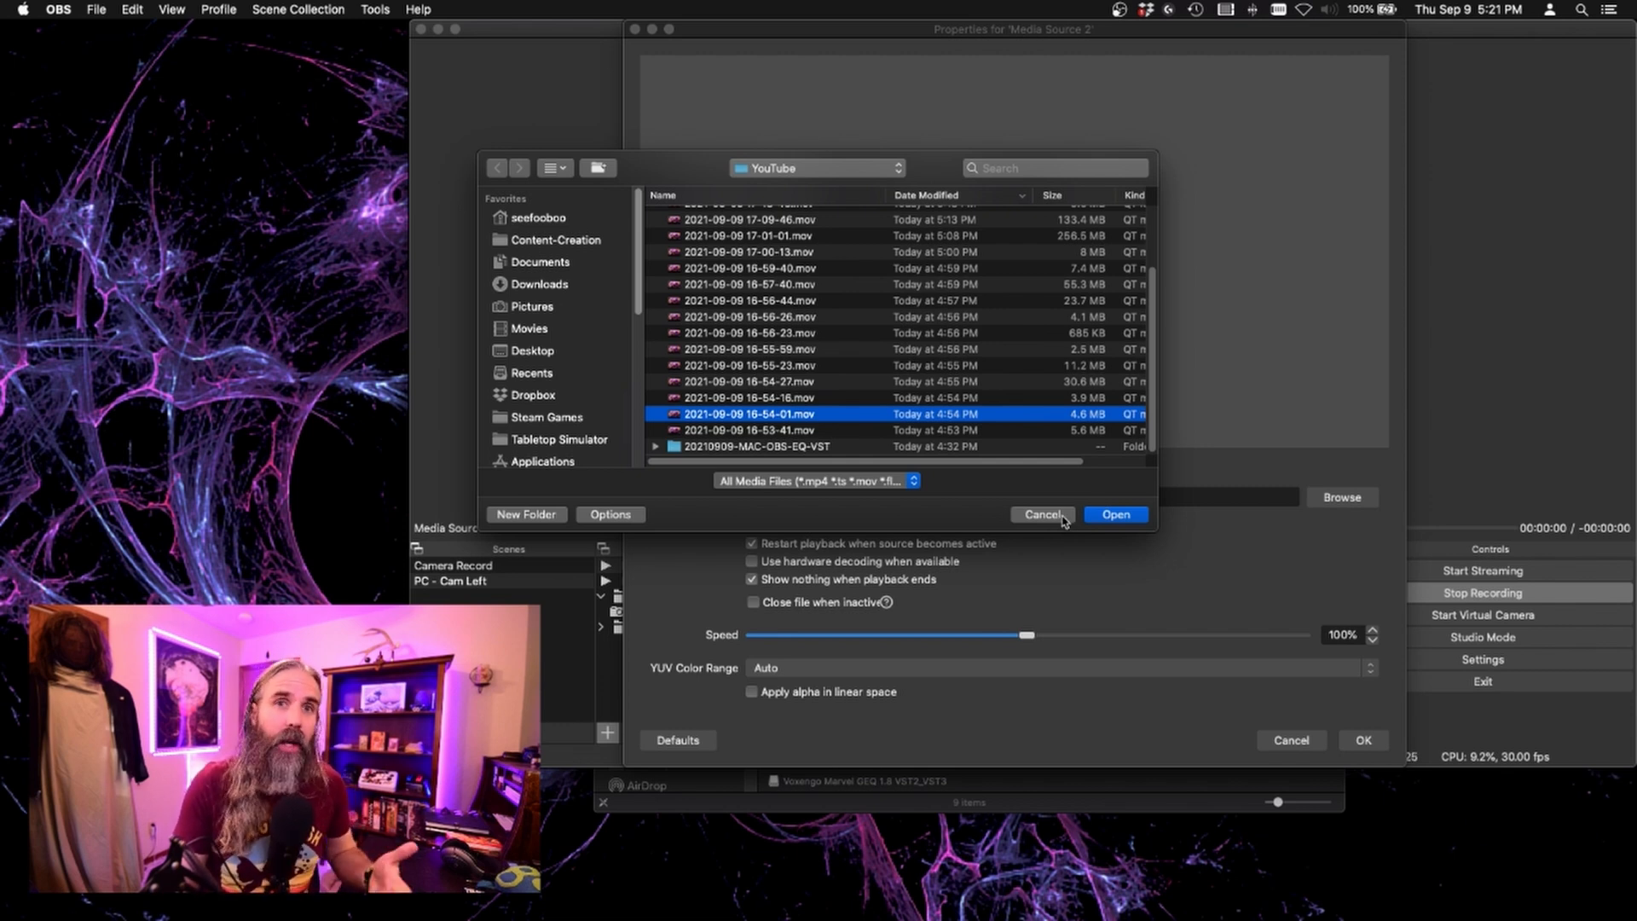
{"action": "left_click", "coordinate": [1040, 513]}
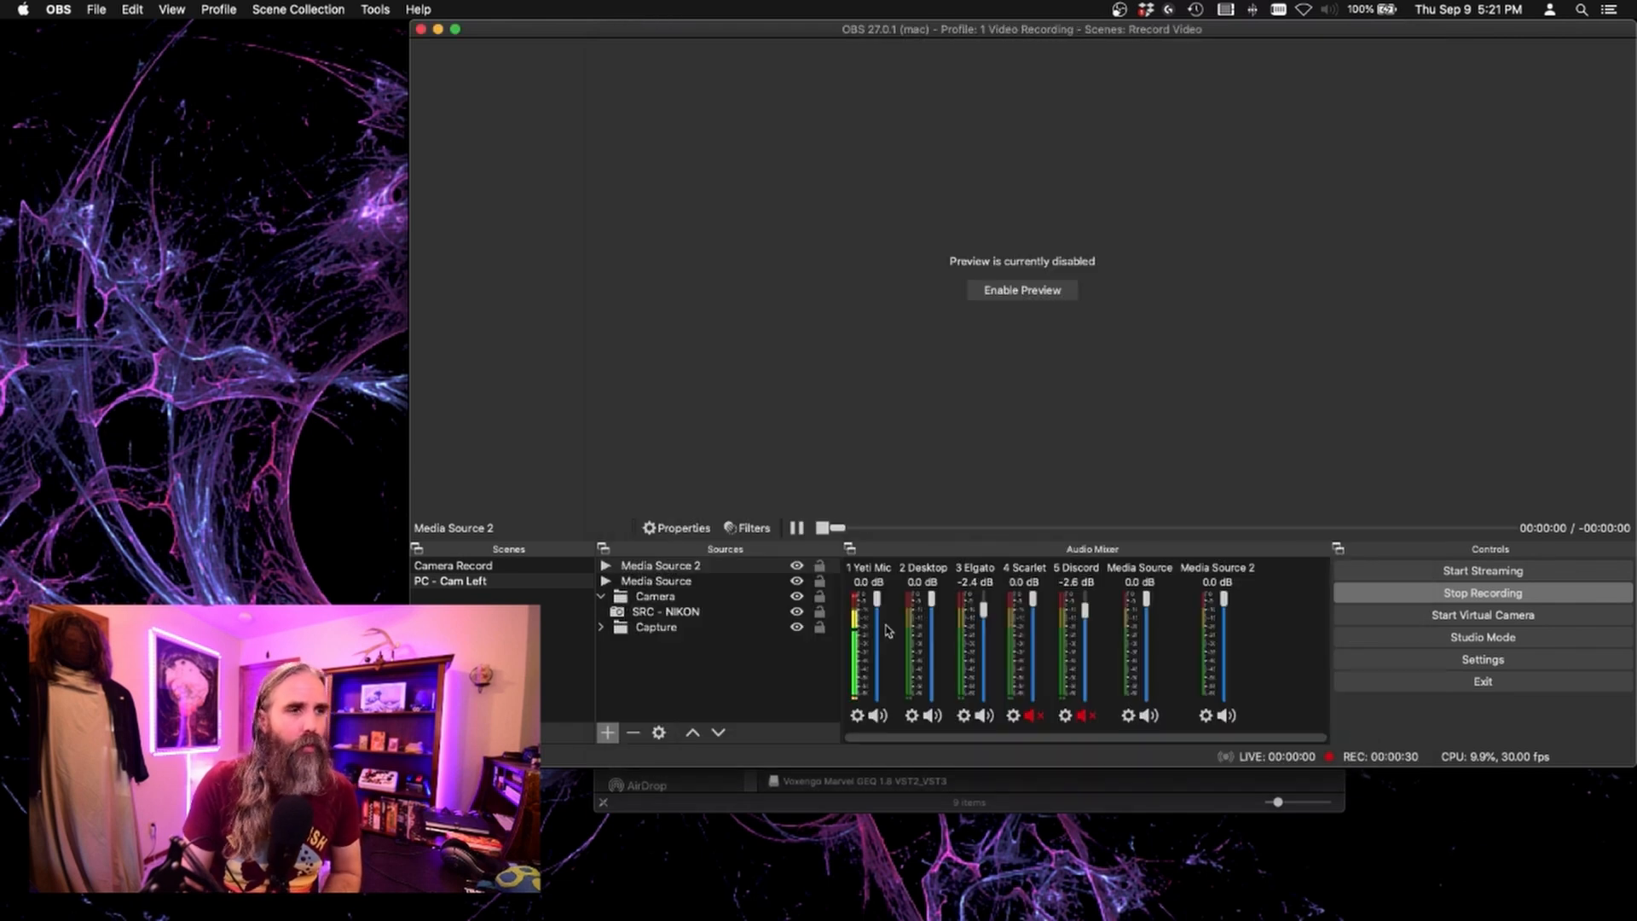
Give Media Source 2 an EQ filter set to Marvel GEQ and bring up its plug-in interface.
{"action": "left_click", "coordinate": [662, 565]}
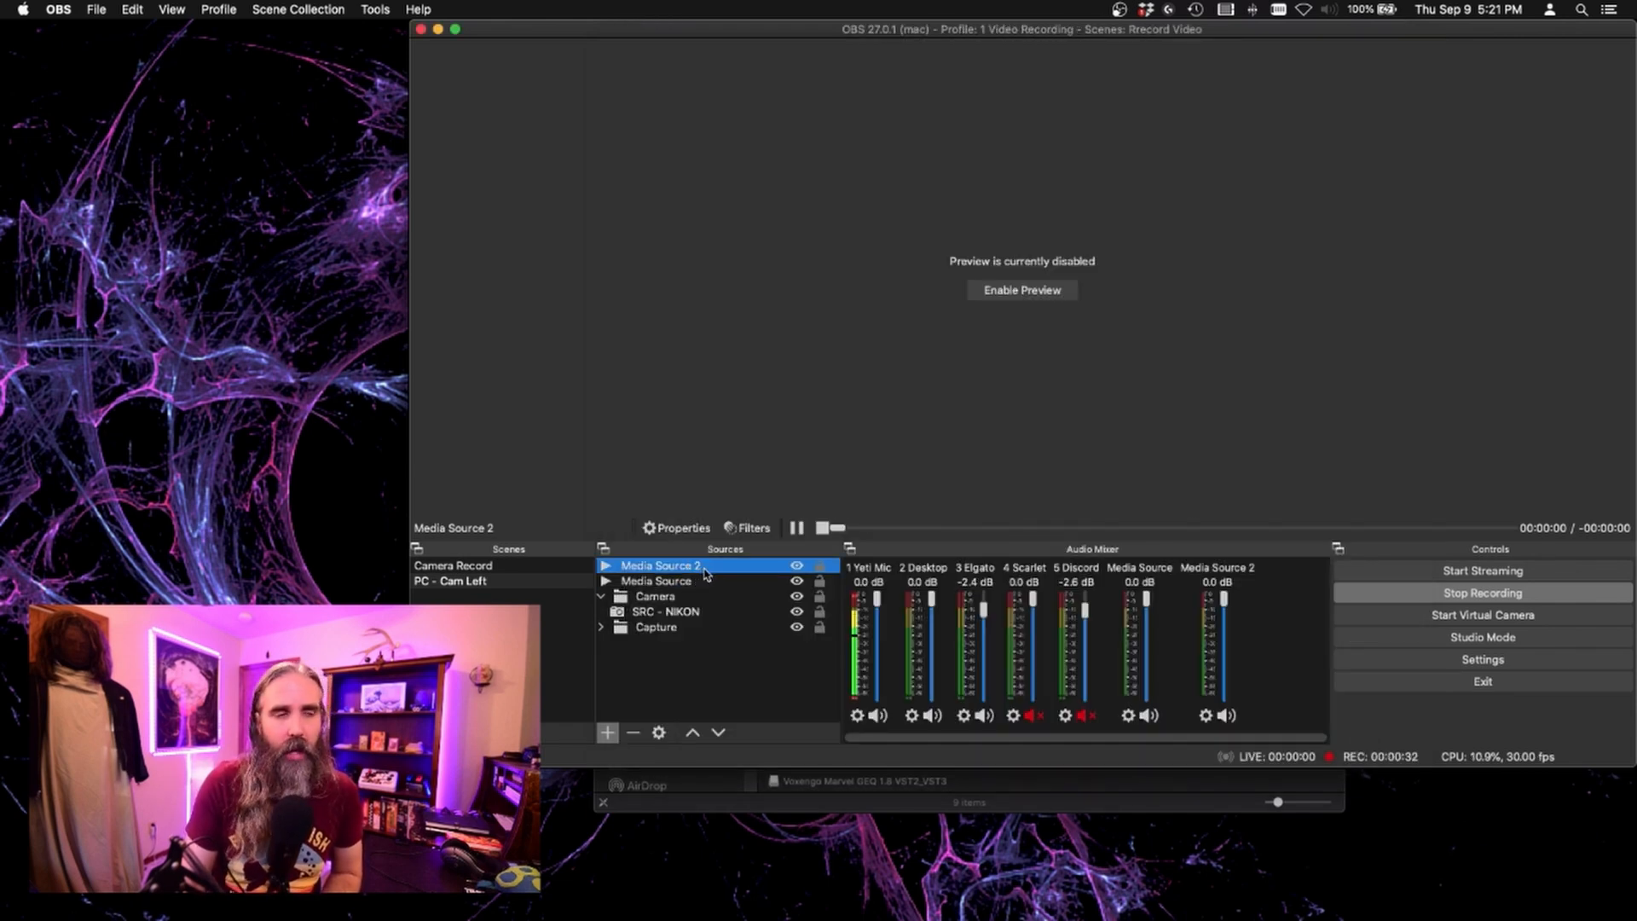
{"action": "left_click", "coordinate": [747, 527]}
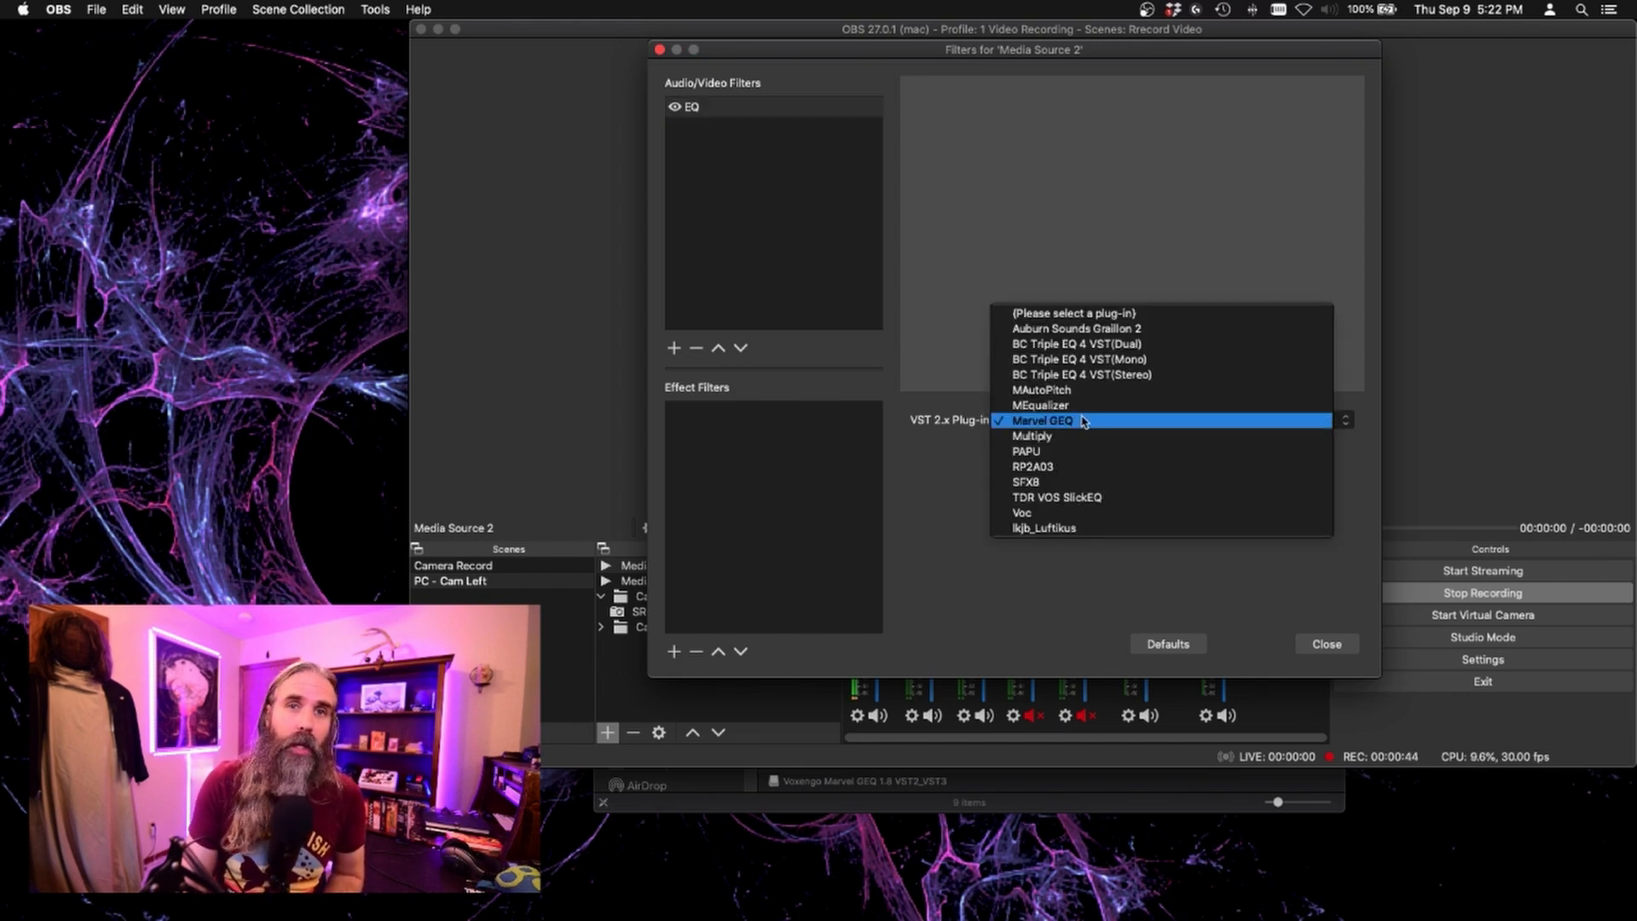
{"action": "left_click", "coordinate": [1035, 420]}
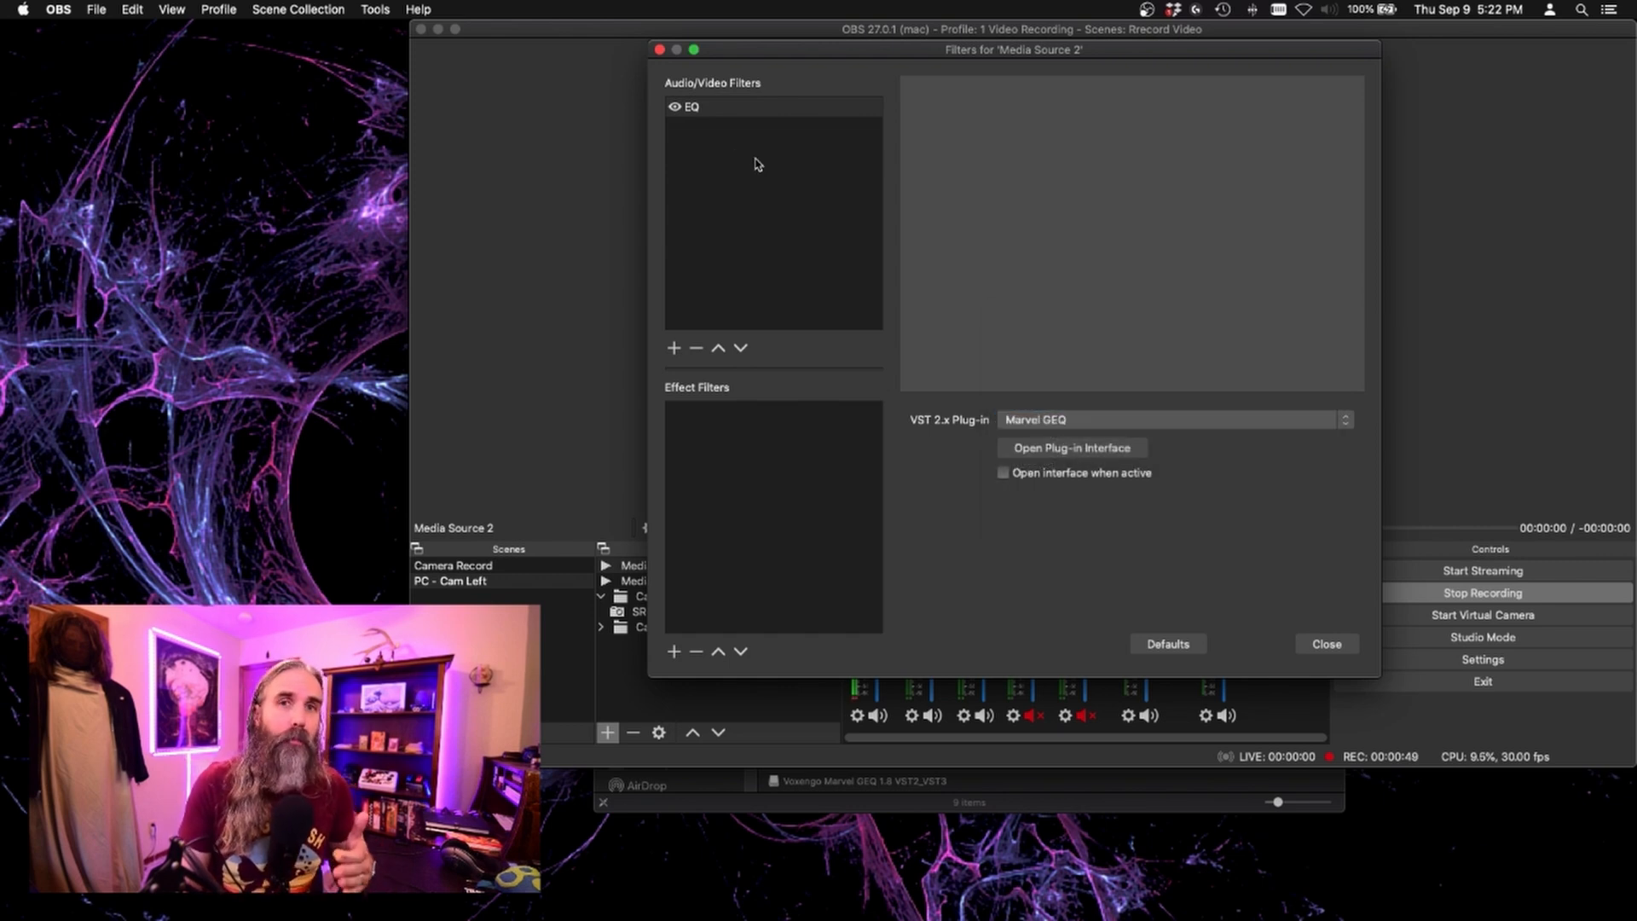
{"action": "mouse_move", "coordinate": [853, 222]}
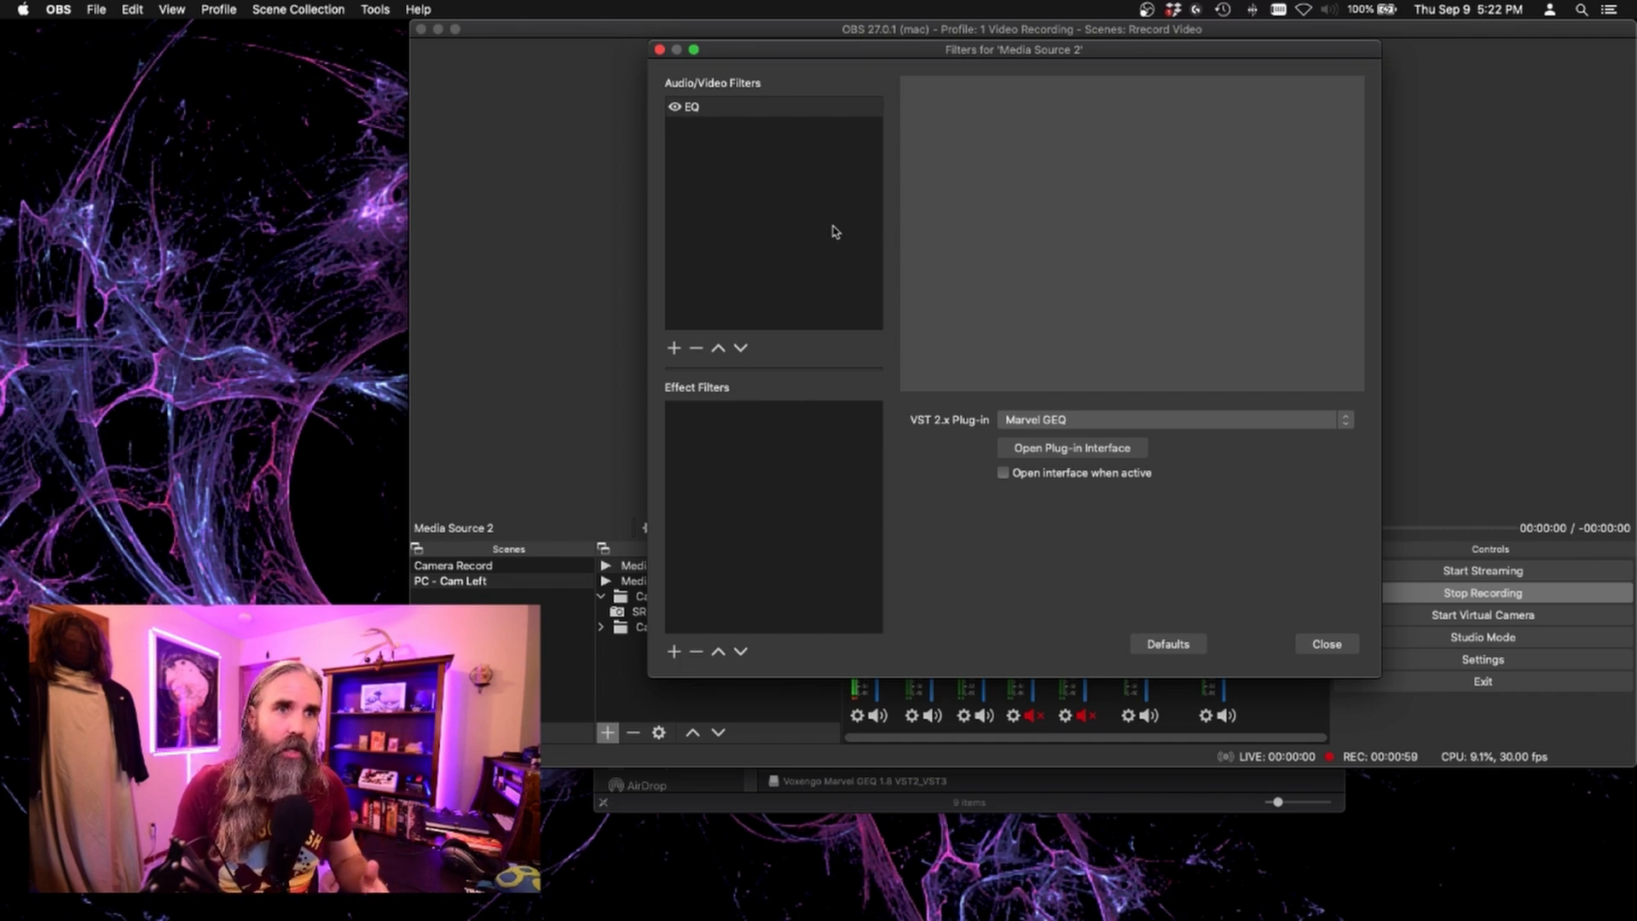
{"action": "mouse_move", "coordinate": [695, 133]}
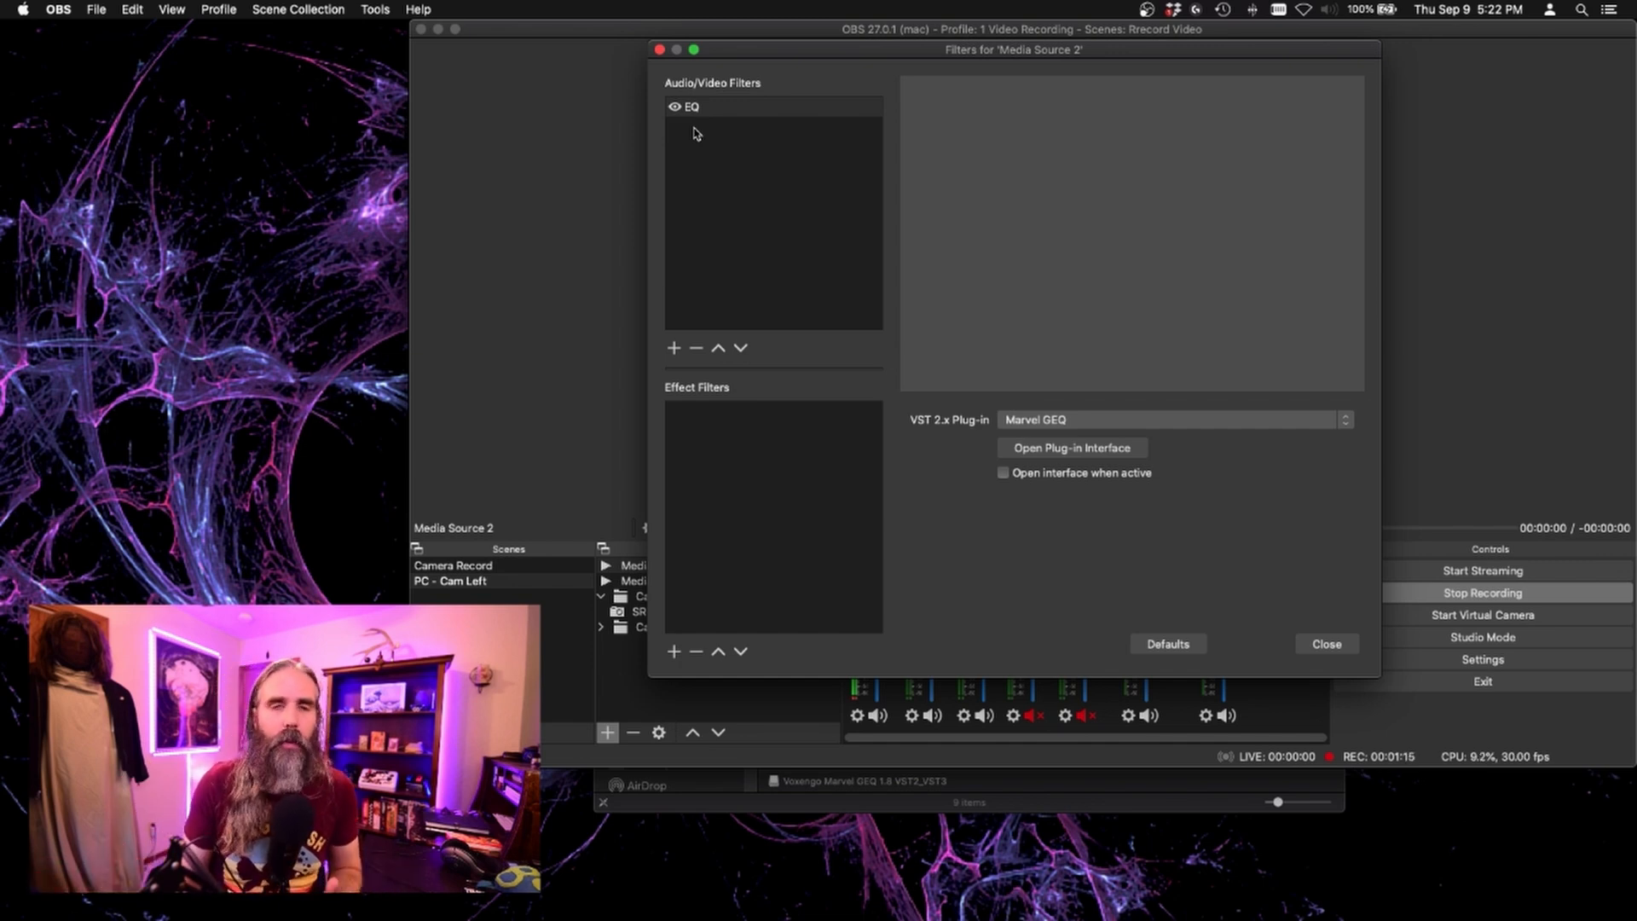
{"action": "mouse_move", "coordinate": [708, 123]}
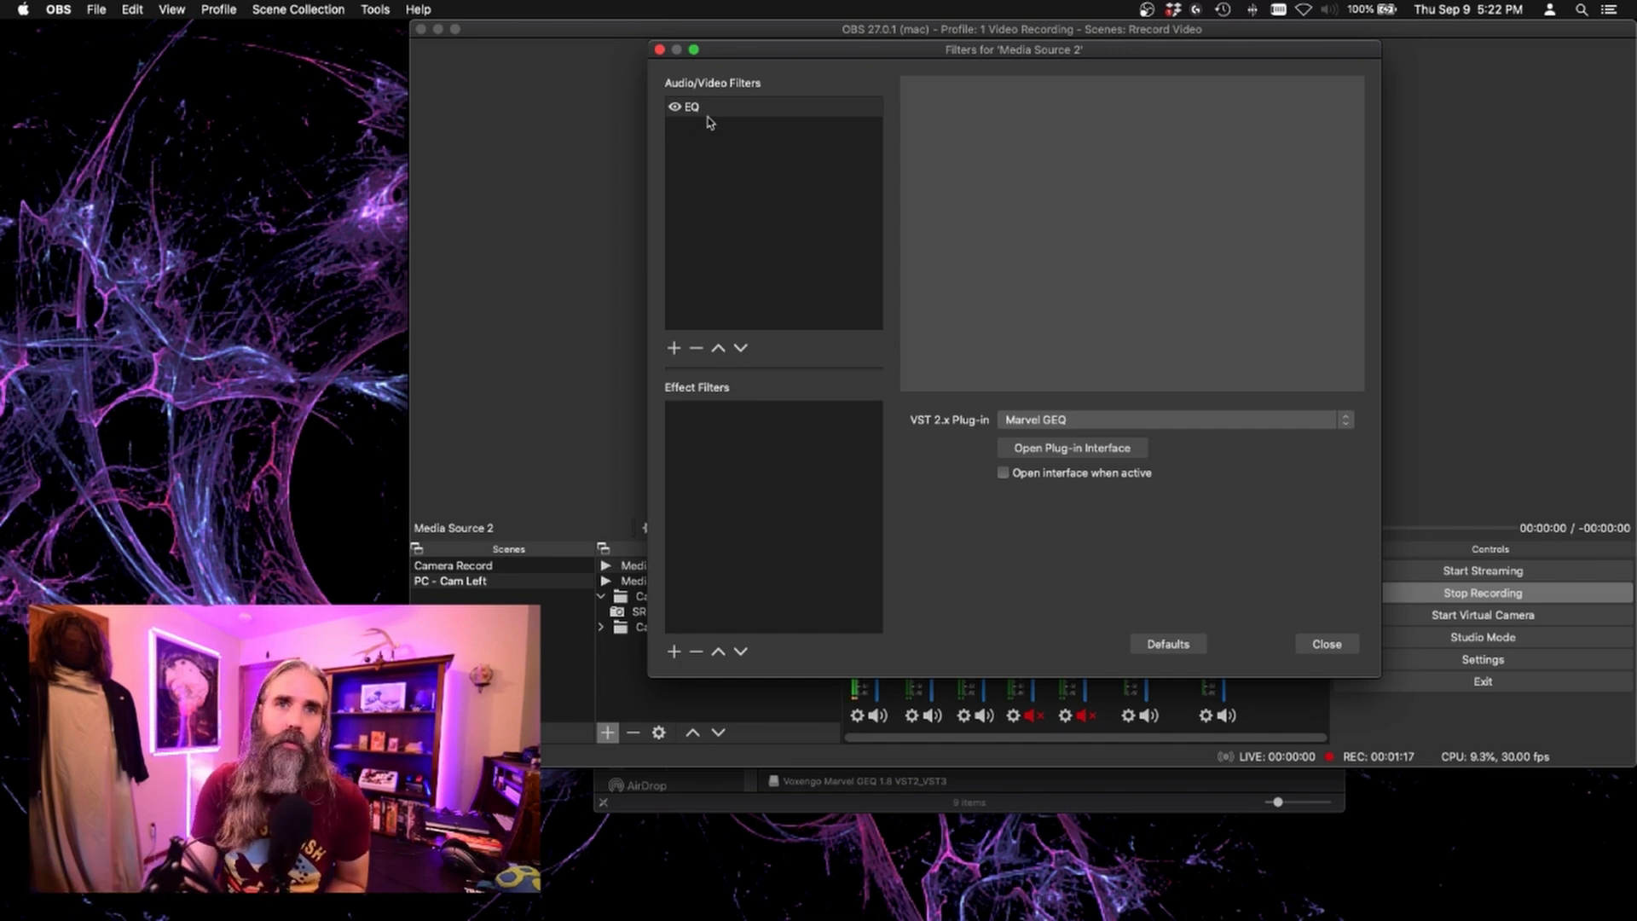
{"action": "left_click", "coordinate": [1071, 447]}
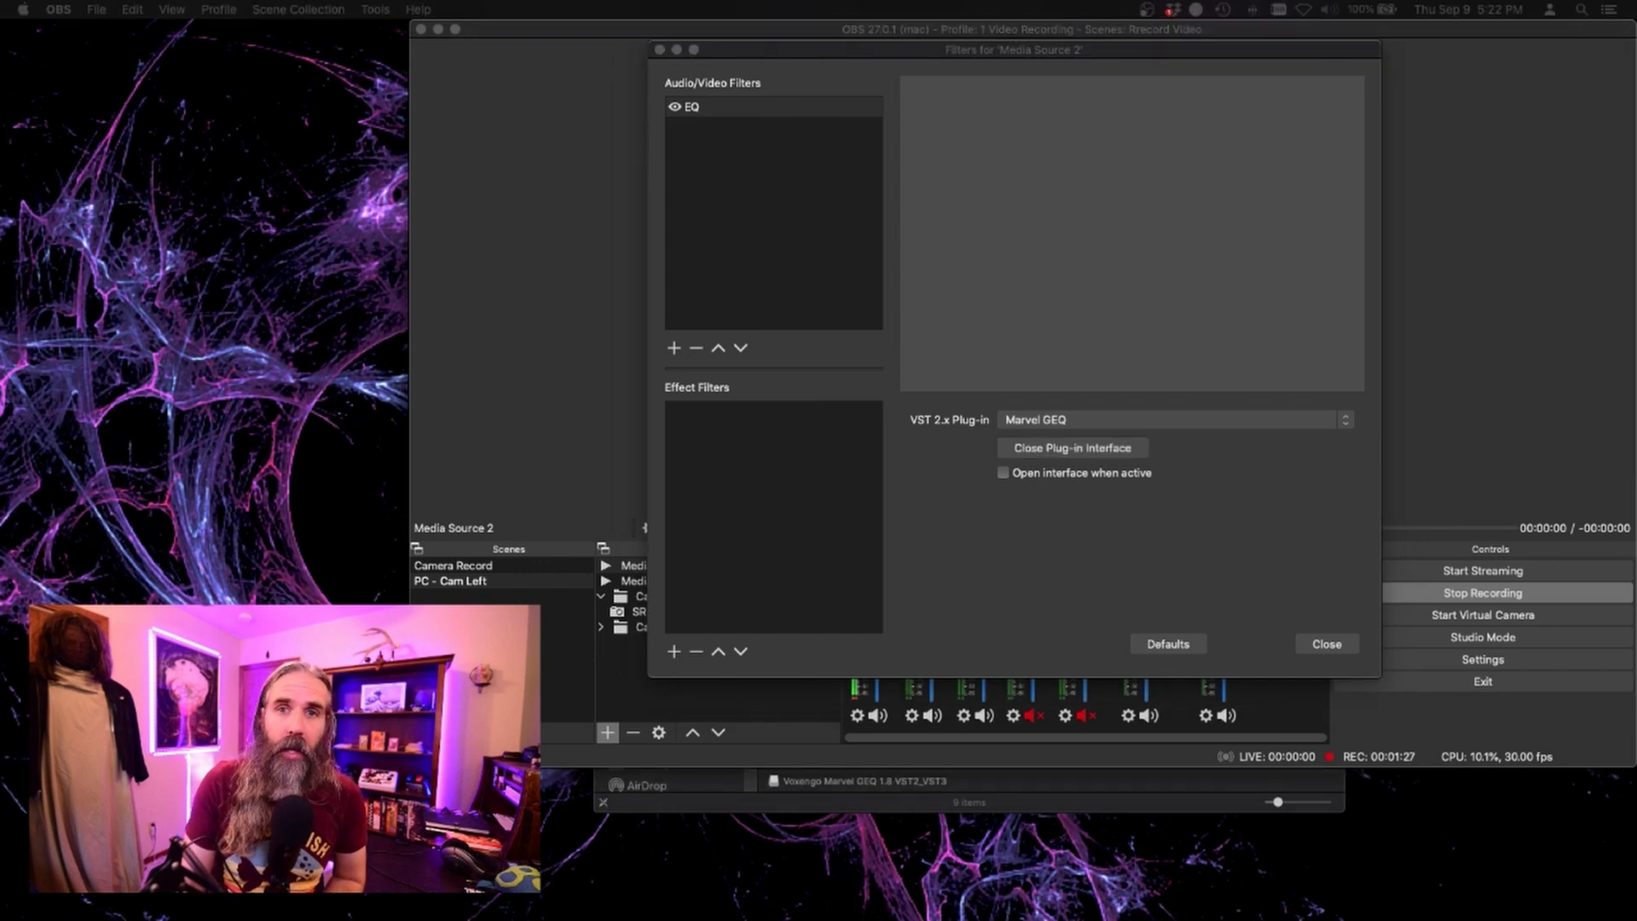
Shape the Marvel GEQ band sliders into a custom curve, then go to Presets.
{"action": "left_click", "coordinate": [1071, 447]}
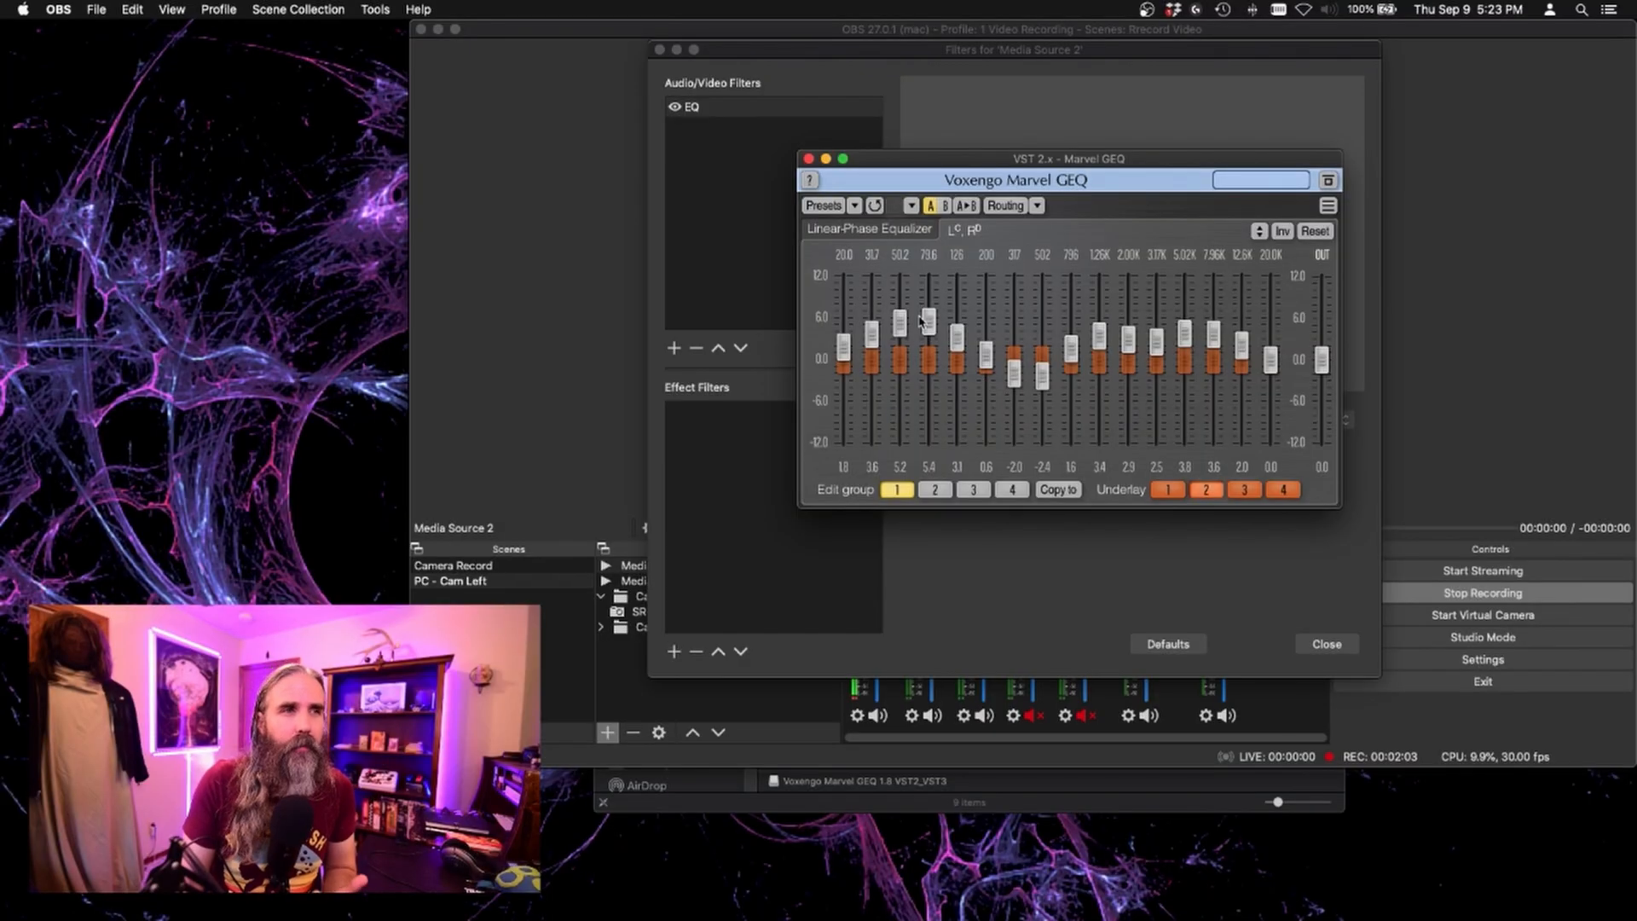
{"action": "mouse_move", "coordinate": [936, 404]}
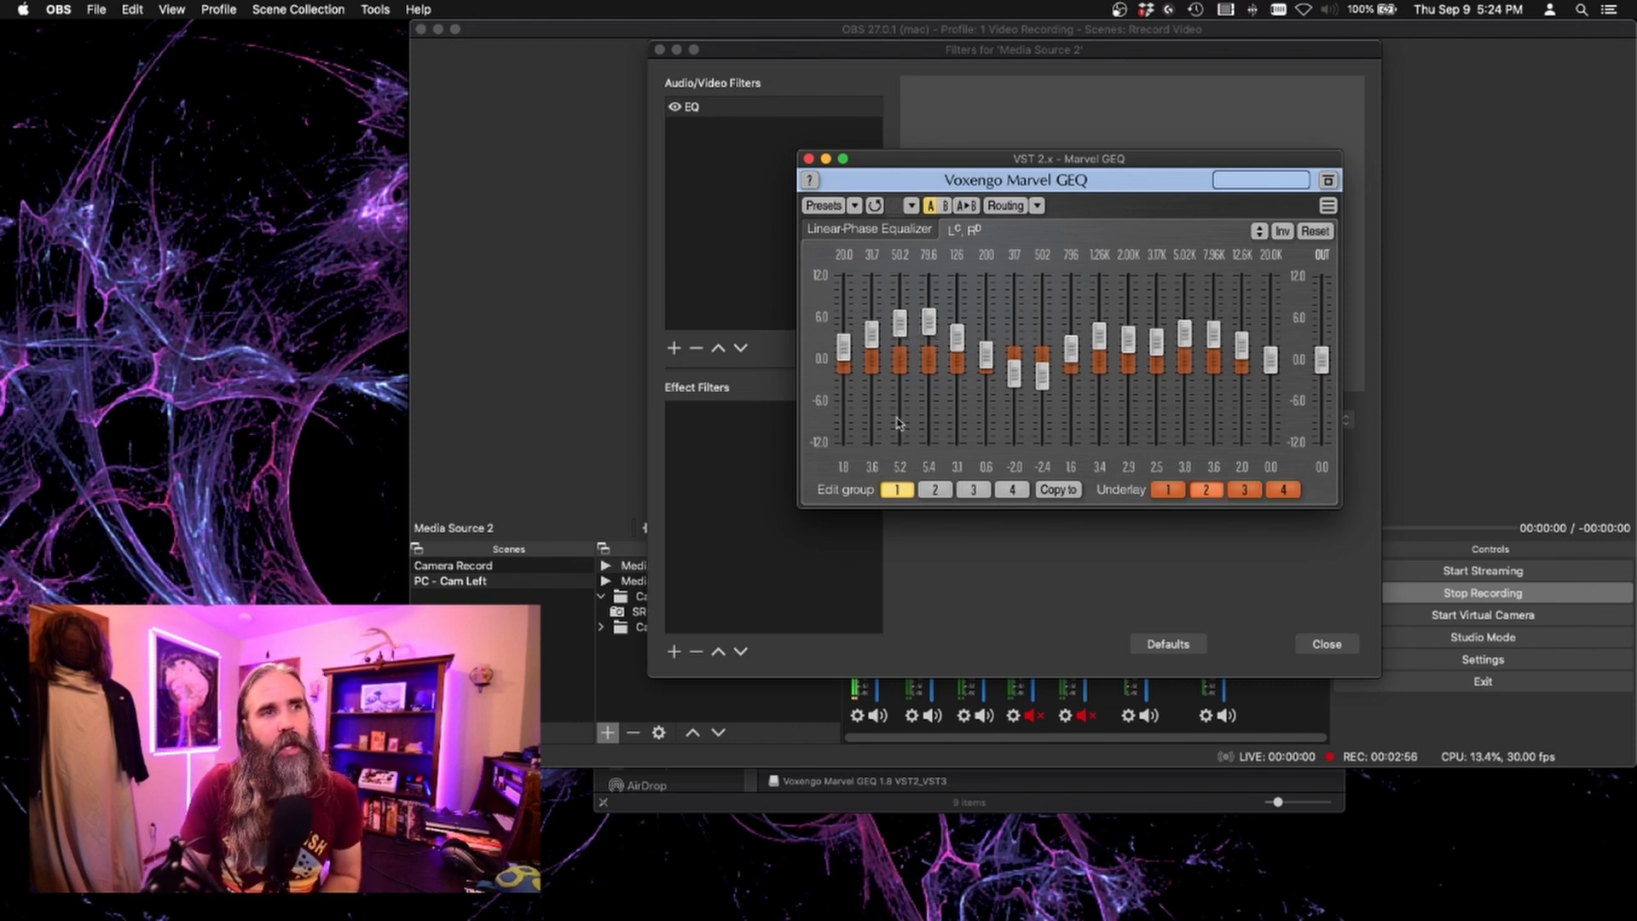
{"action": "mouse_move", "coordinate": [1025, 387]}
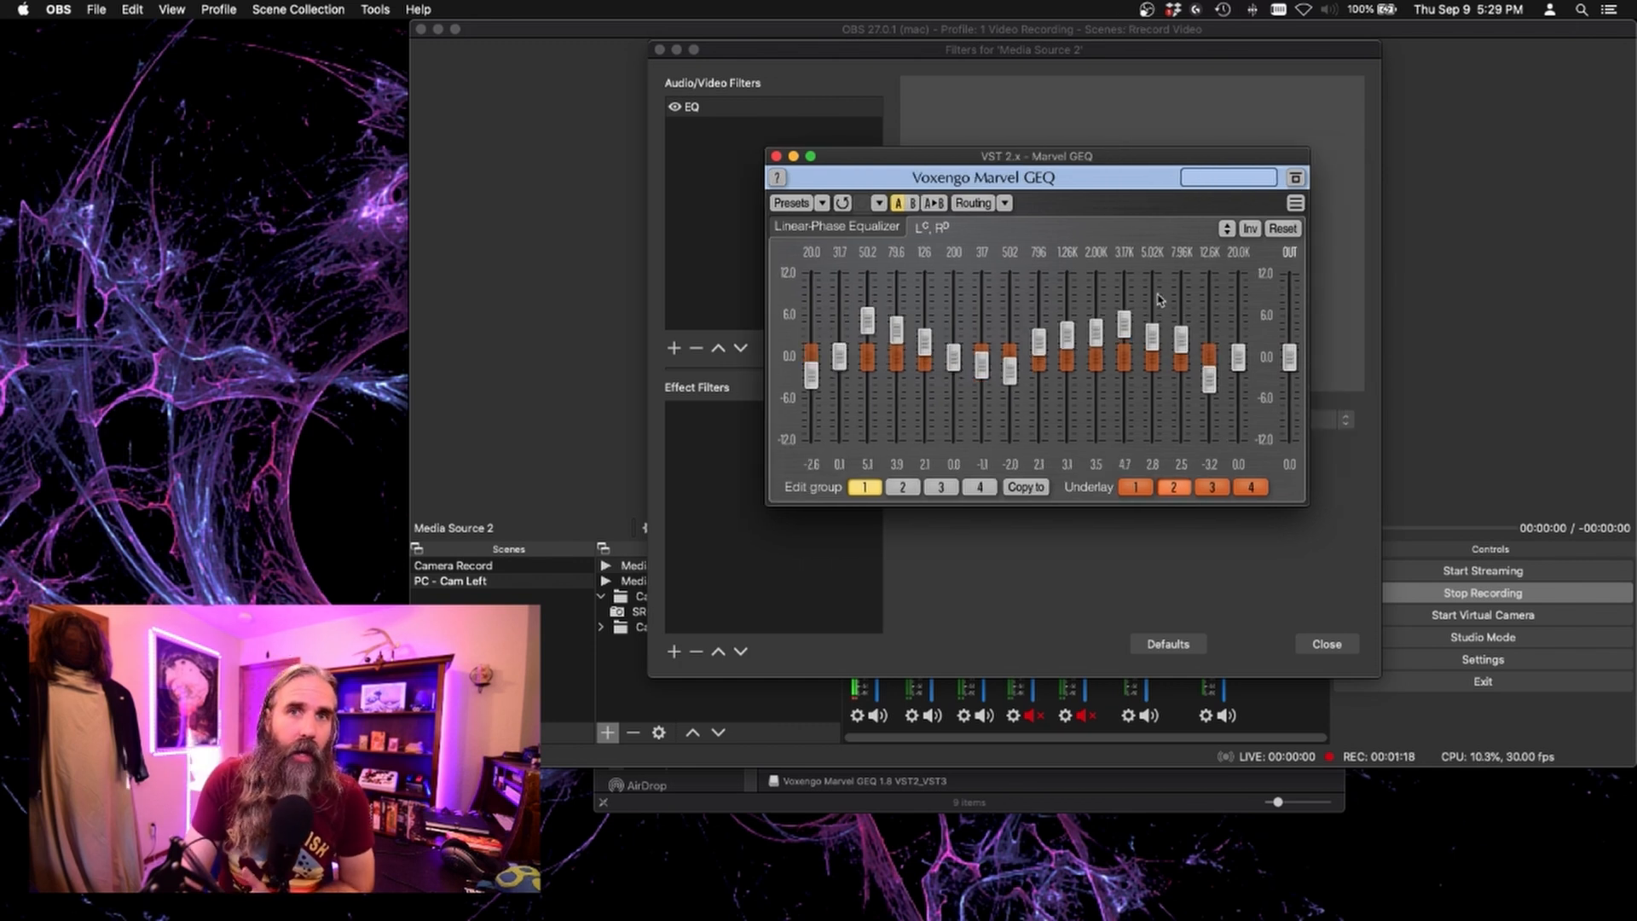
{"action": "mouse_move", "coordinate": [1089, 346]}
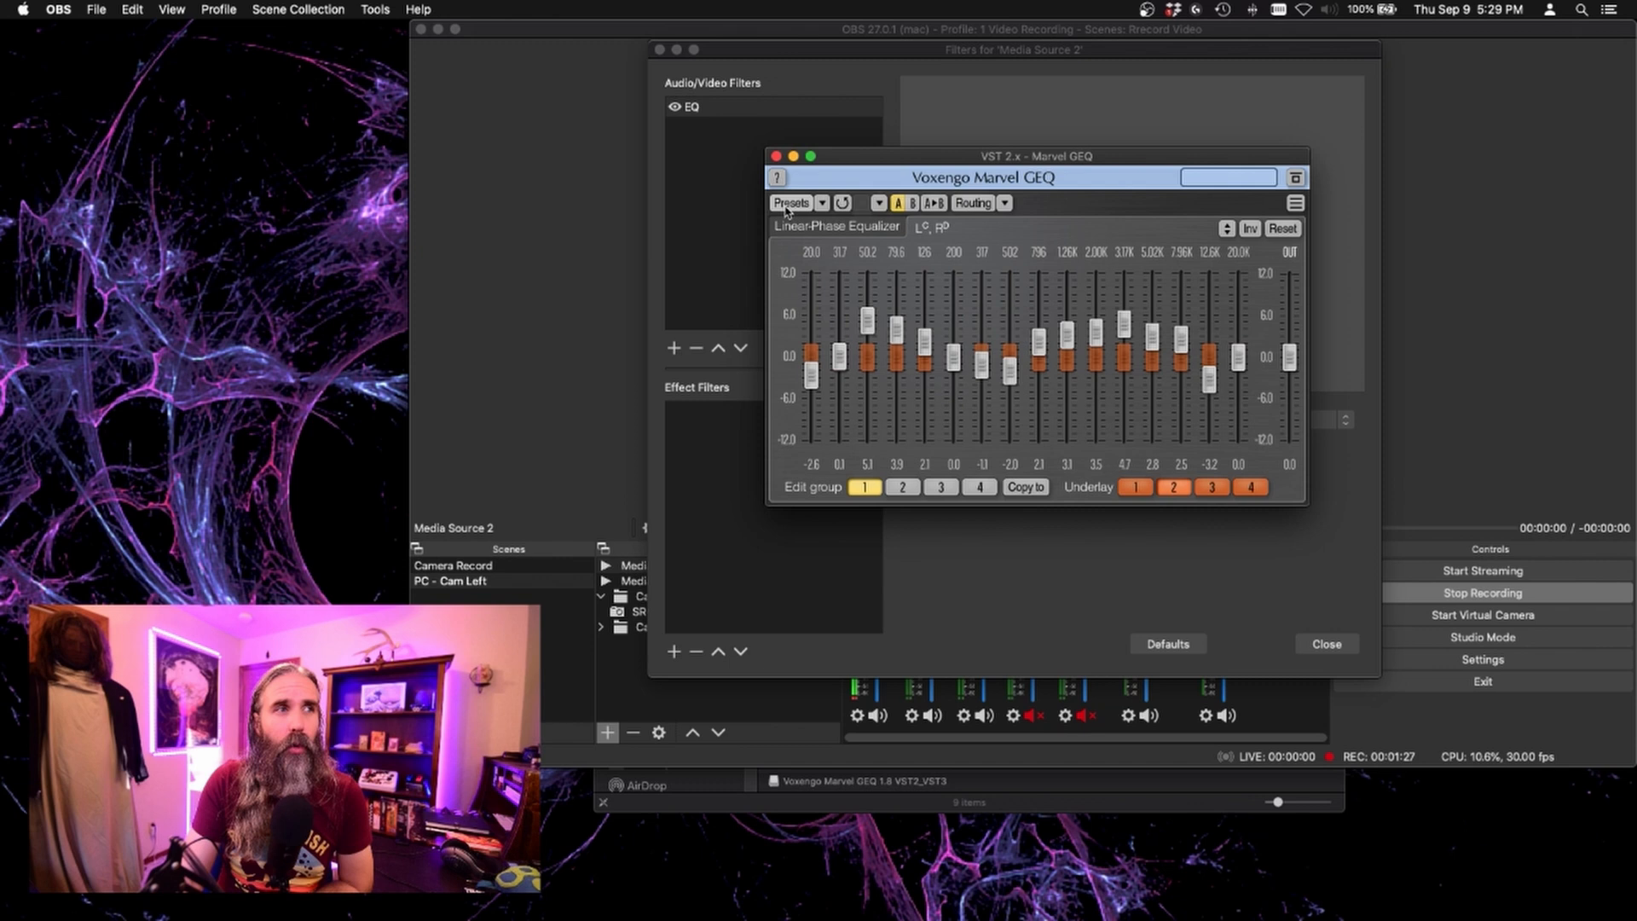
{"action": "left_click", "coordinate": [822, 203]}
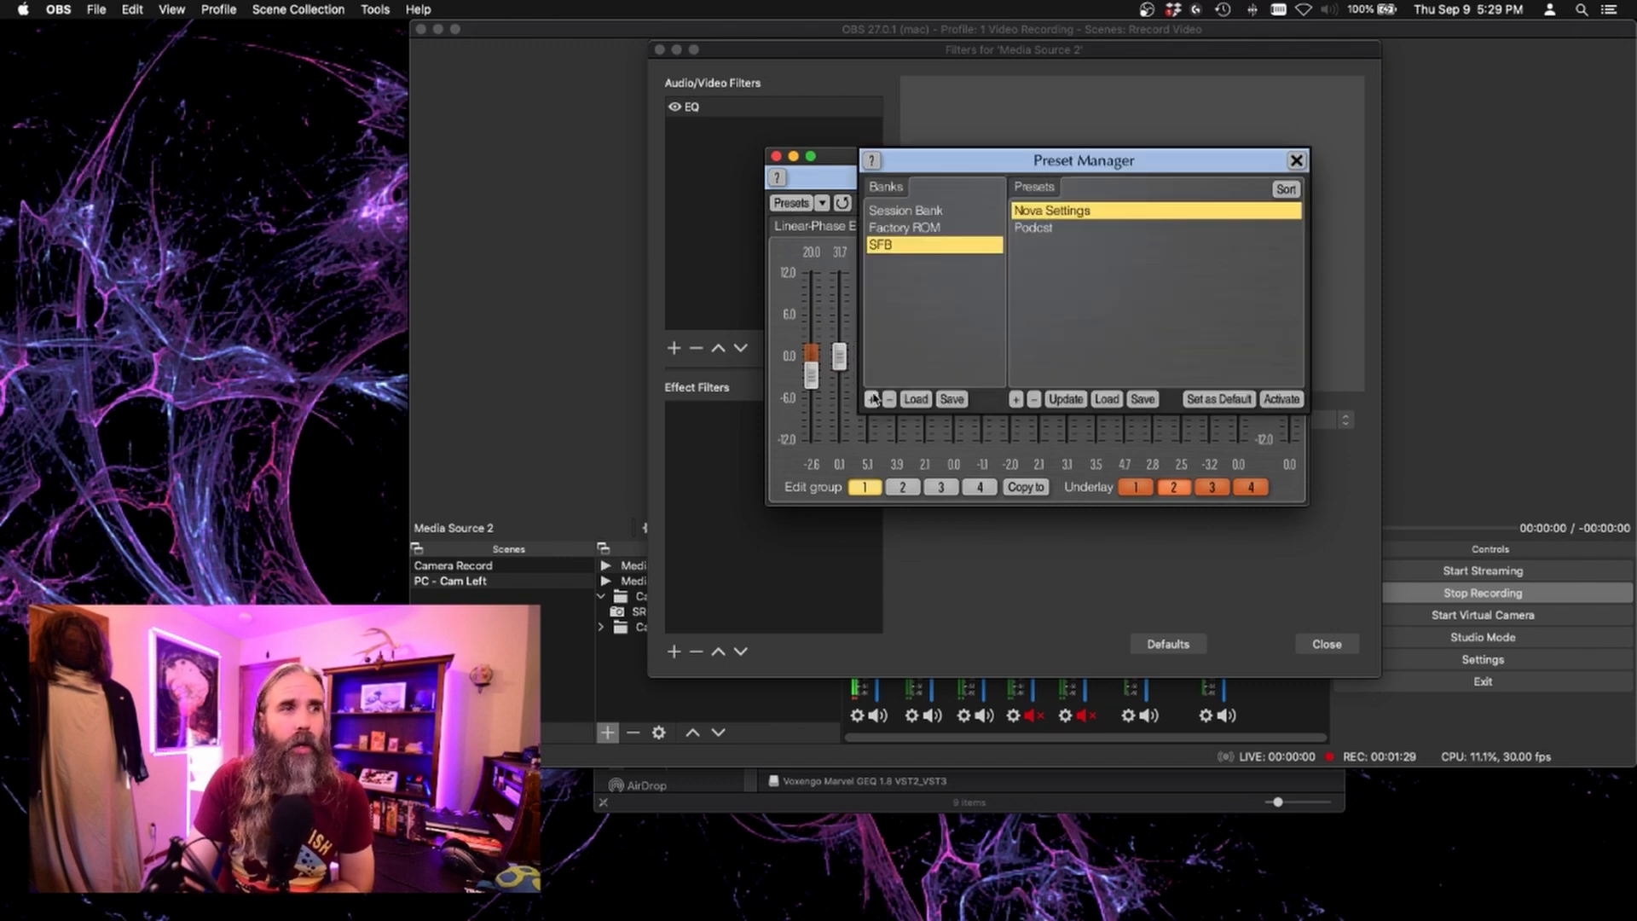
Create a preset bank named test and store the current EQ curve as its Default preset.
{"action": "left_click", "coordinate": [871, 400]}
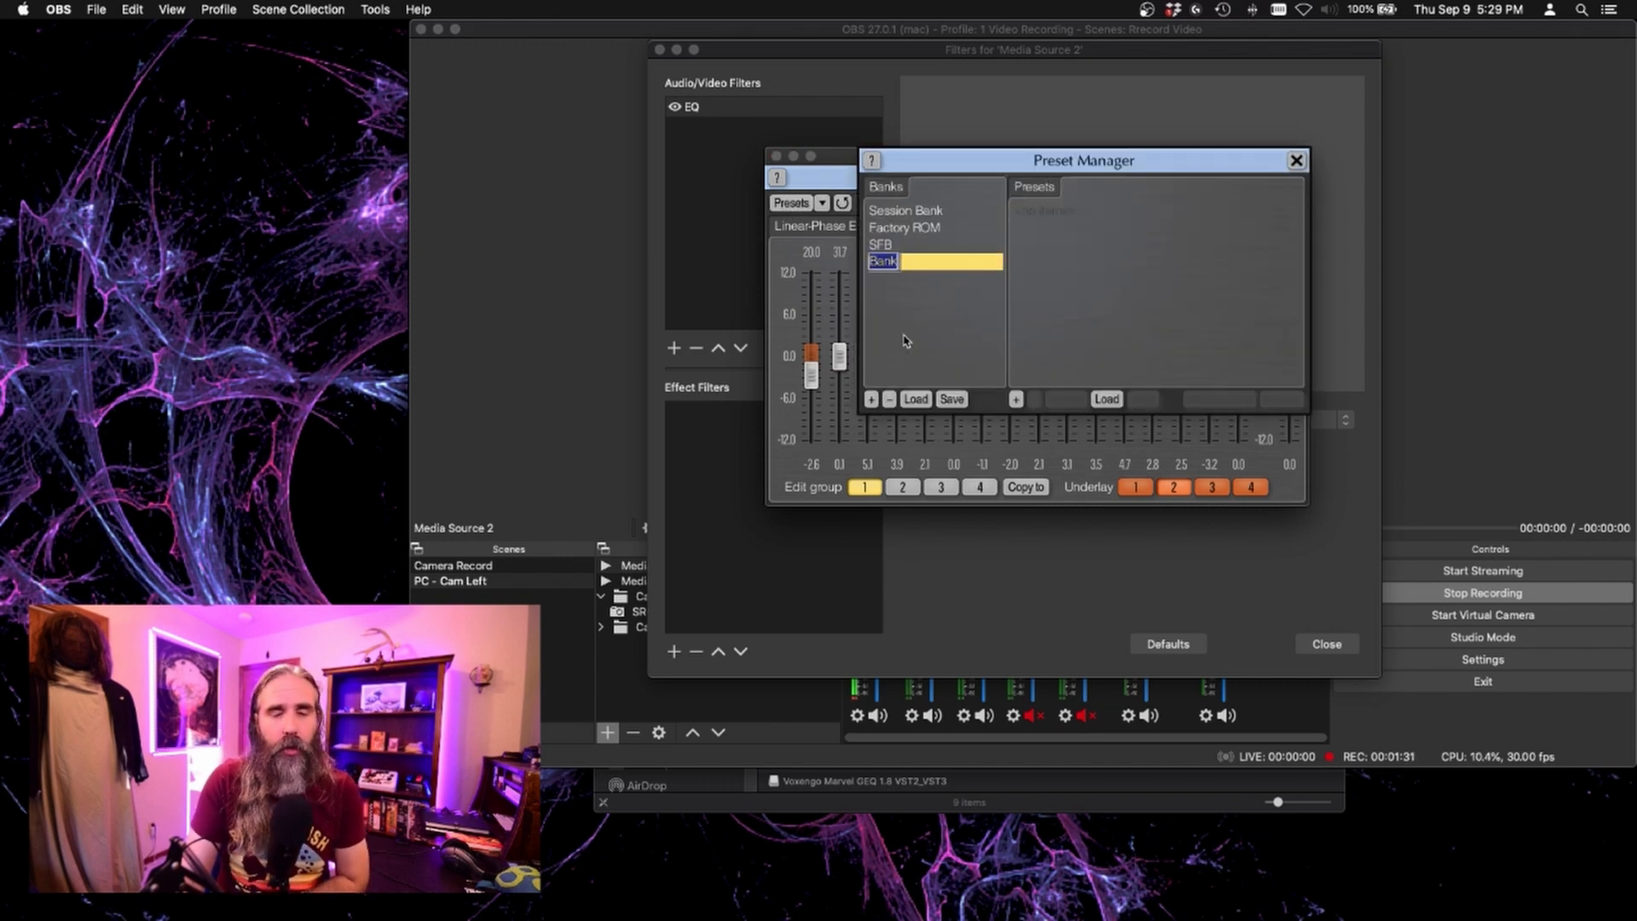
{"action": "type", "text": "test"}
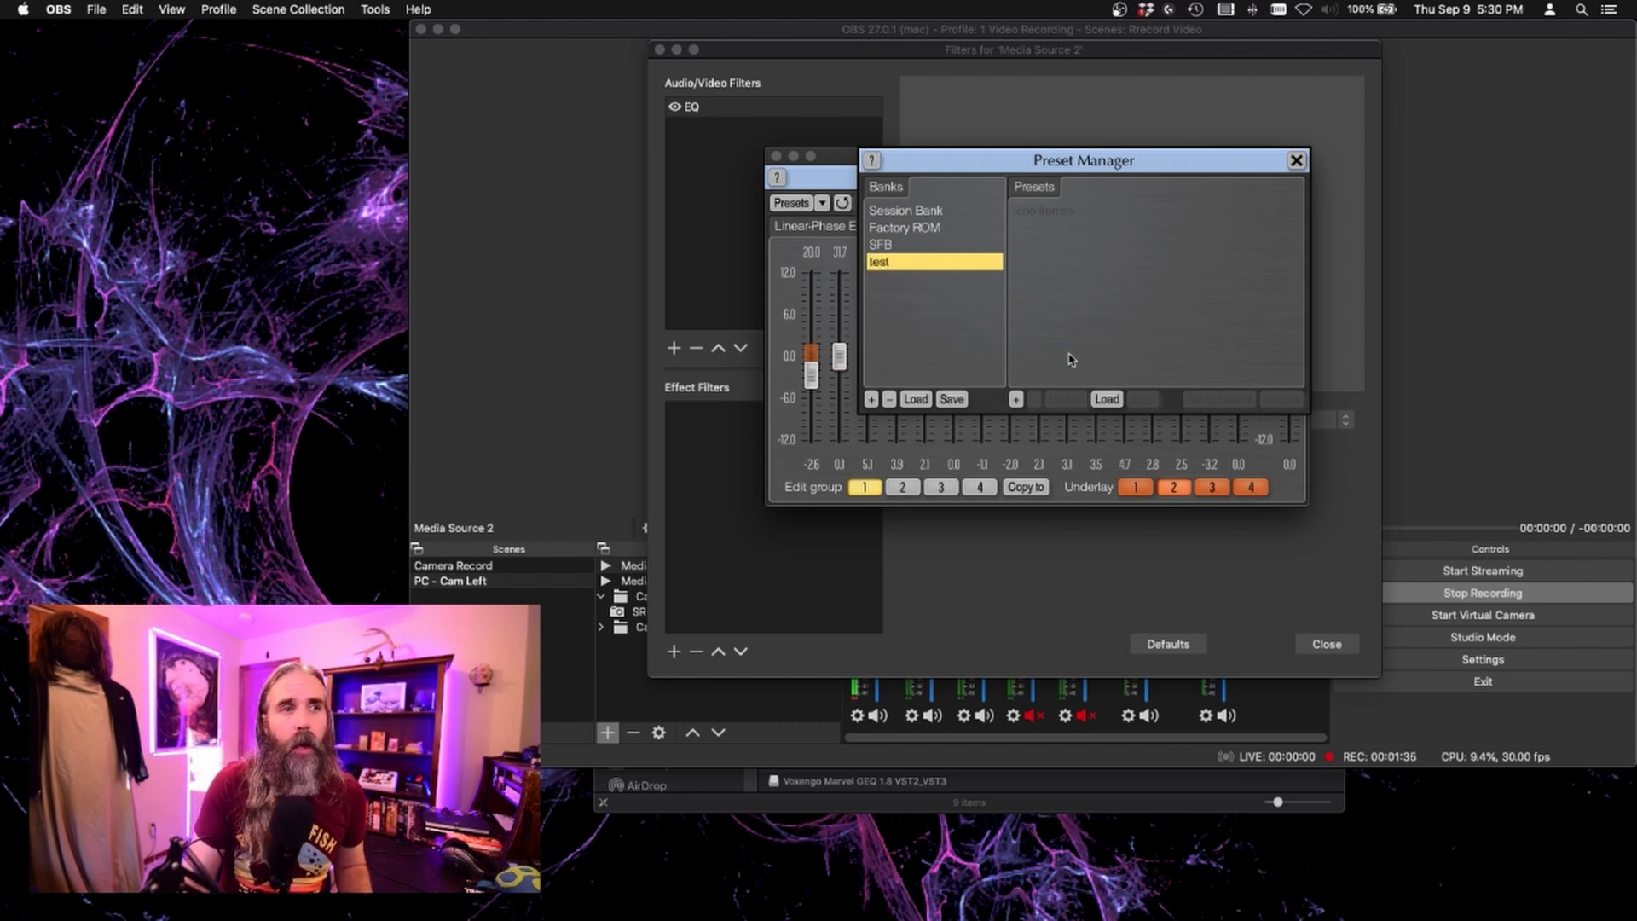
{"action": "left_click", "coordinate": [1013, 399]}
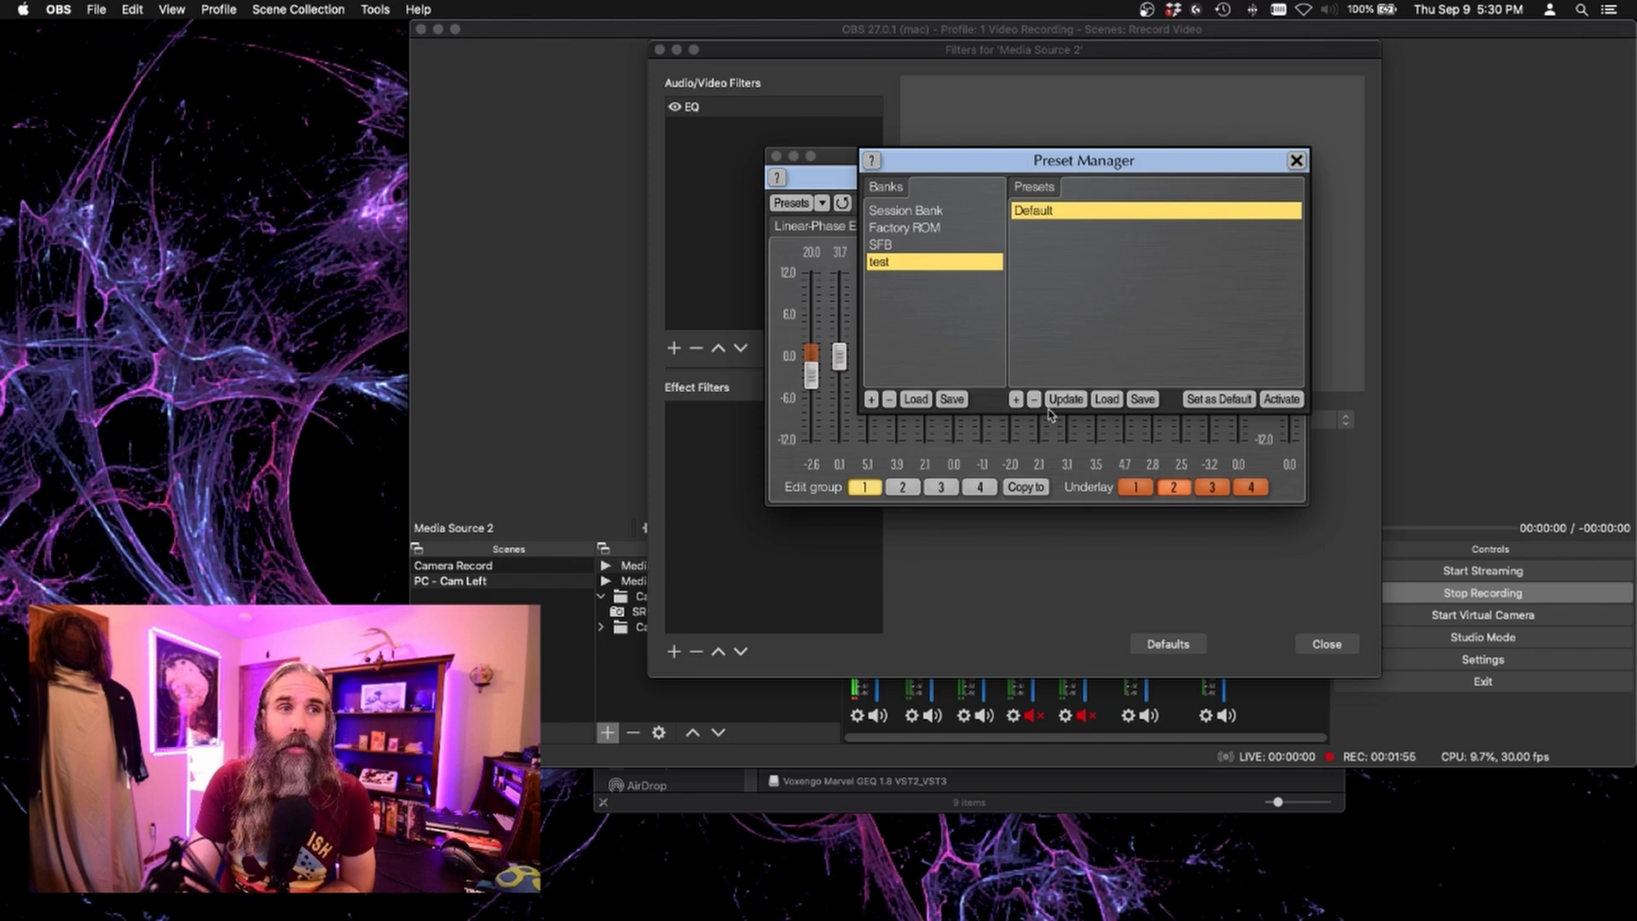
{"action": "left_click", "coordinate": [1296, 160]}
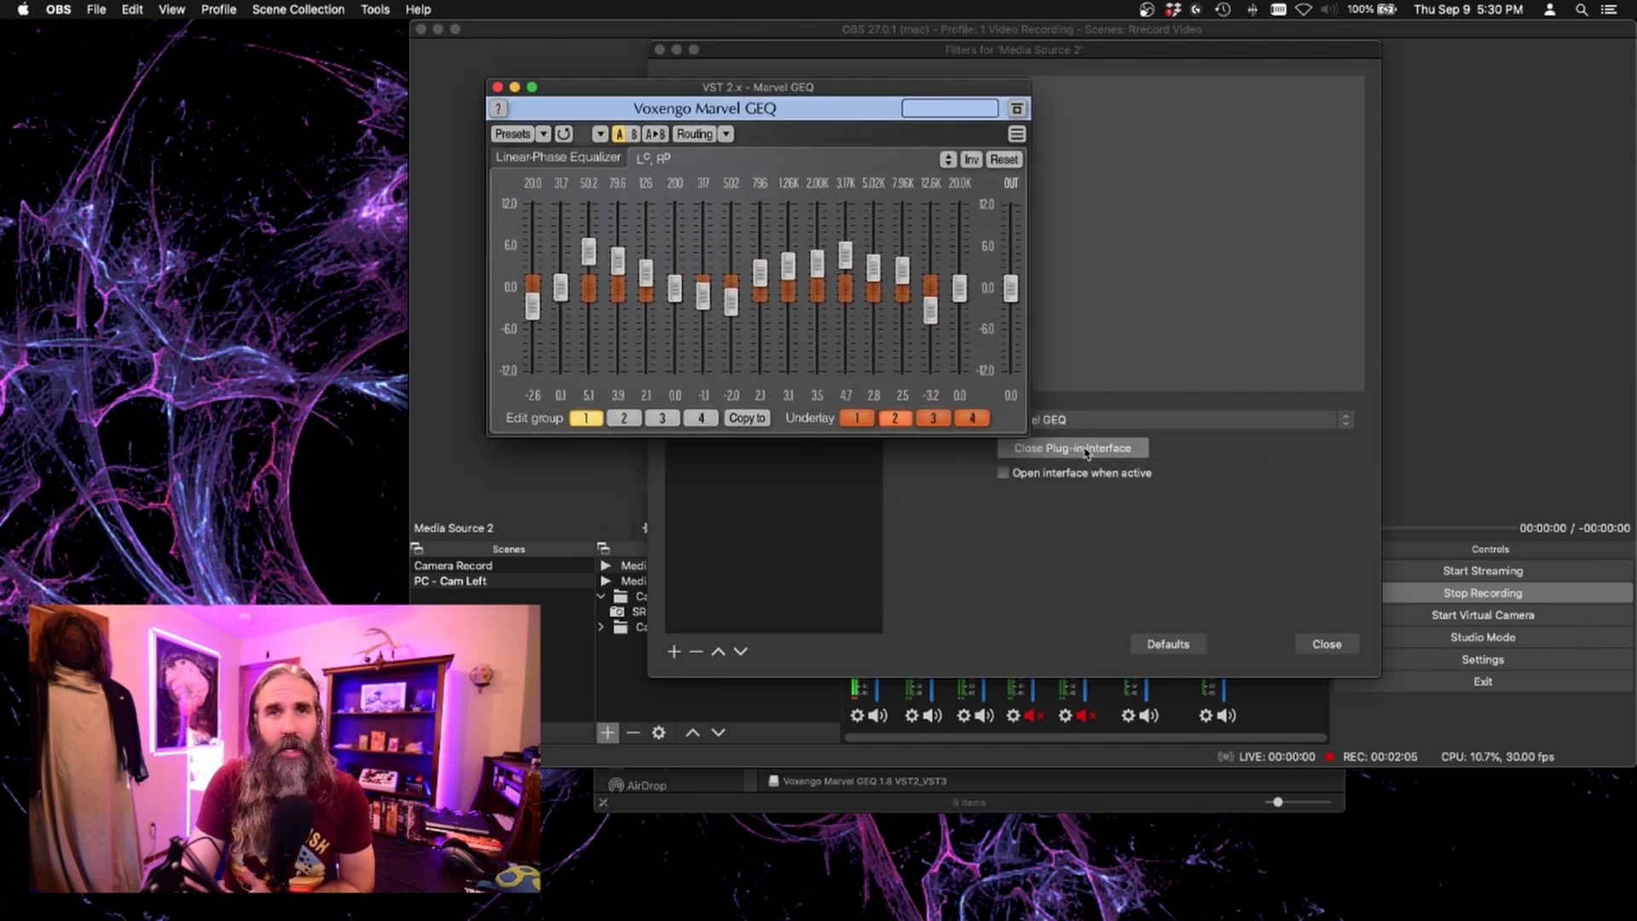
Close the Marvel GEQ interface and the Media Source 2 filters window.
{"action": "left_click", "coordinate": [1071, 447]}
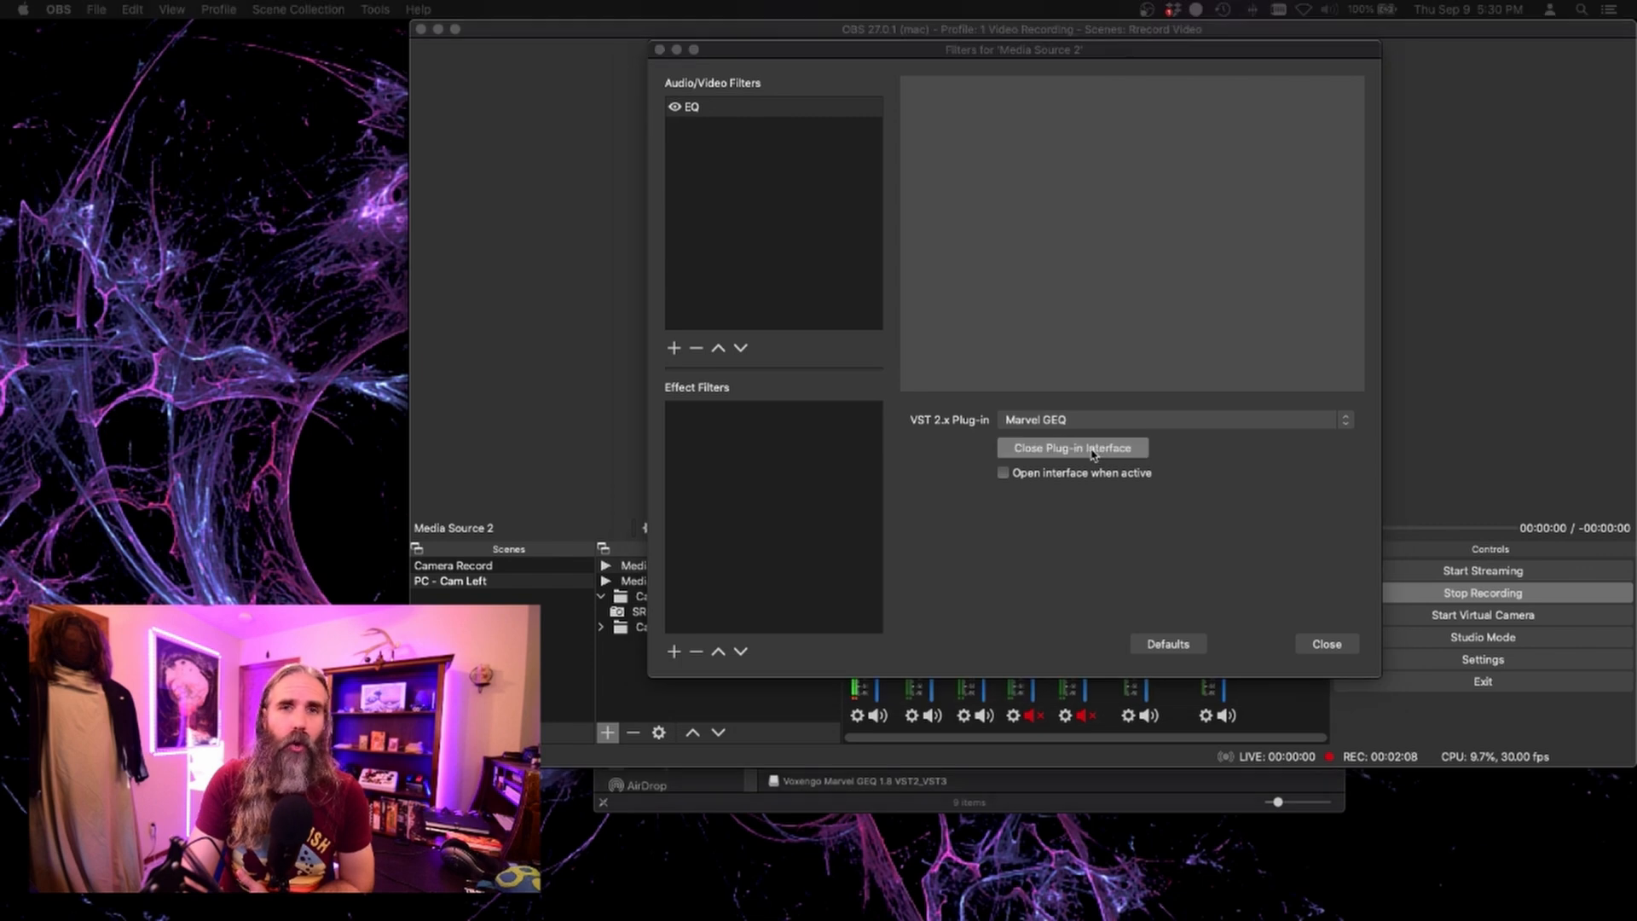
{"action": "left_click", "coordinate": [1072, 447]}
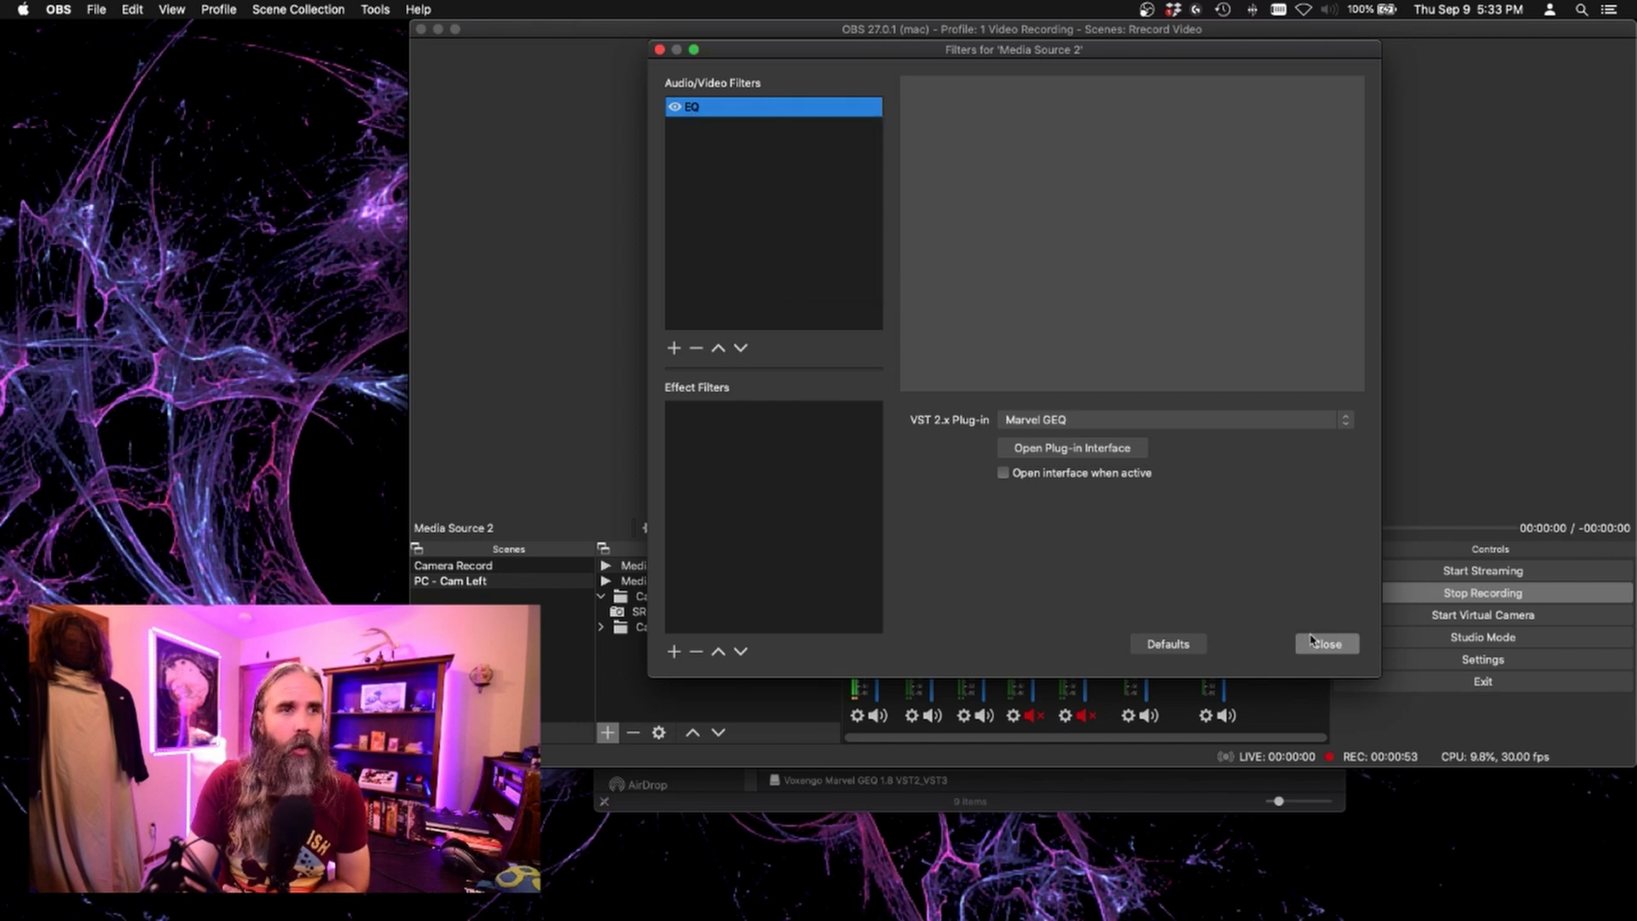
{"action": "left_click", "coordinate": [1327, 643]}
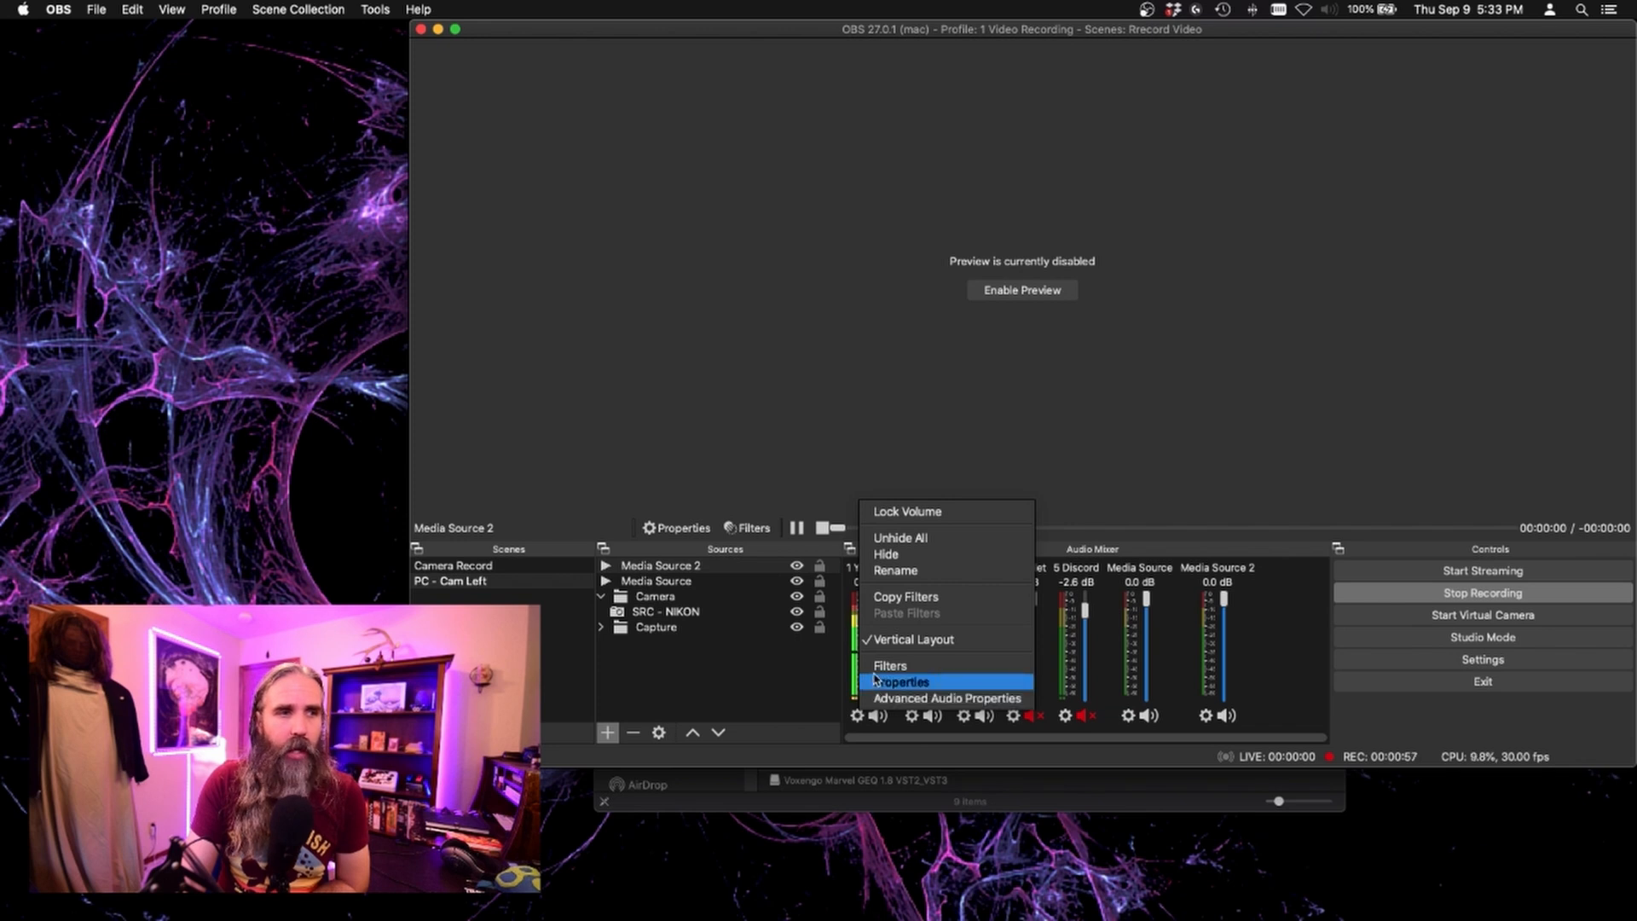
Paste the copied Marvel GEQ EQ filter onto the Yeti Mic's filter list and select it.
{"action": "left_click", "coordinate": [891, 665]}
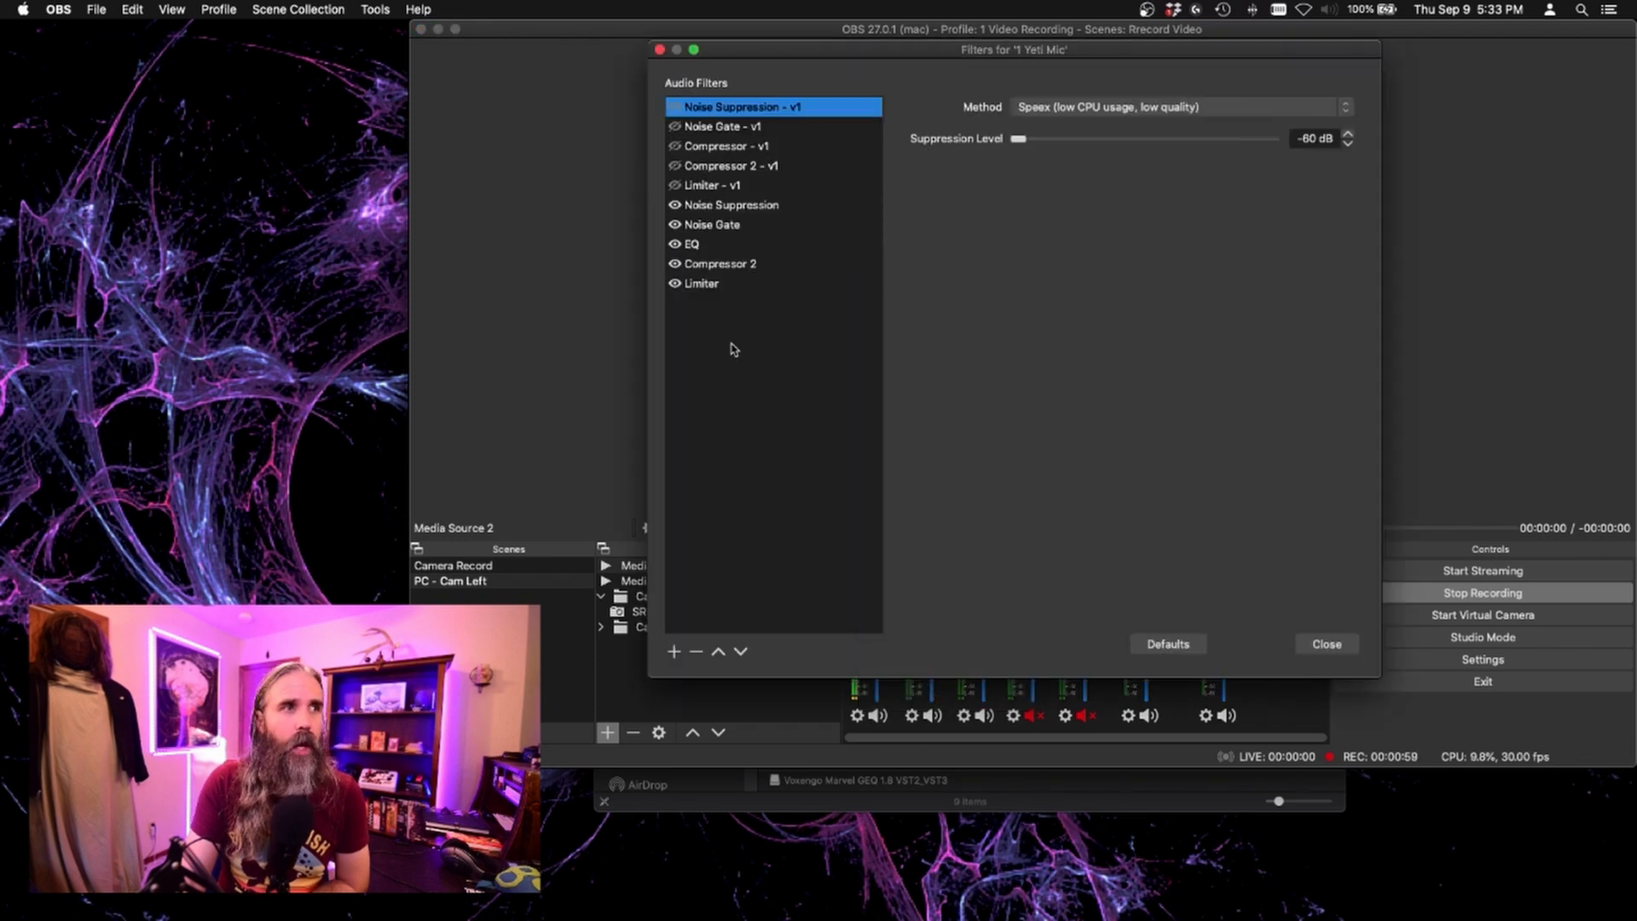
{"action": "right_click", "coordinate": [732, 354]}
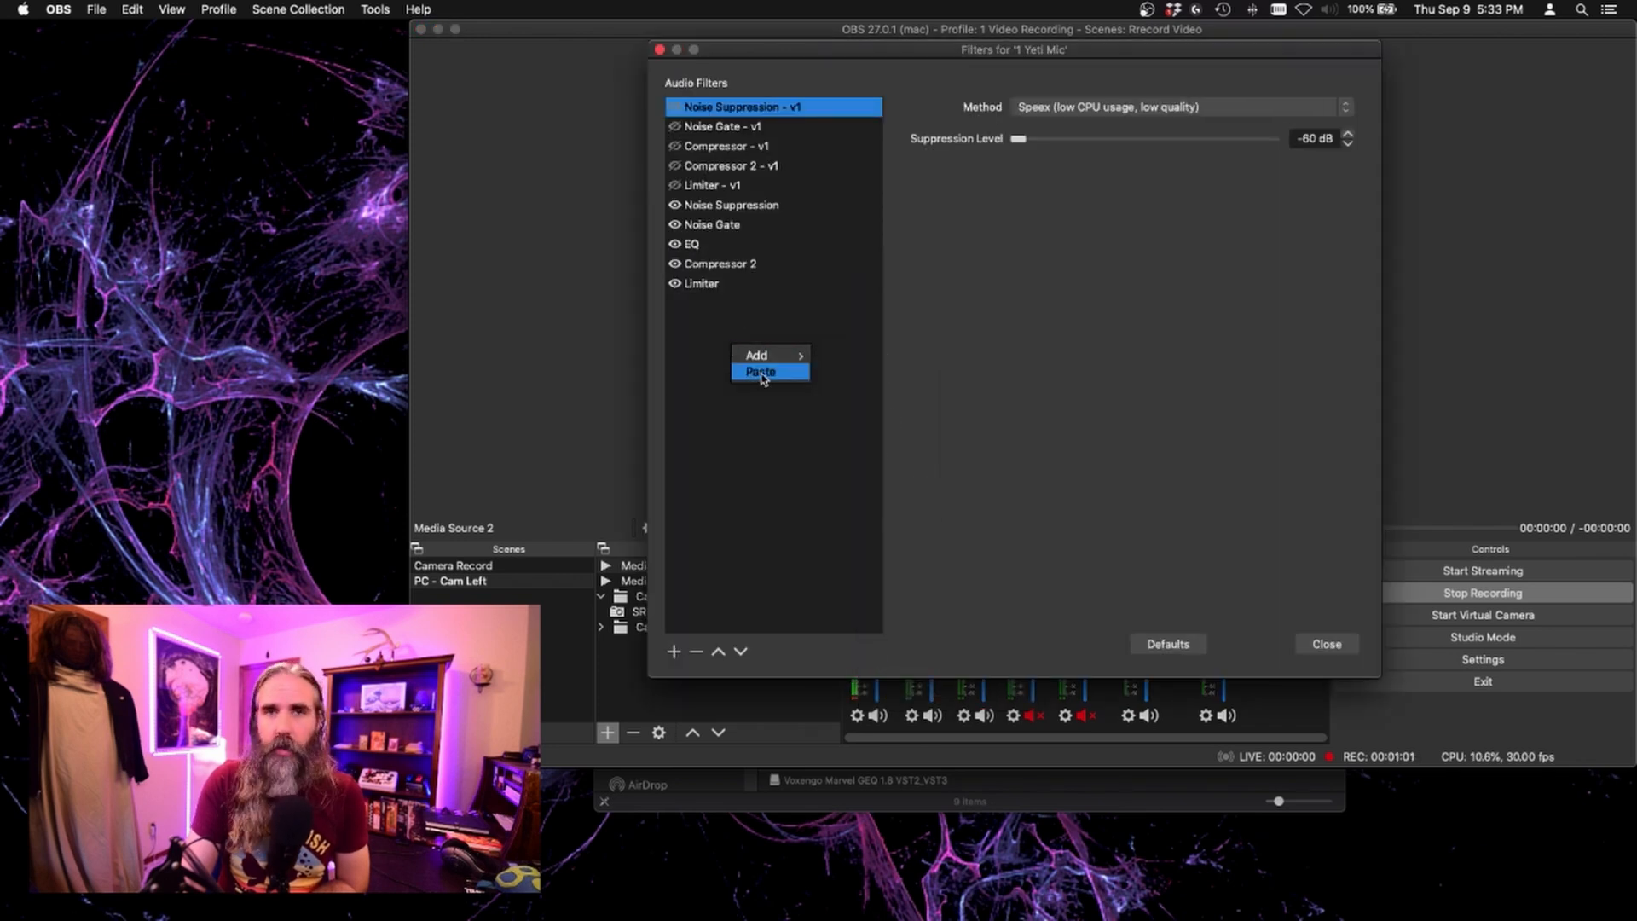
{"action": "left_click", "coordinate": [761, 372]}
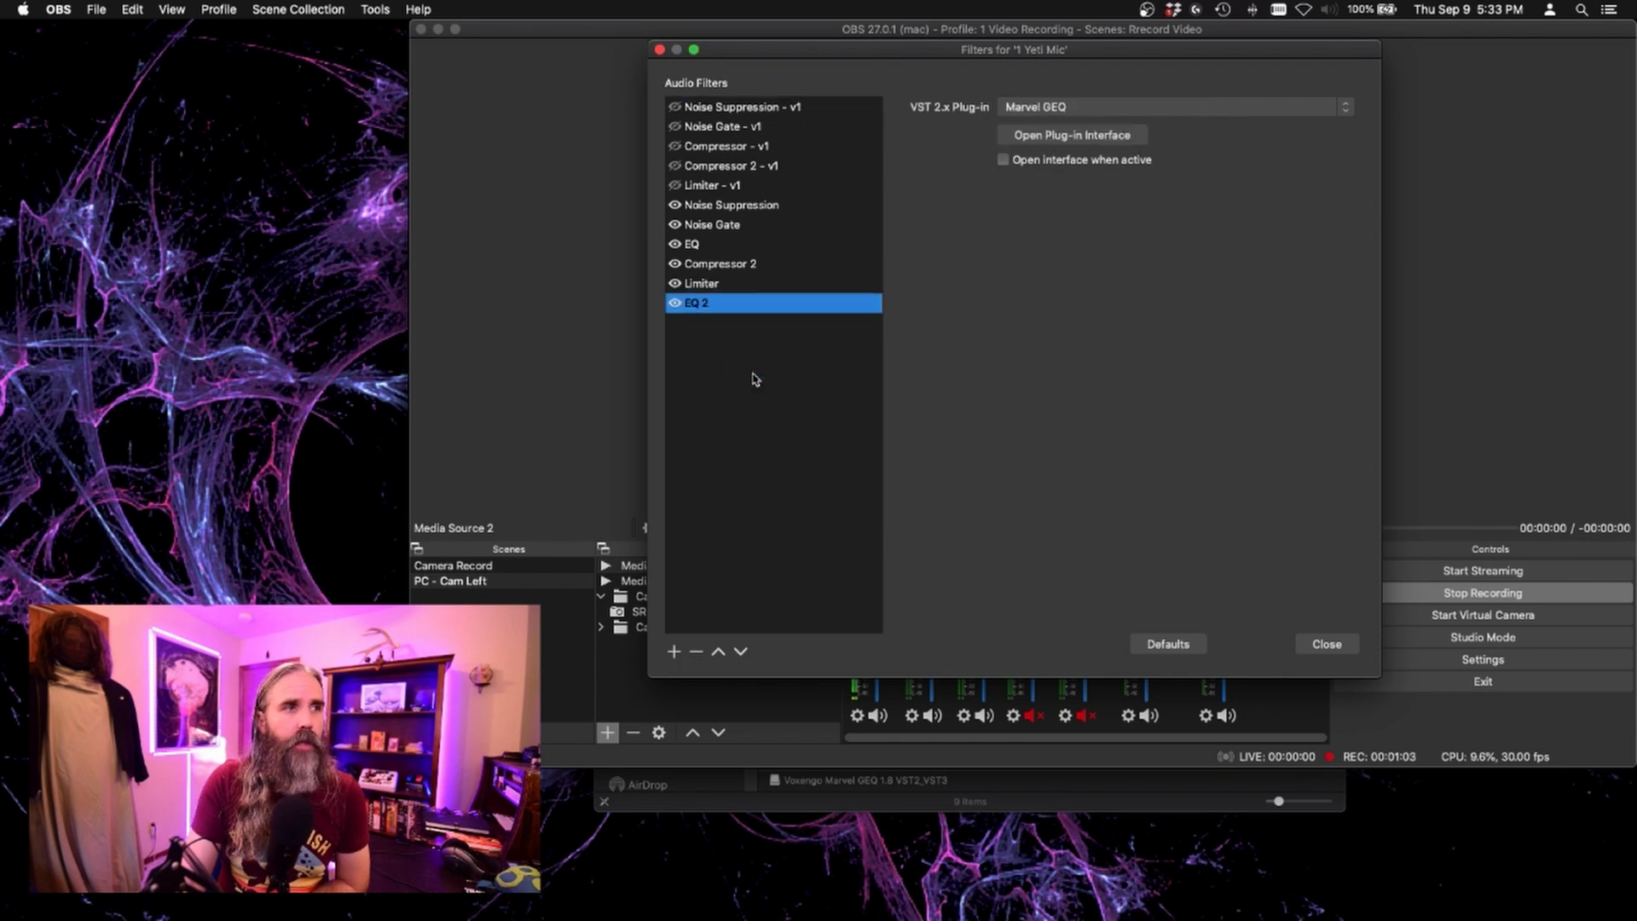
{"action": "left_click", "coordinate": [696, 650]}
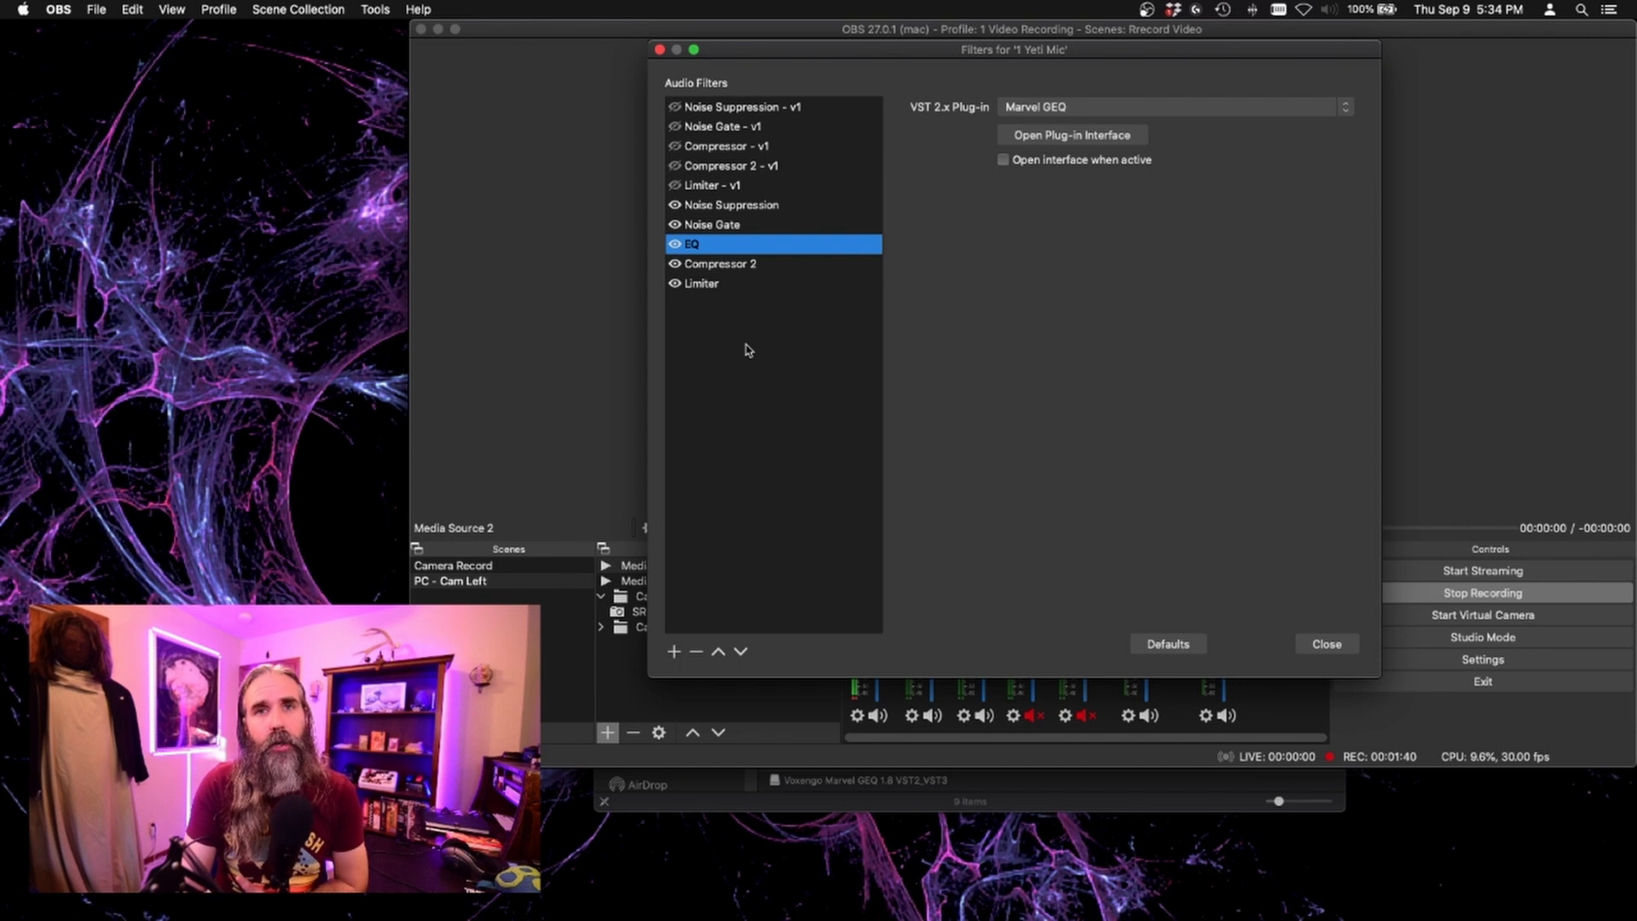
{"action": "mouse_move", "coordinate": [747, 290]}
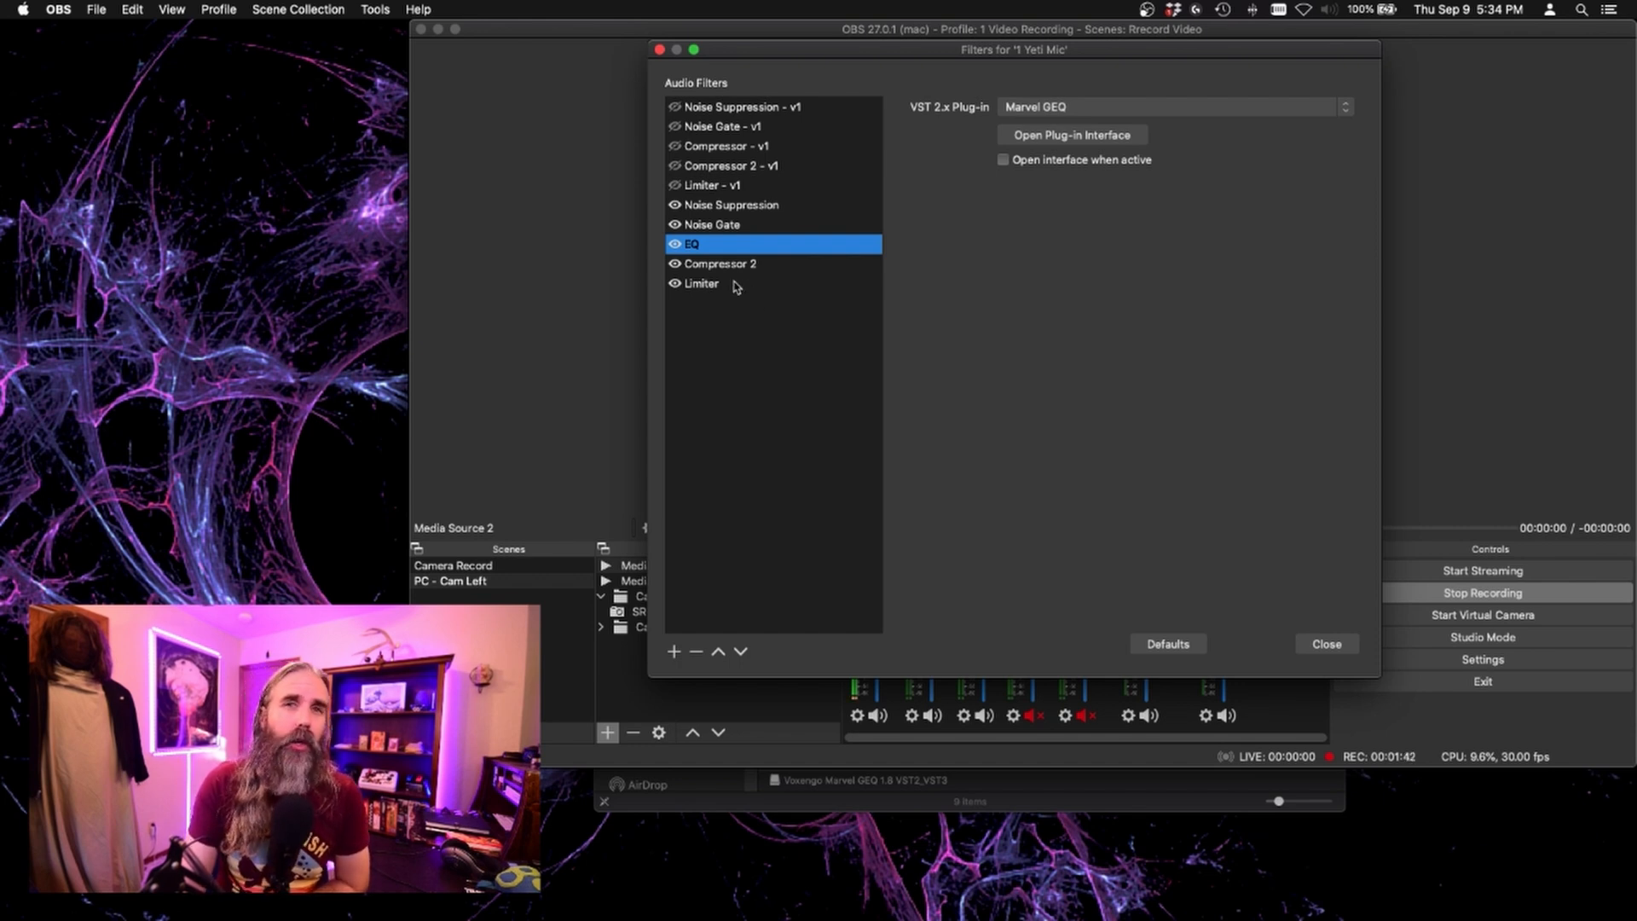